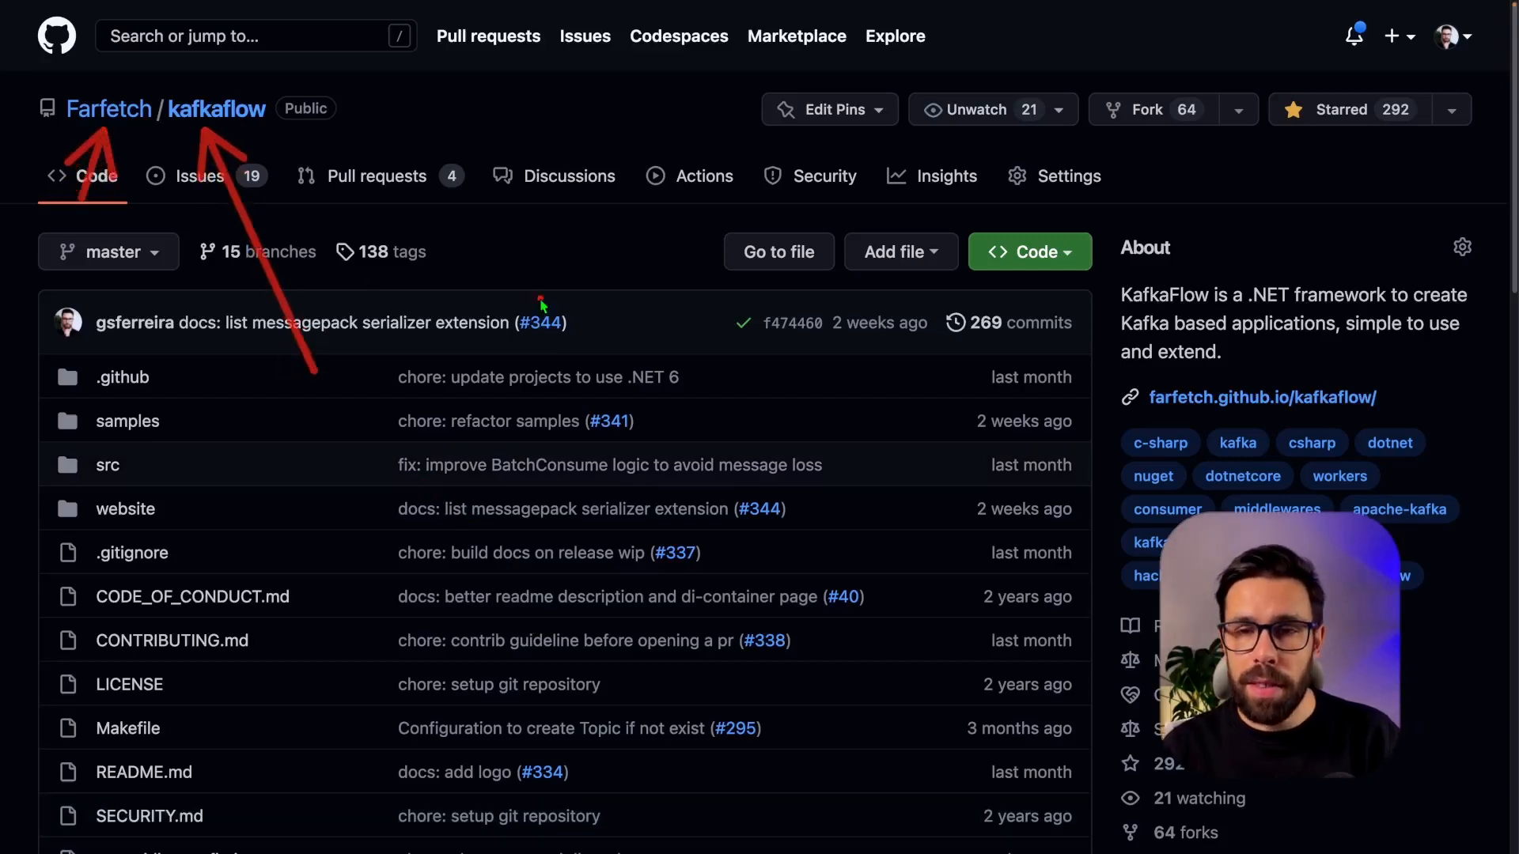
{"action": "mouse_move", "coordinate": [1413, 377]}
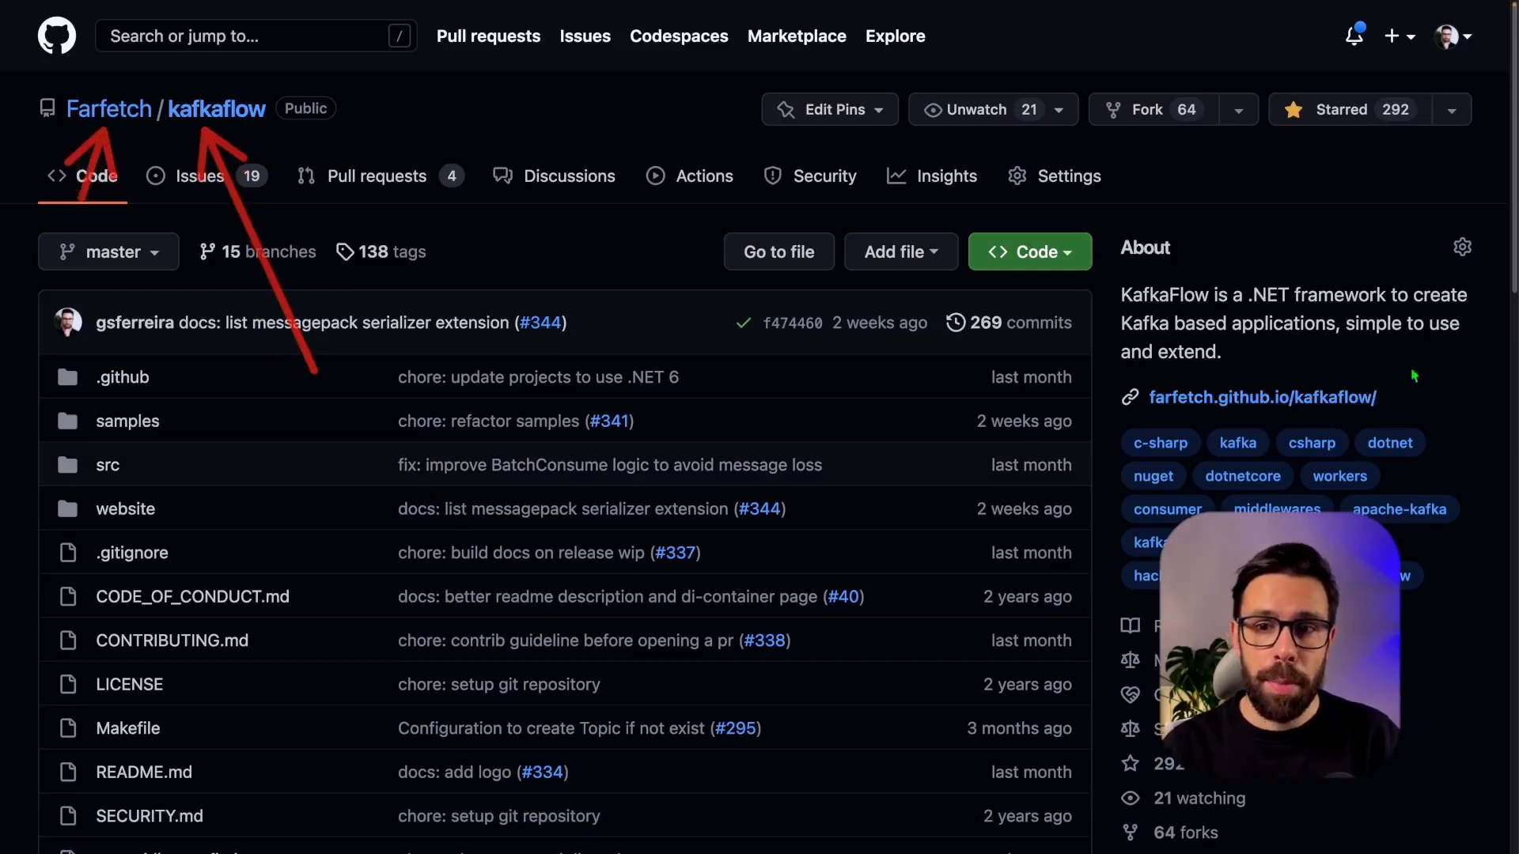
{"action": "mouse_move", "coordinate": [1237, 350]}
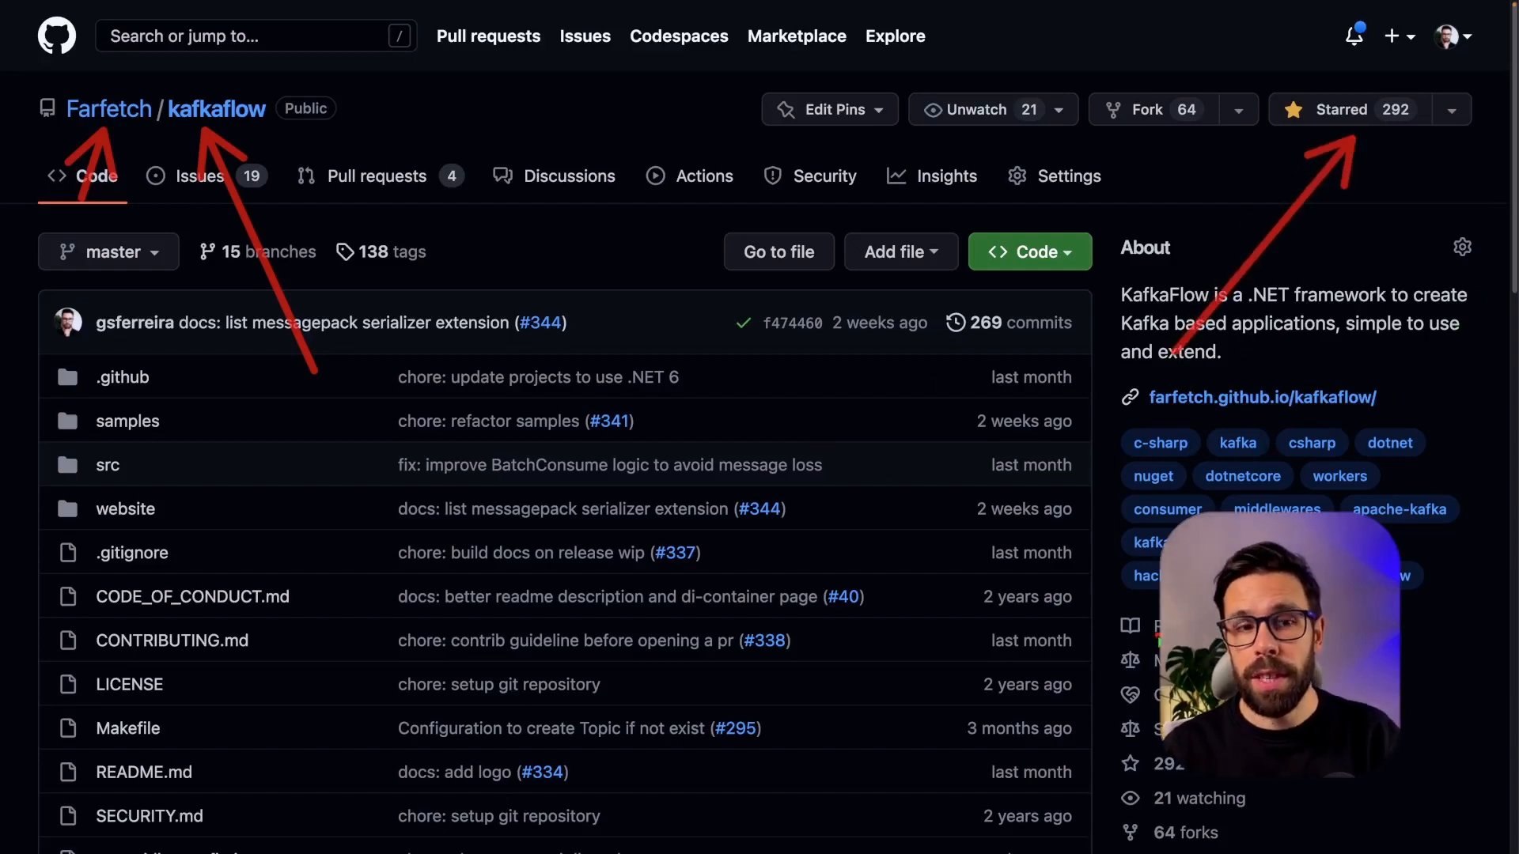
Select and expand the TaskApi project in the solution explorer to see its files
{"action": "scroll", "scroll_direction": "down", "scroll_amount": 3}
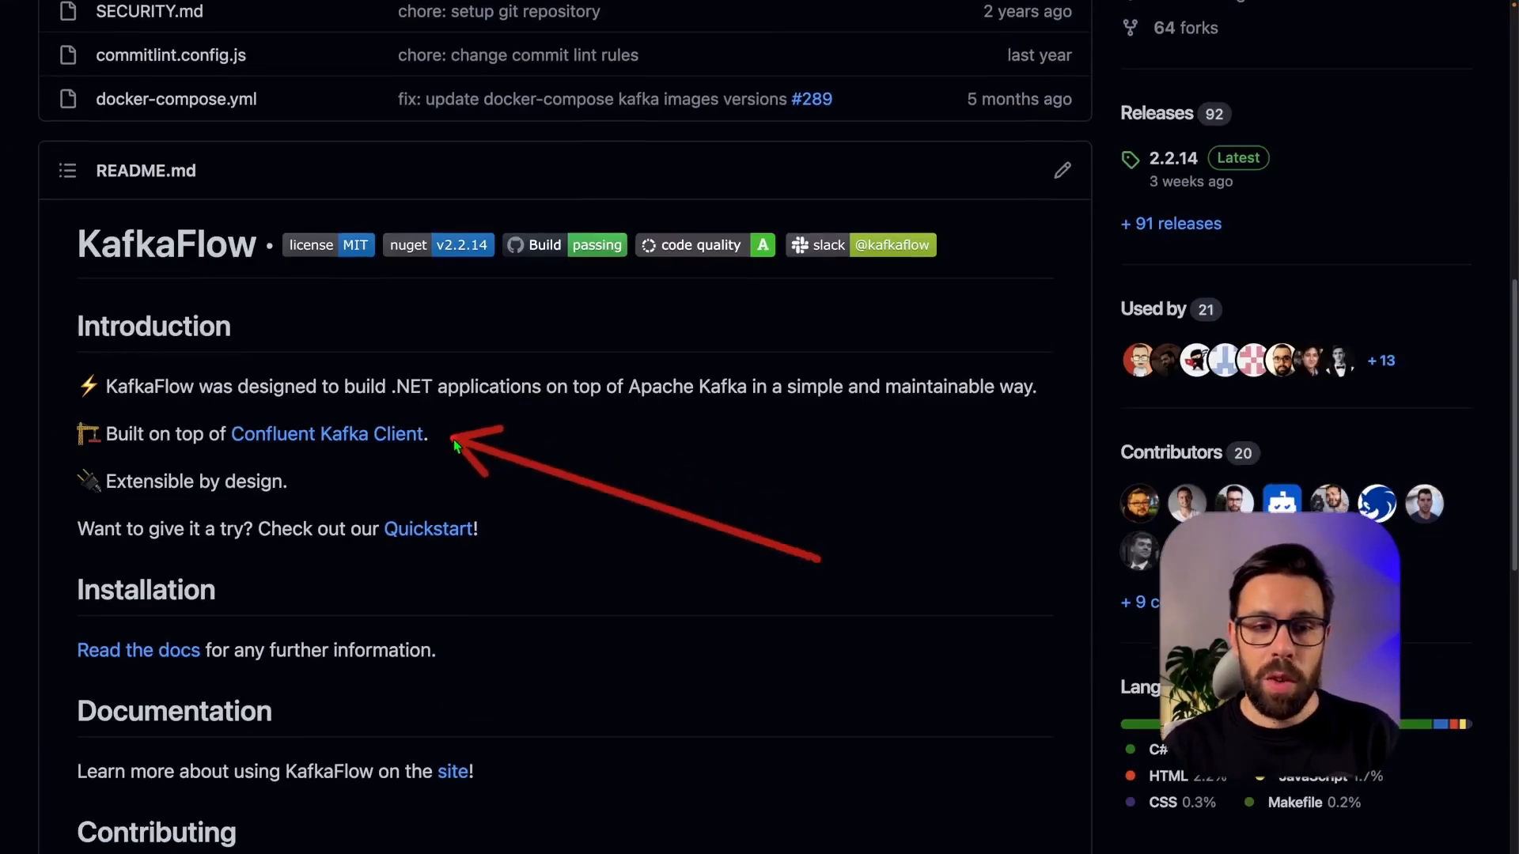
{"action": "mouse_move", "coordinate": [501, 507]}
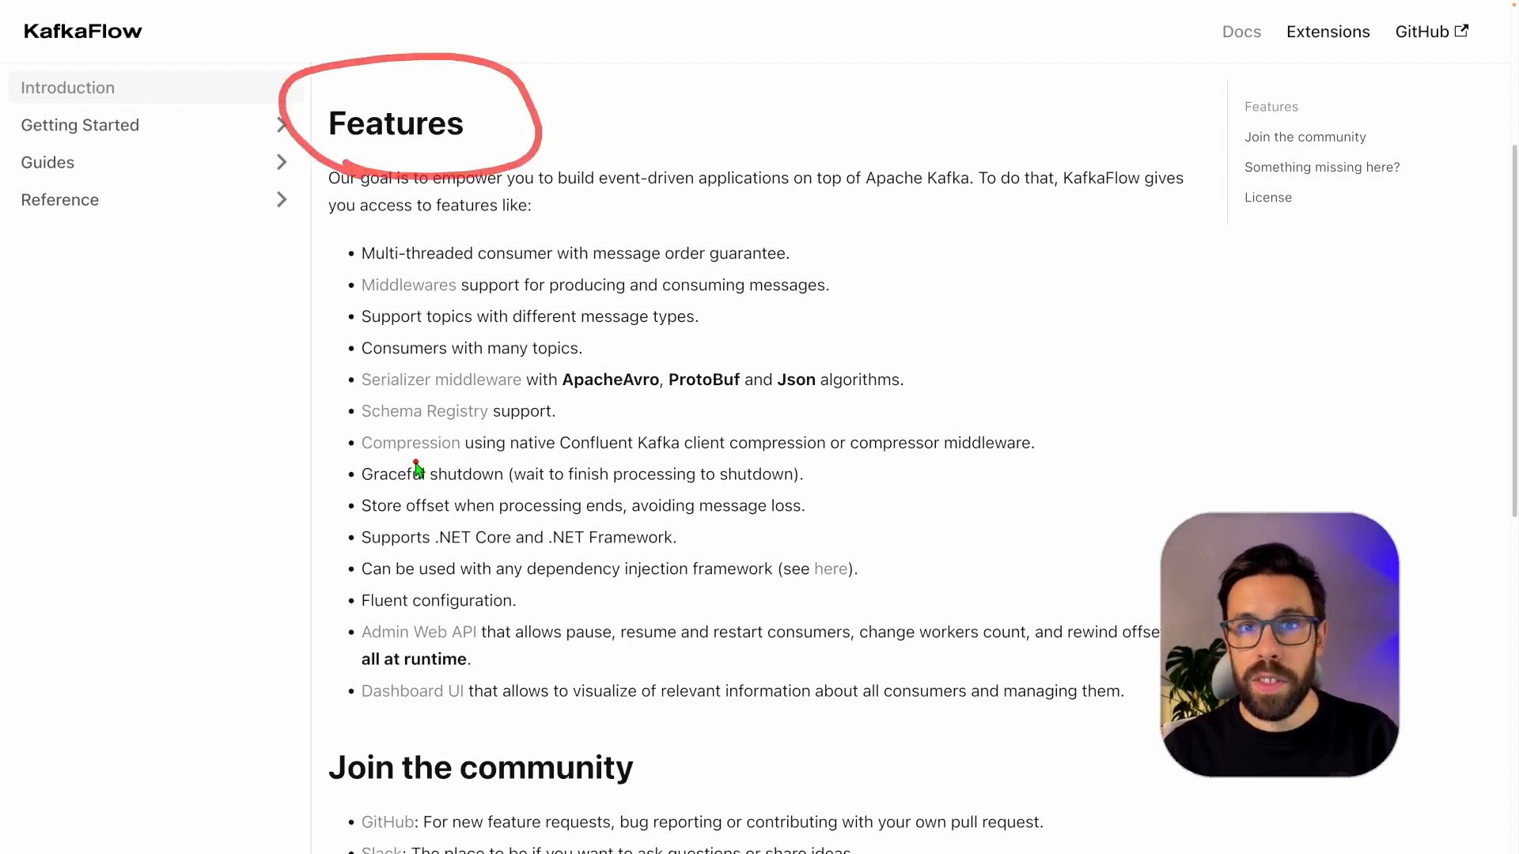
{"action": "mouse_move", "coordinate": [374, 302]}
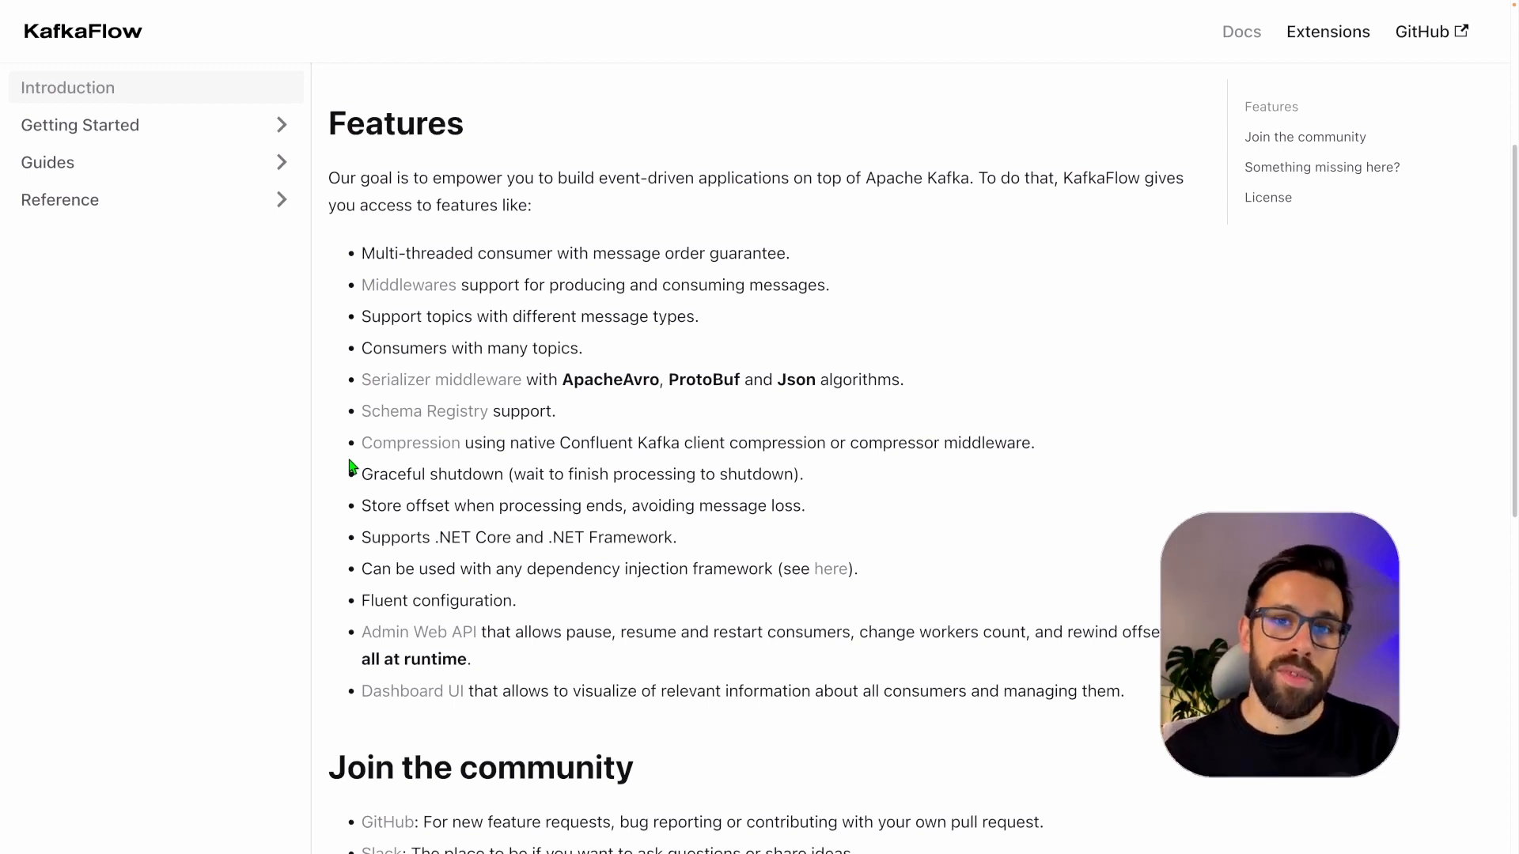
{"action": "mouse_move", "coordinate": [766, 400]}
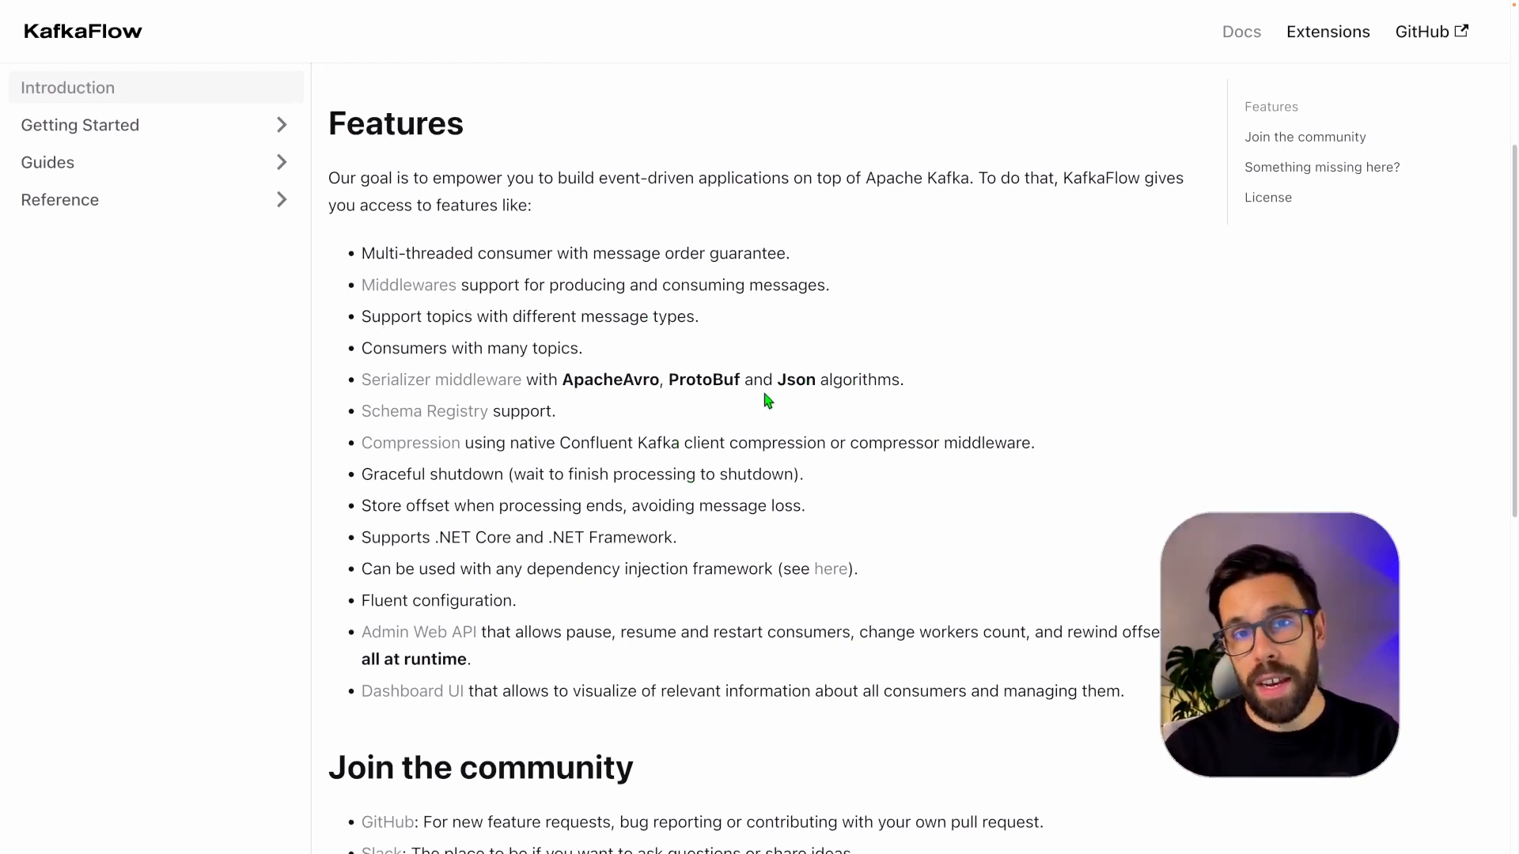
{"action": "mouse_move", "coordinate": [1113, 287]}
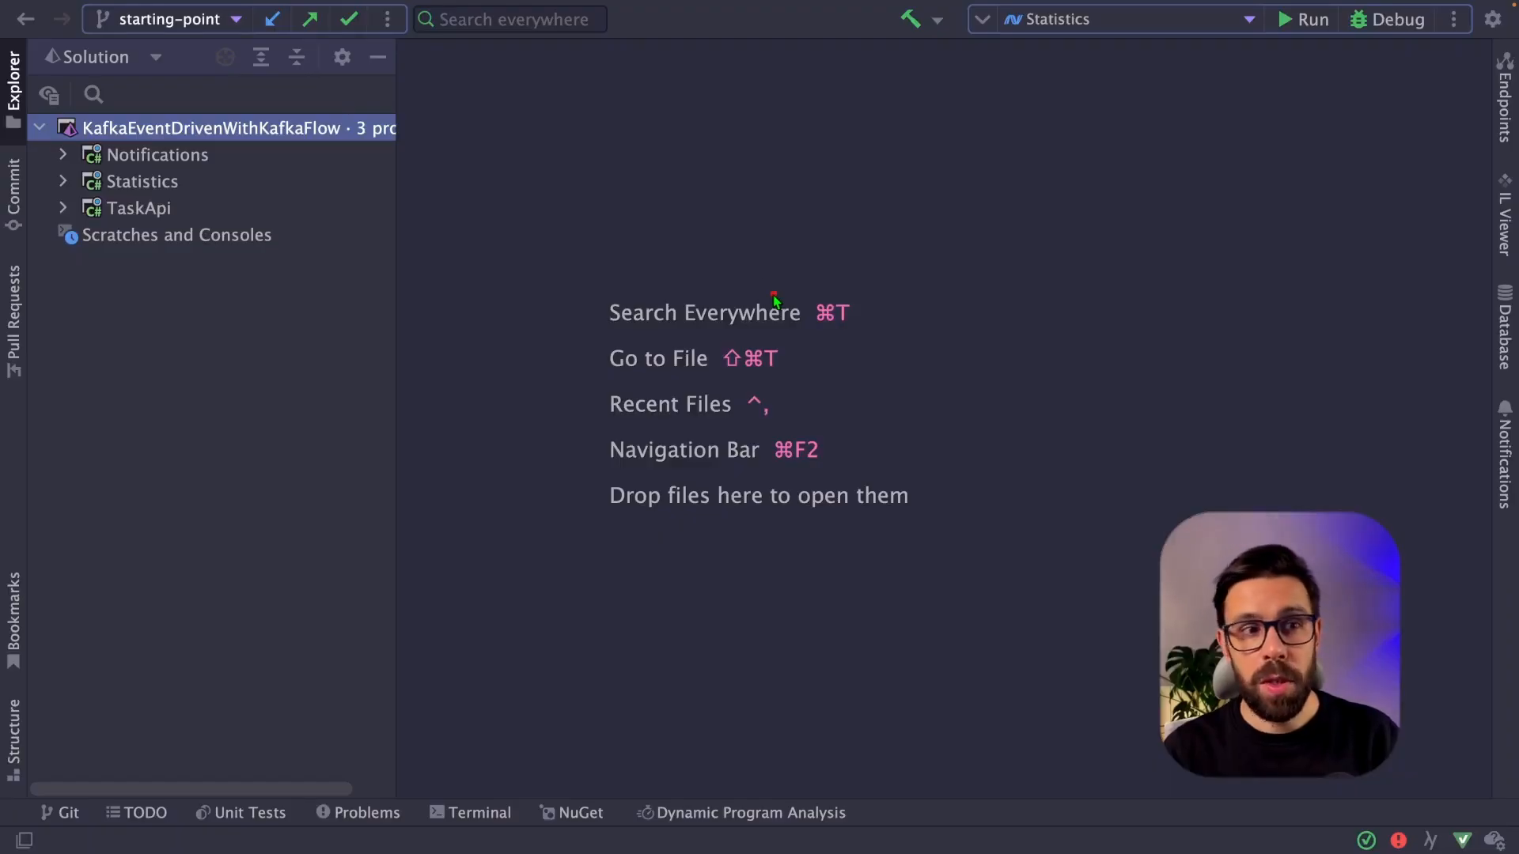
{"action": "mouse_move", "coordinate": [666, 163]}
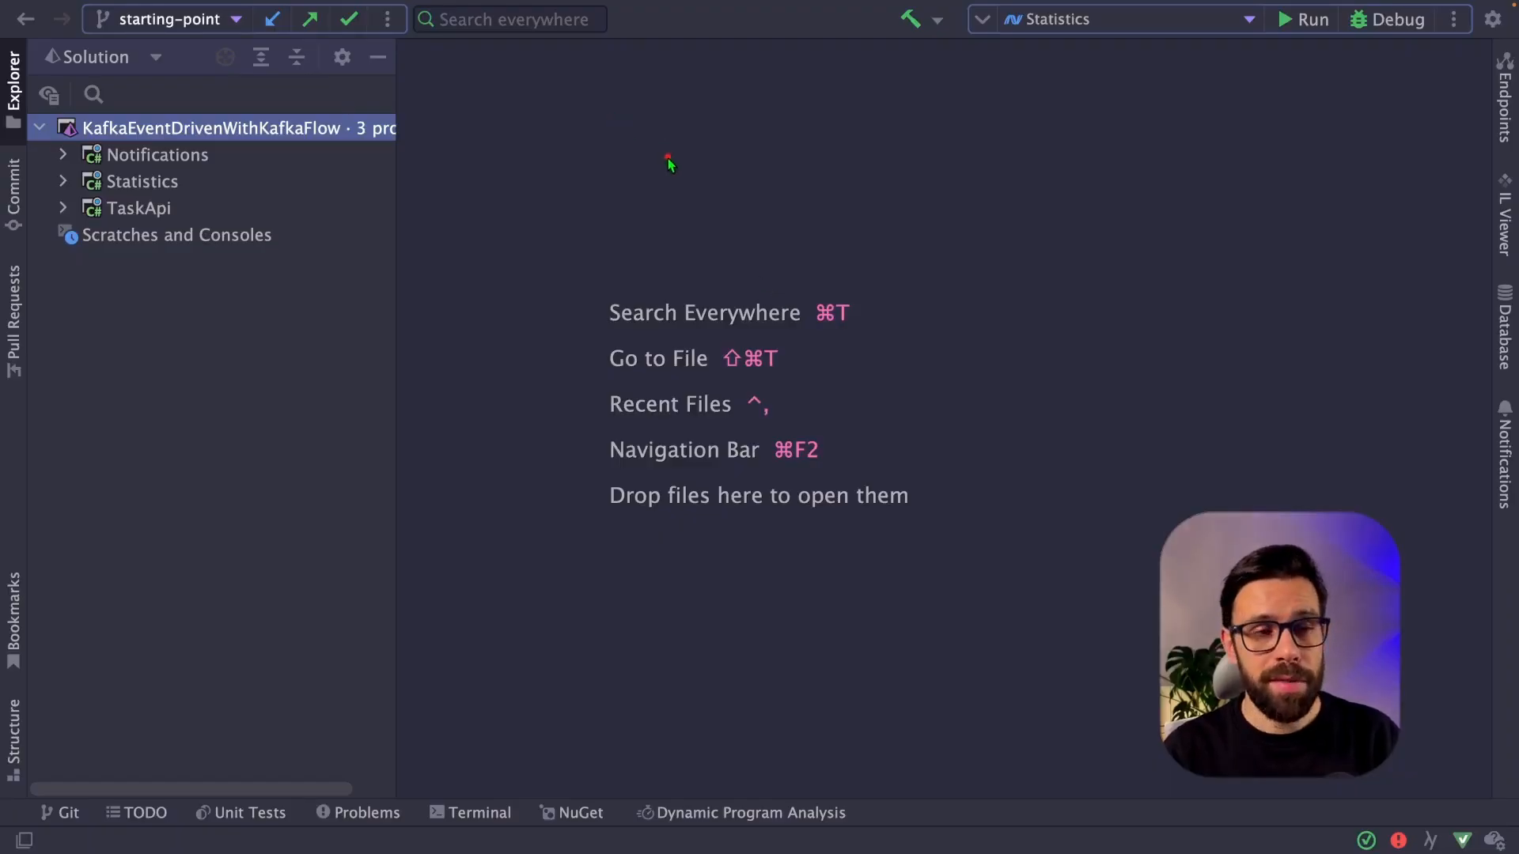
{"action": "mouse_move", "coordinate": [429, 204]}
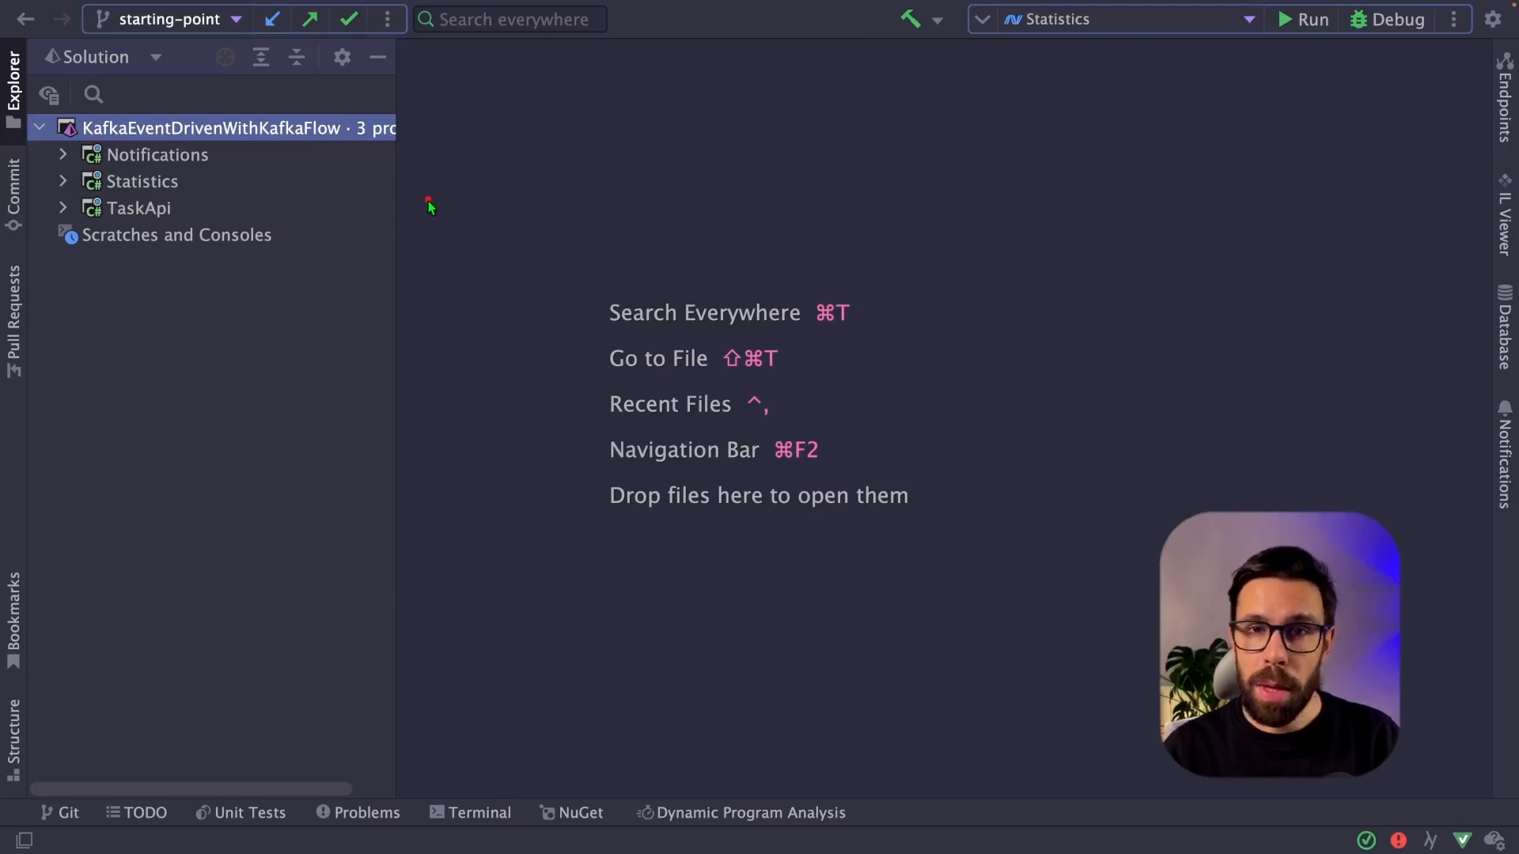
{"action": "mouse_move", "coordinate": [462, 222]}
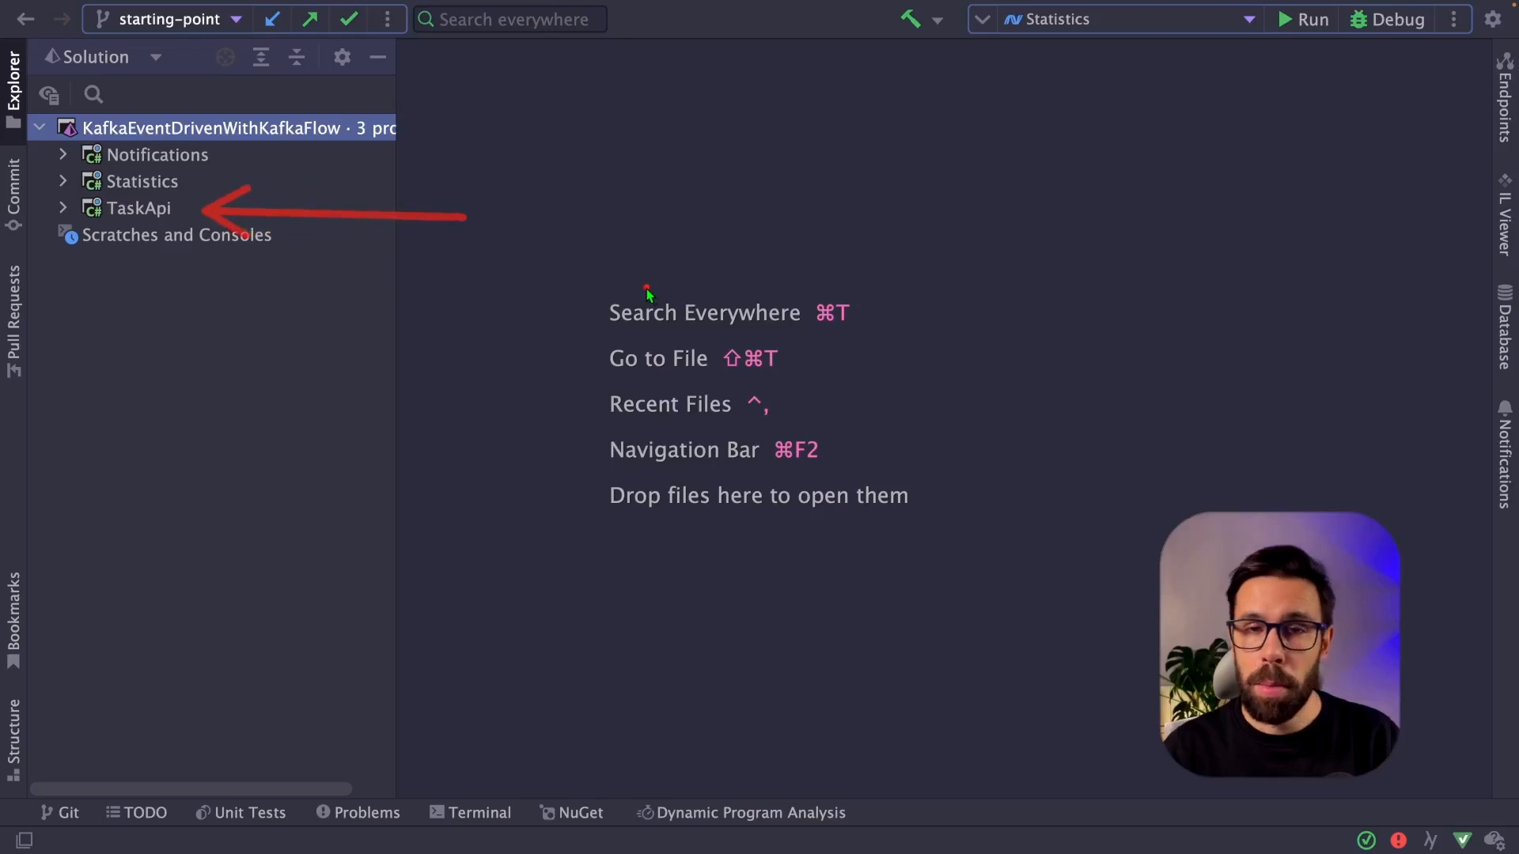
{"action": "mouse_move", "coordinate": [465, 188]}
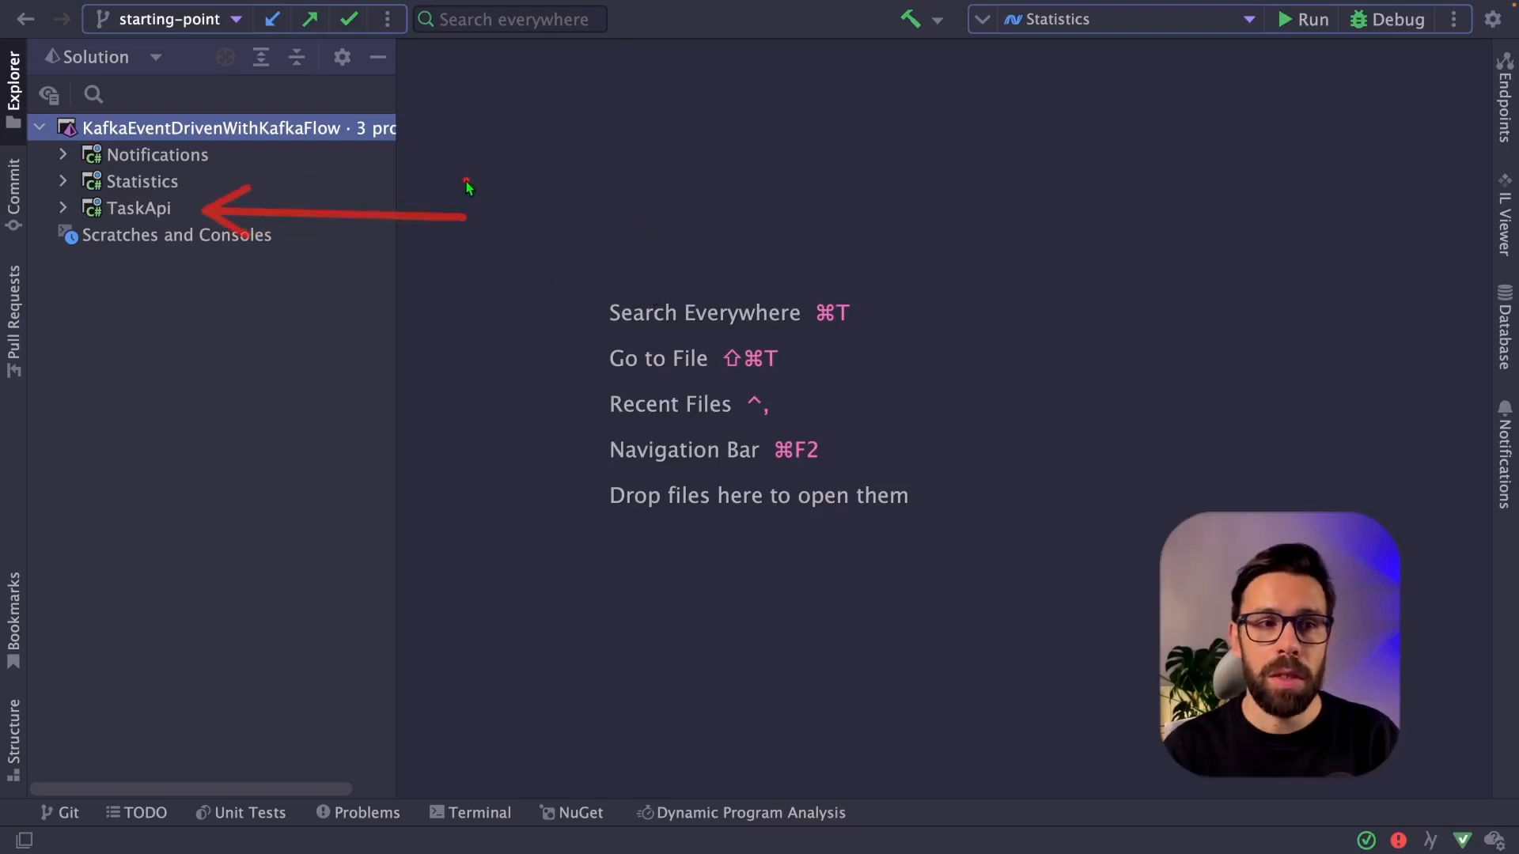
{"action": "mouse_move", "coordinate": [462, 191]}
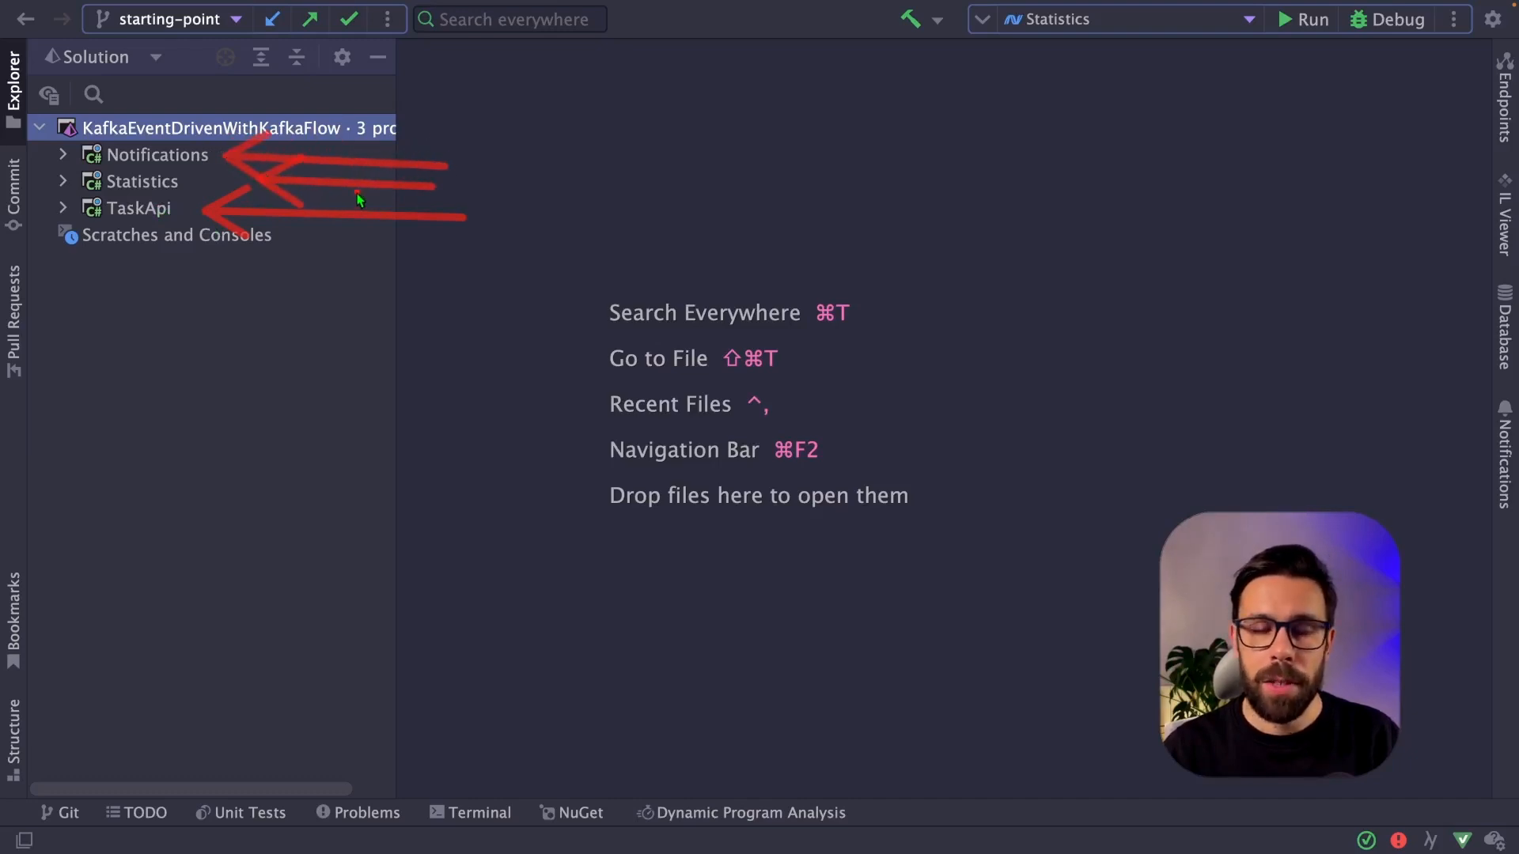
{"action": "left_click", "coordinate": [139, 207]}
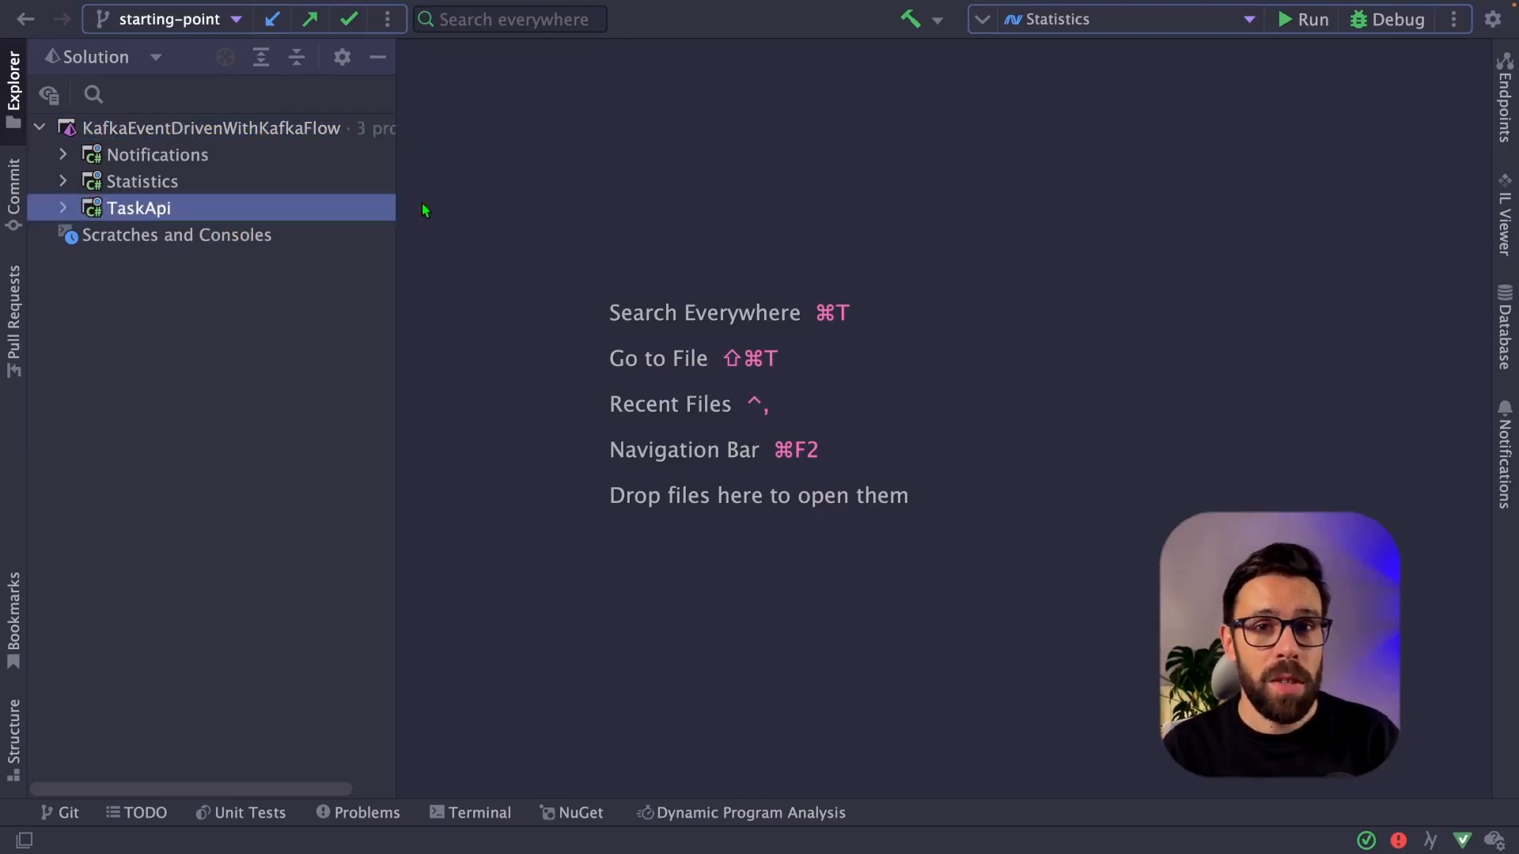
{"action": "left_click", "coordinate": [63, 207]}
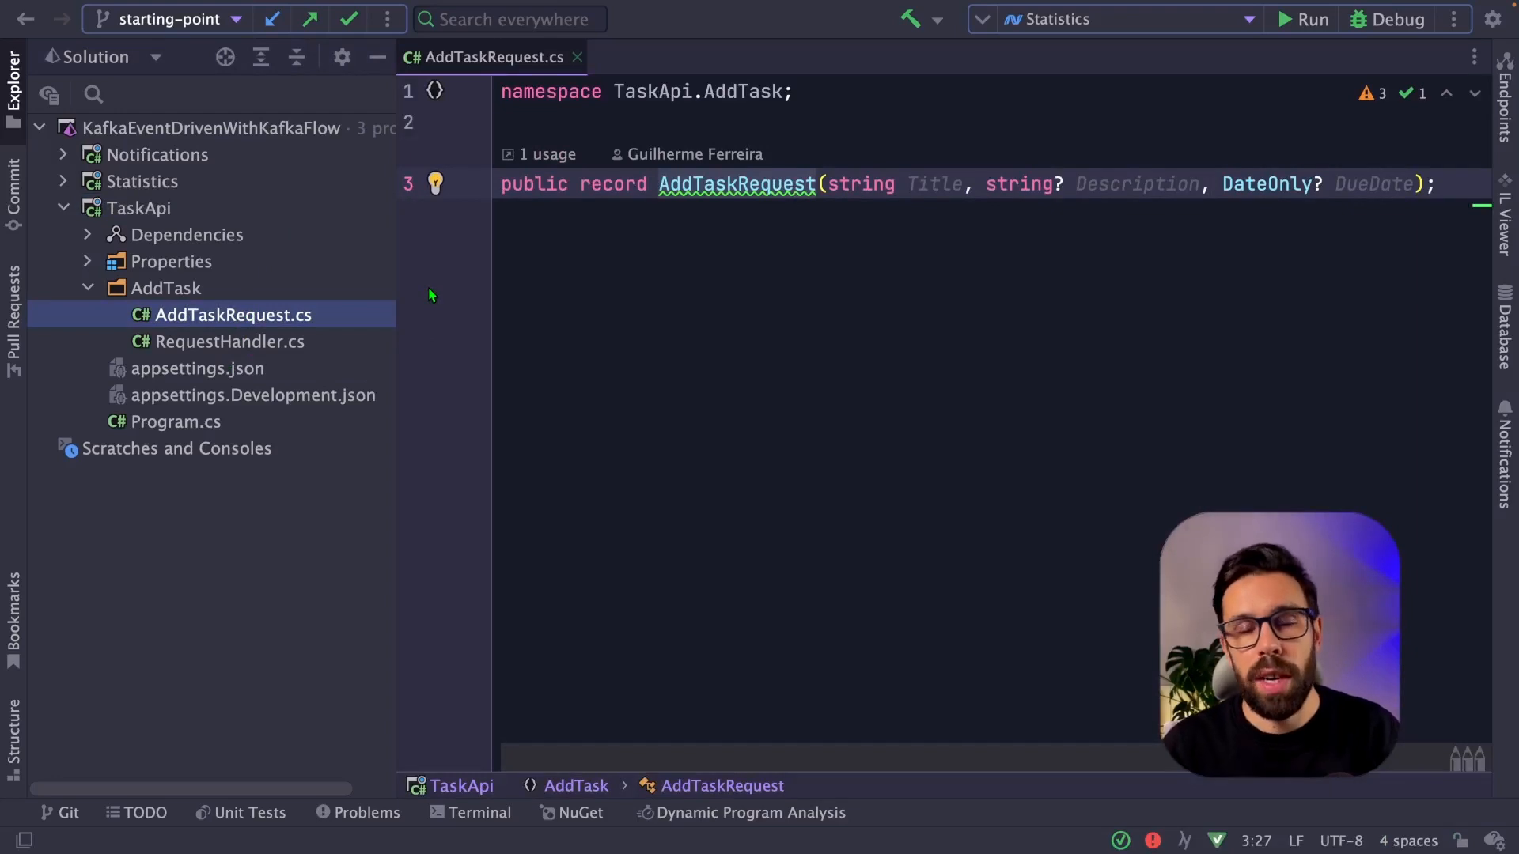
{"action": "mouse_move", "coordinate": [403, 291]}
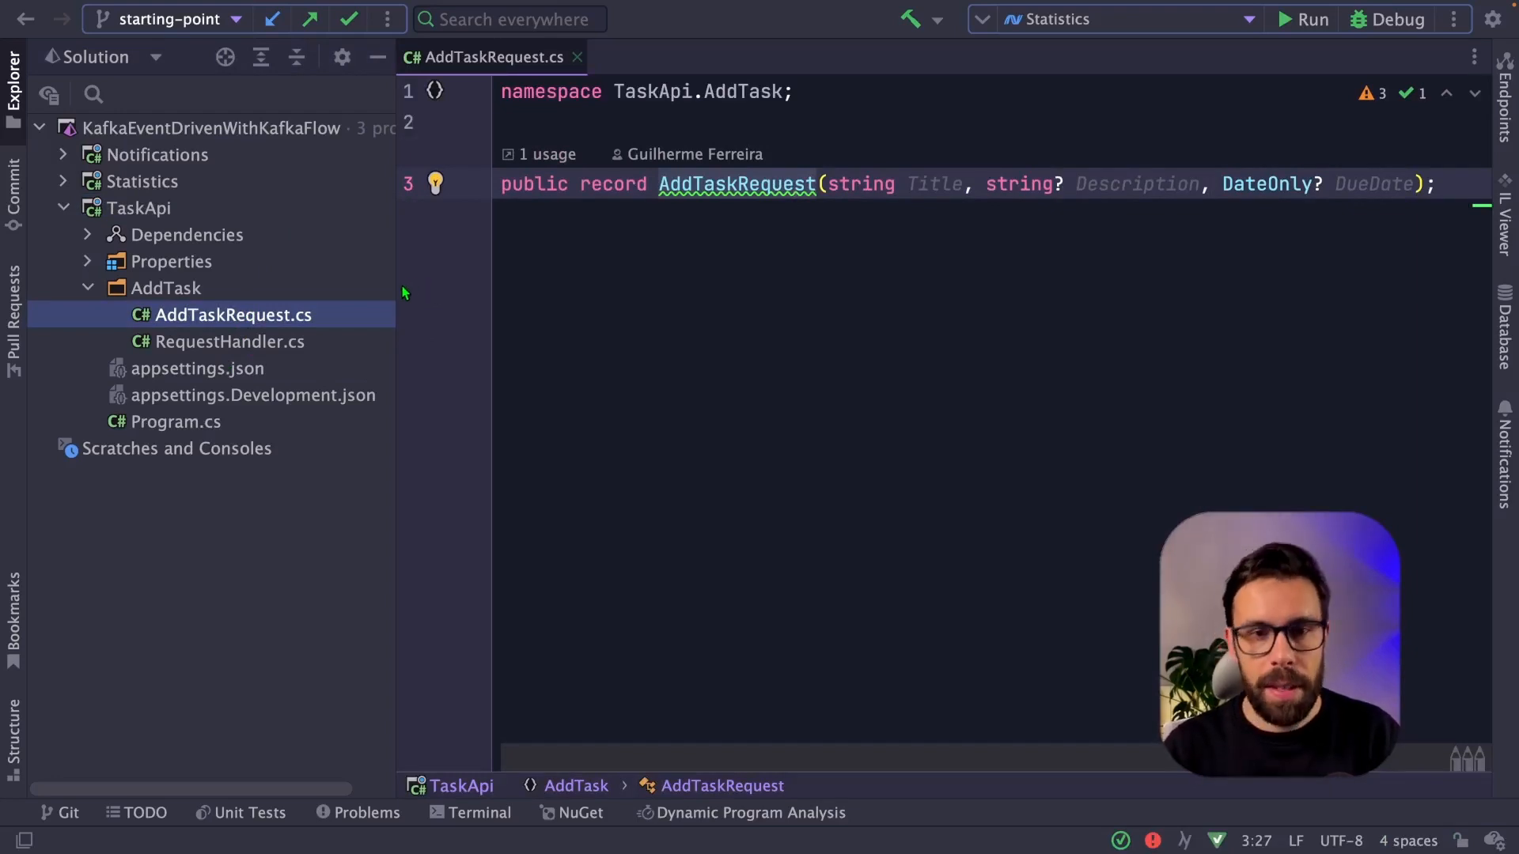
{"action": "mouse_move", "coordinate": [1014, 326]}
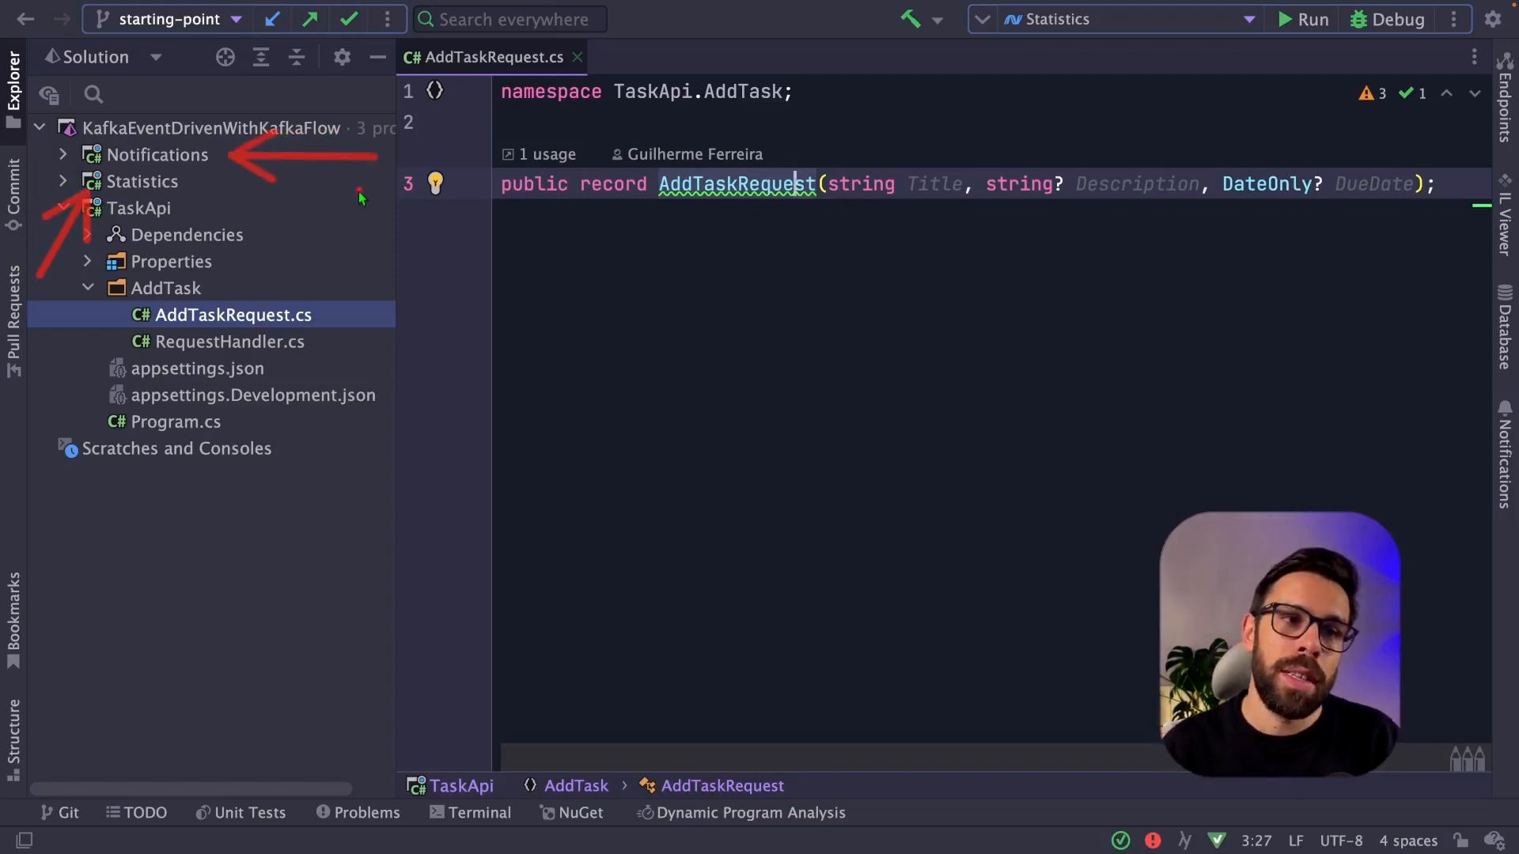
{"action": "mouse_move", "coordinate": [512, 218]}
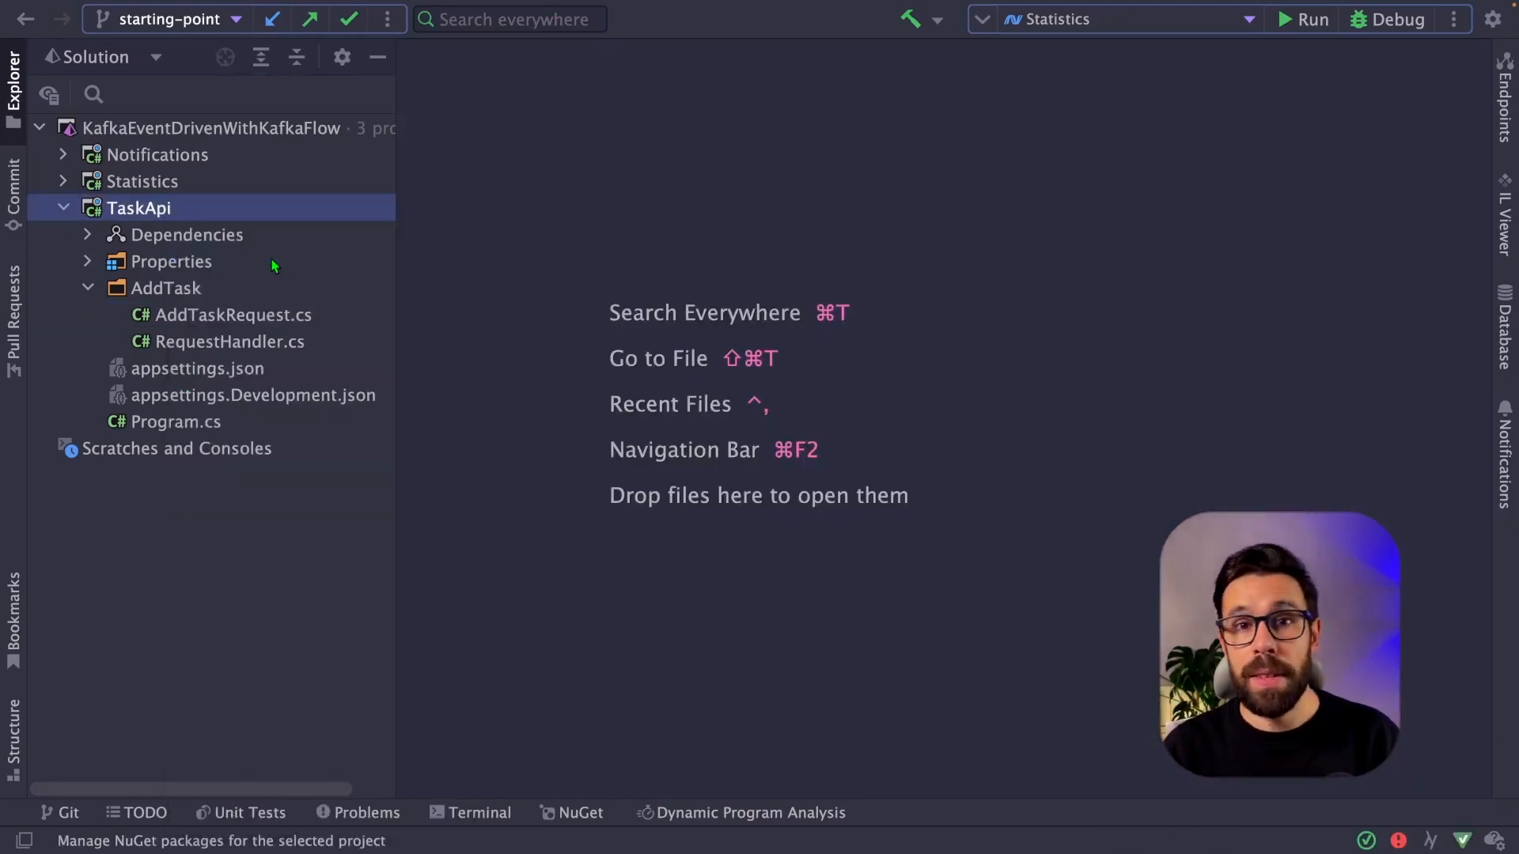
Search NuGet for 'kafkaflow' to install KafkaFlow.LogHandler.Microsoft into TaskApi
{"action": "left_click", "coordinate": [581, 813]}
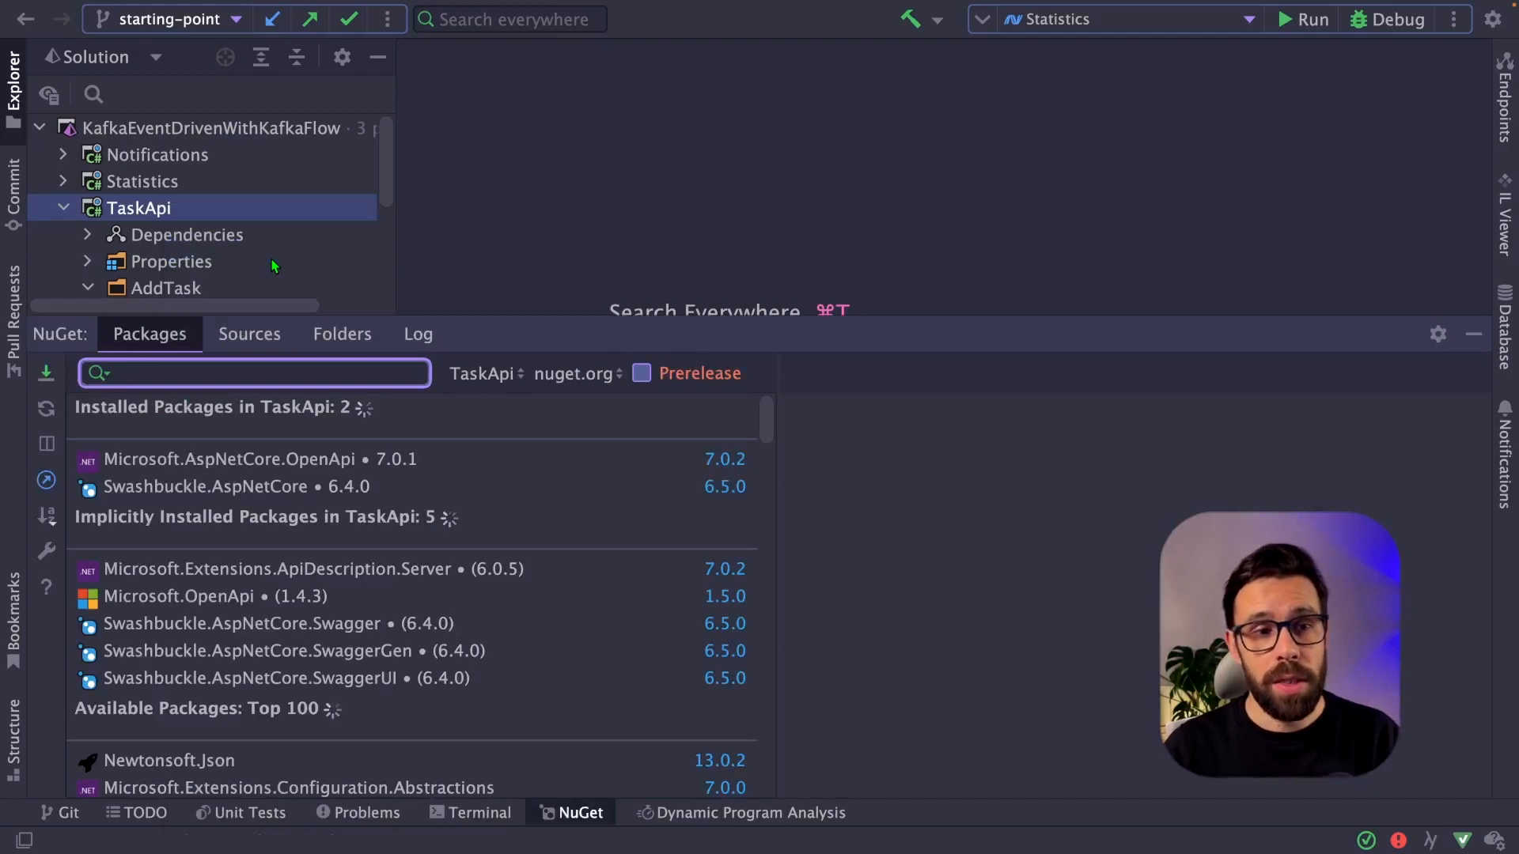
{"action": "type", "text": "kafkaflow"}
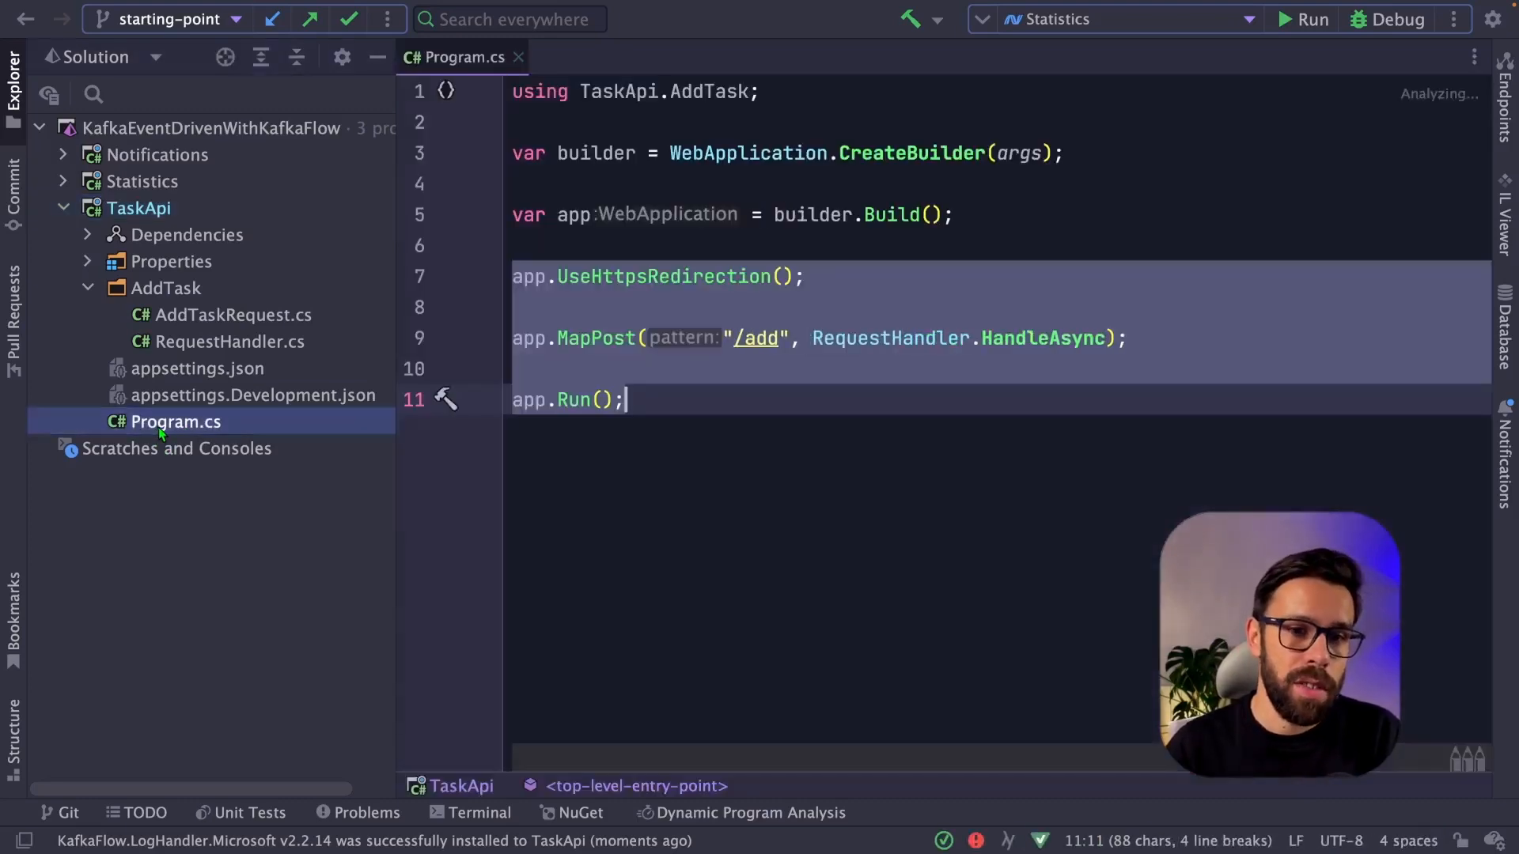
Register KafkaFlow via builder.Services with a localhost:9092 cluster, a "tasks" topicName constant and CreateTopicIfNotExists
{"action": "left_click", "coordinate": [810, 400]}
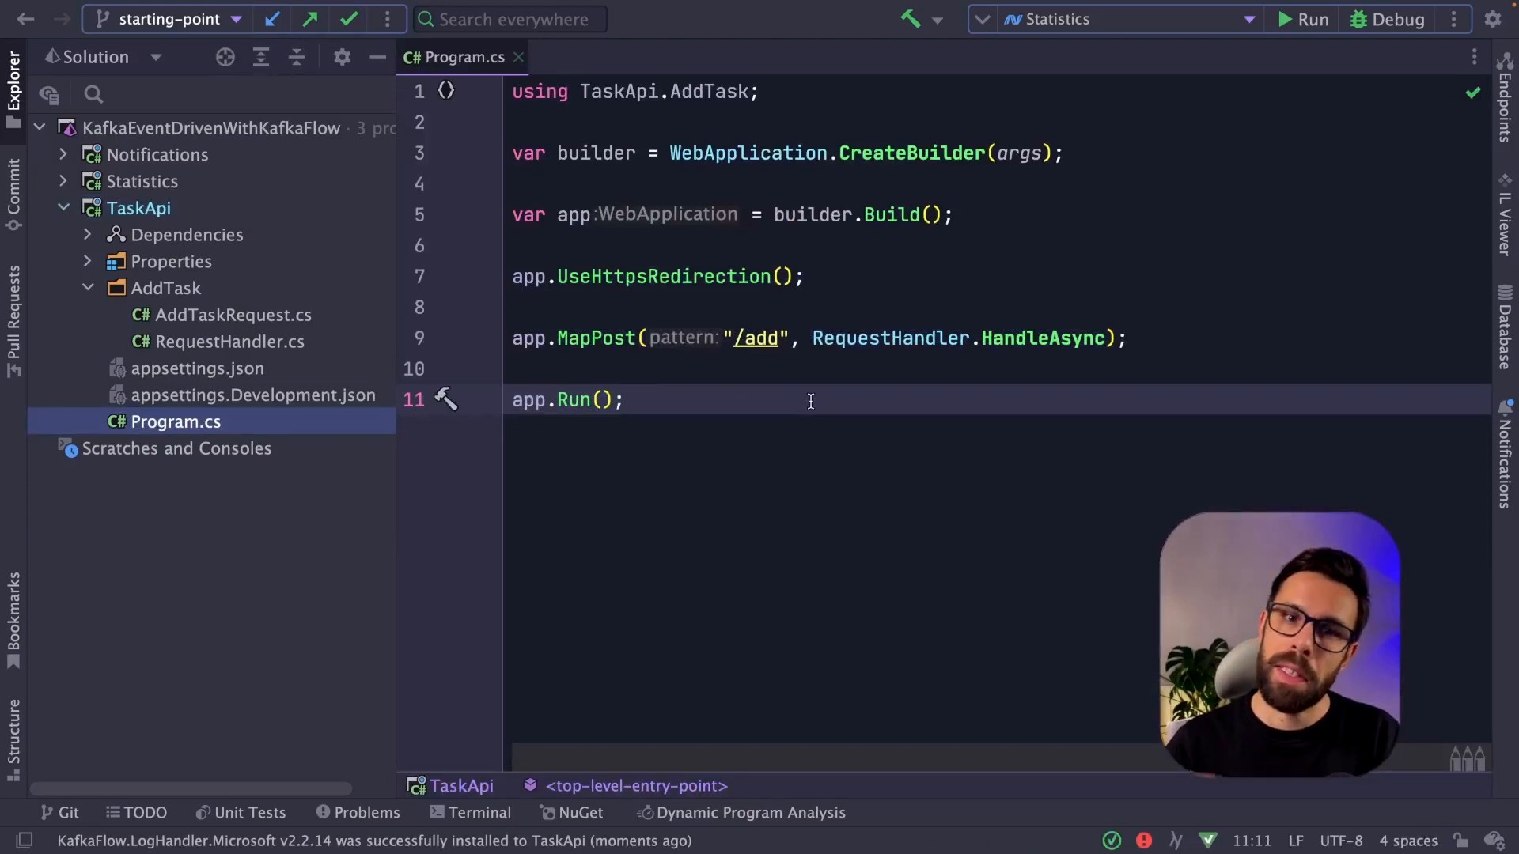
{"action": "type", "text": "builder.Services.AddKafka("}
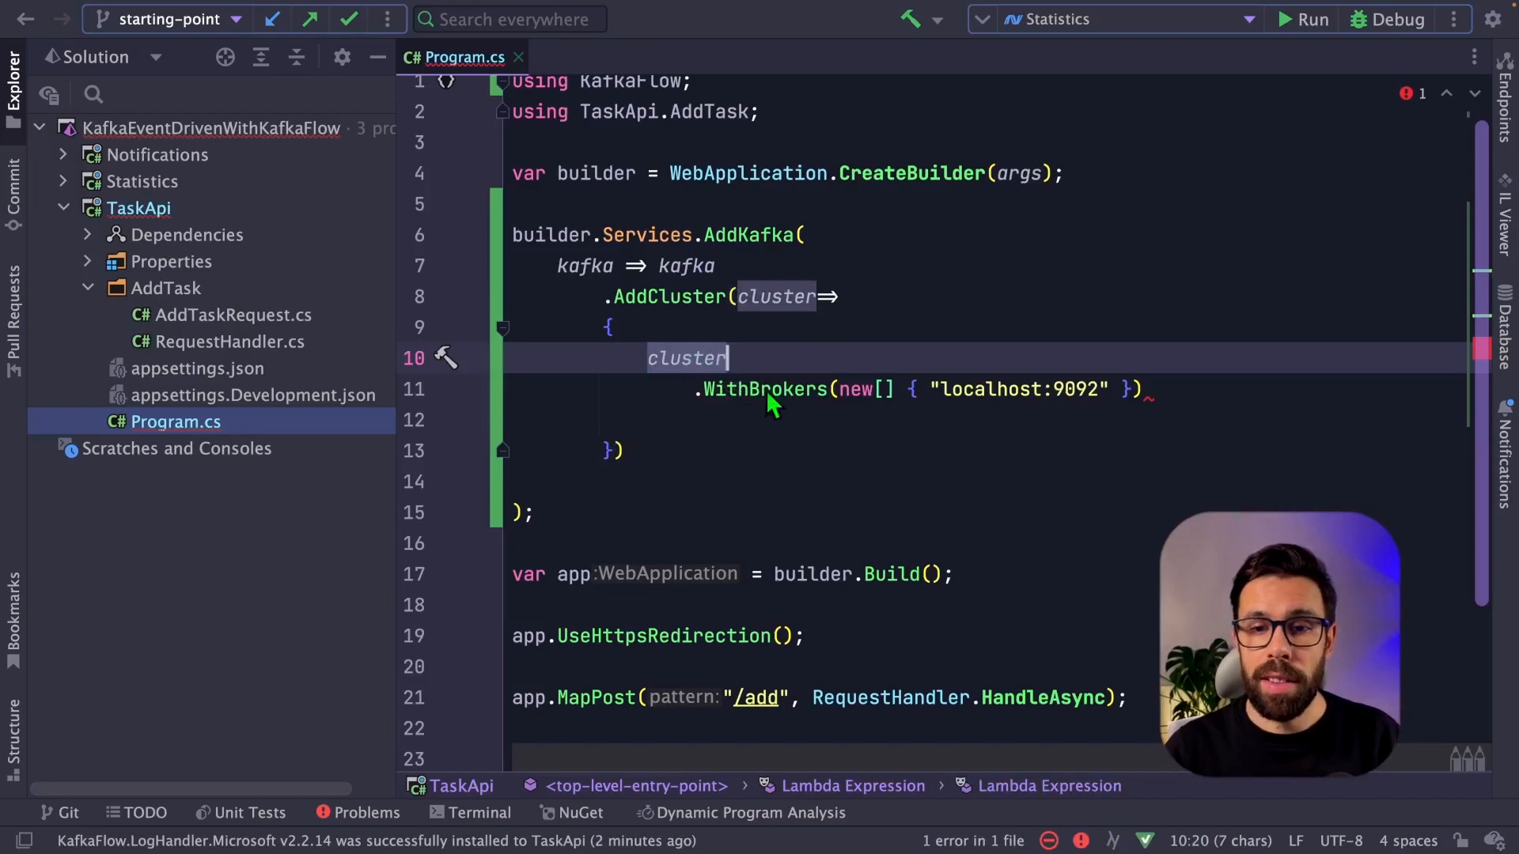
{"action": "mouse_move", "coordinate": [1080, 402]}
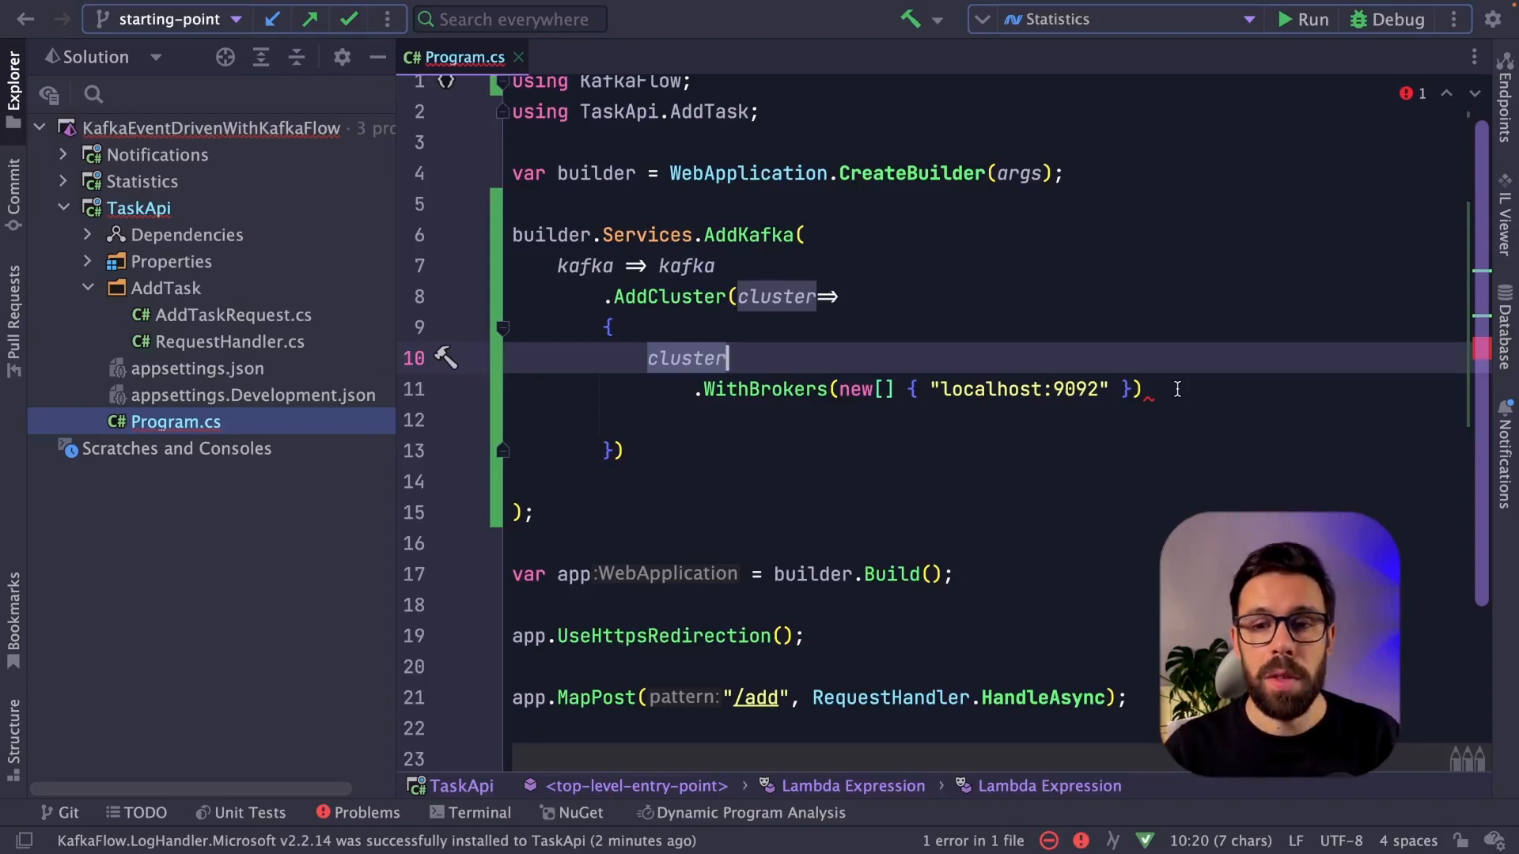
{"action": "type", "text": "const string topicName = \"tasks\";"}
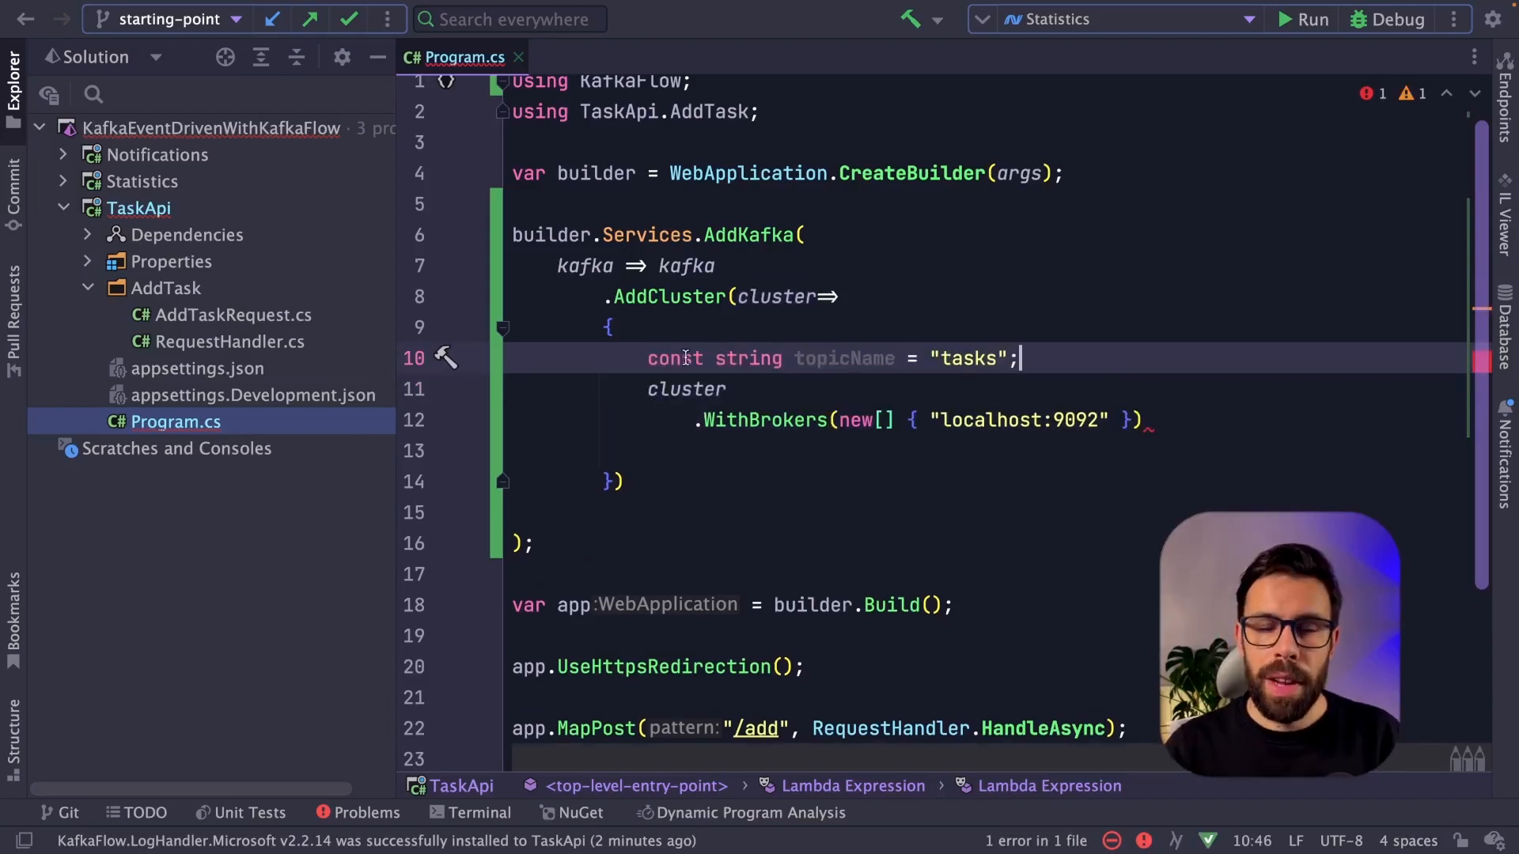
{"action": "double_click", "coordinate": [843, 357]}
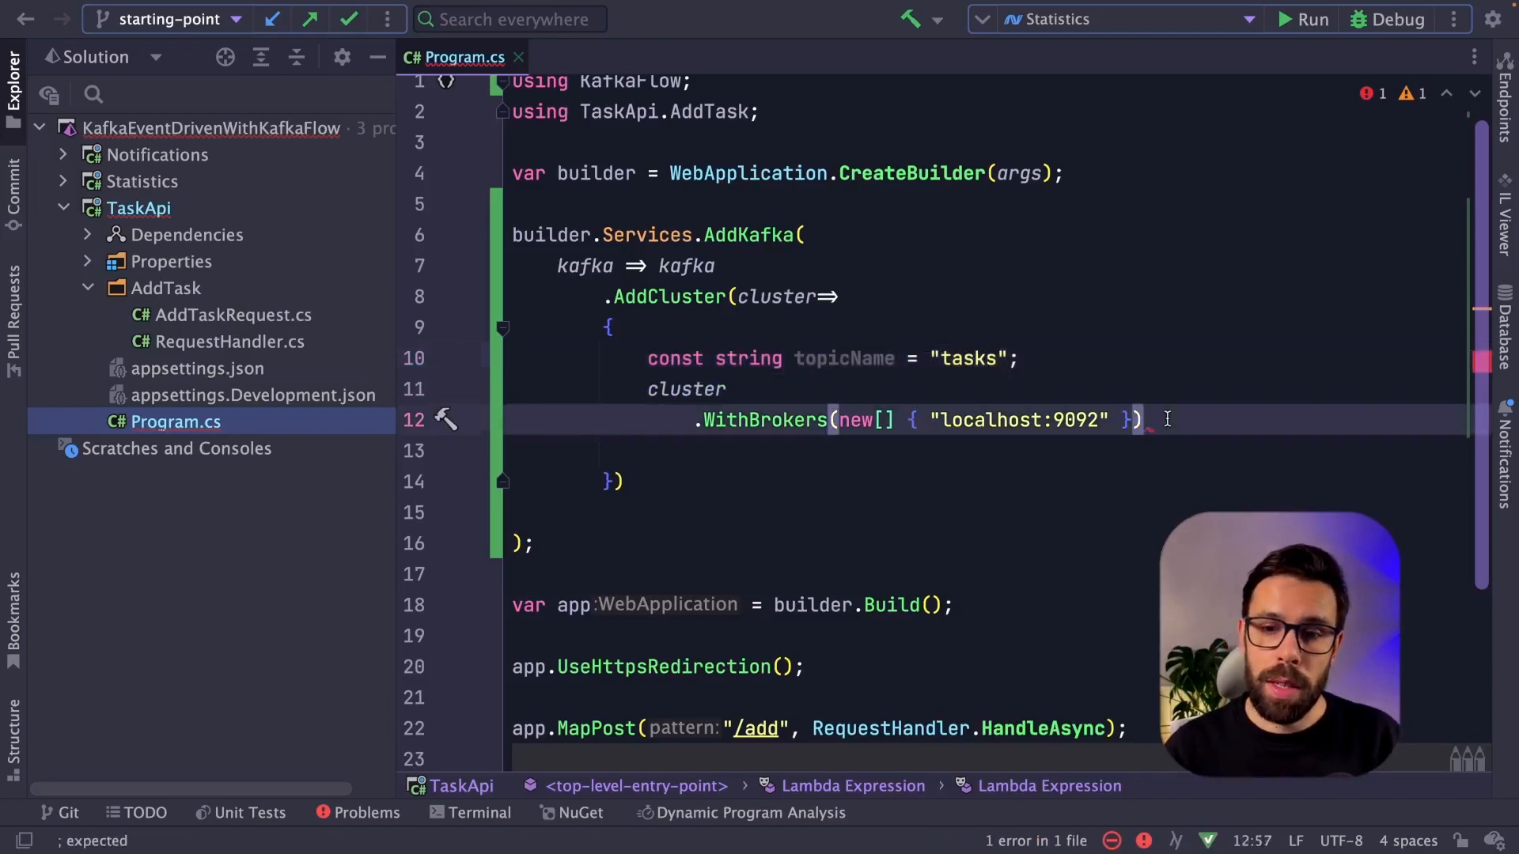
{"action": "type", "text": ".CreateTopicIfNotExists(topicName, 1, 1"}
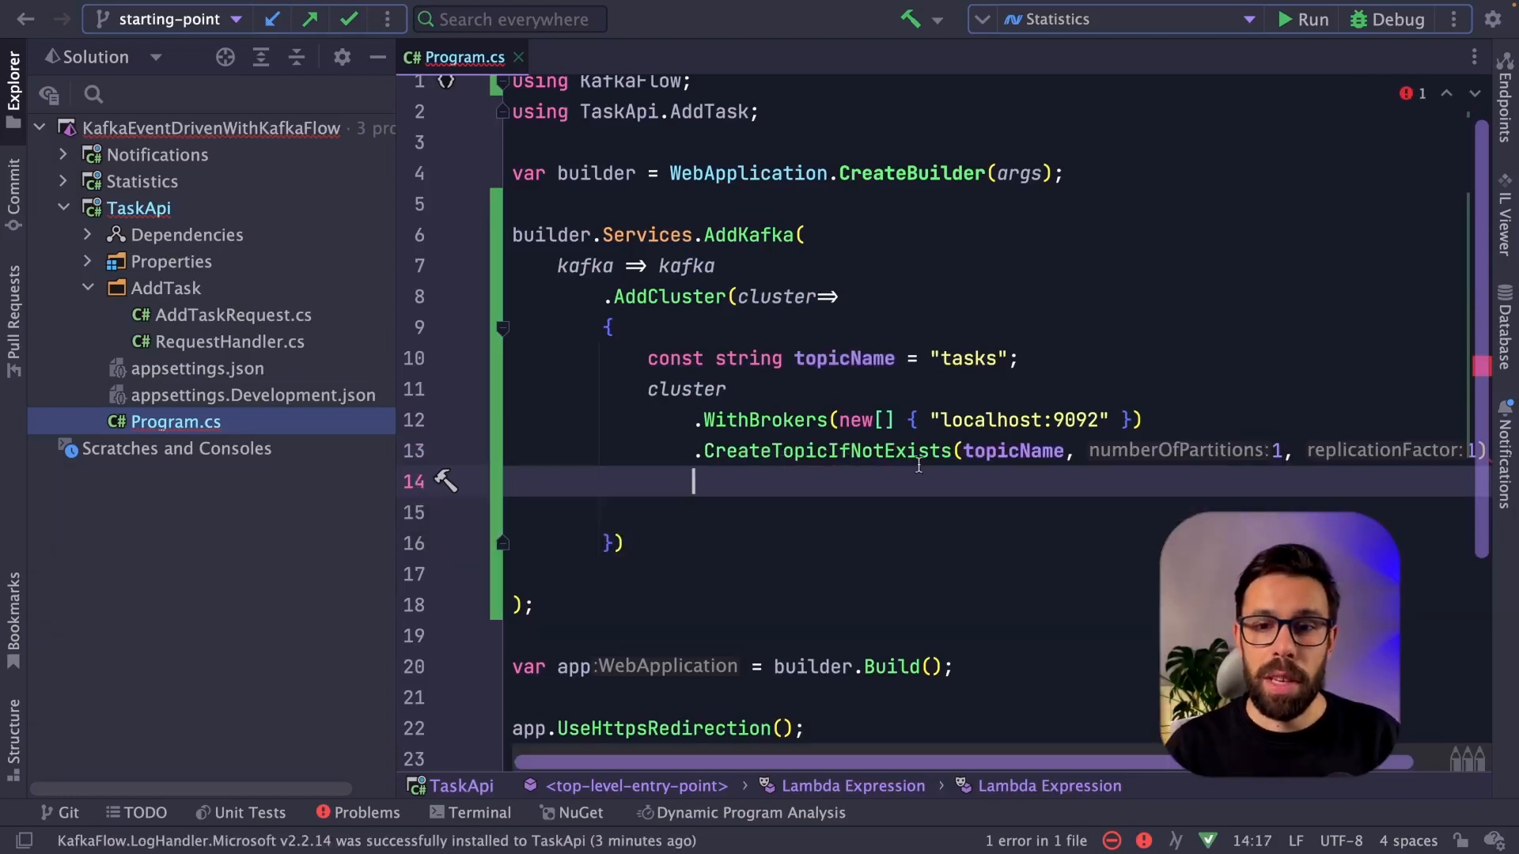
{"action": "mouse_move", "coordinate": [1161, 486]}
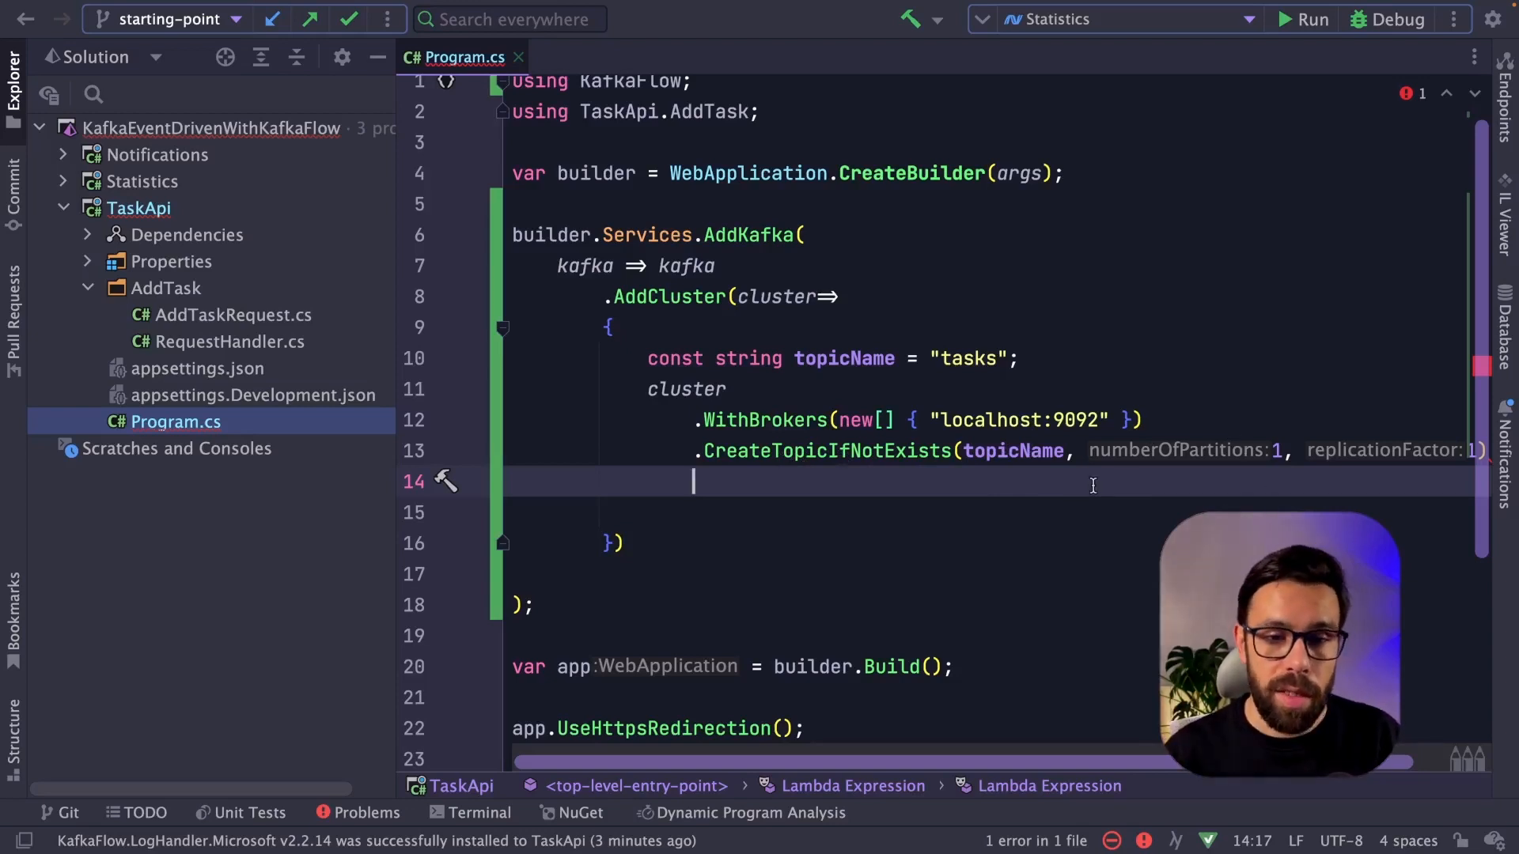
Add a "publish-task" producer with DefaultTopic(topicName) to the Kafka cluster
{"action": "type", "text": ".AddProducer("}
{"action": "type", "text": "producer => producer"}
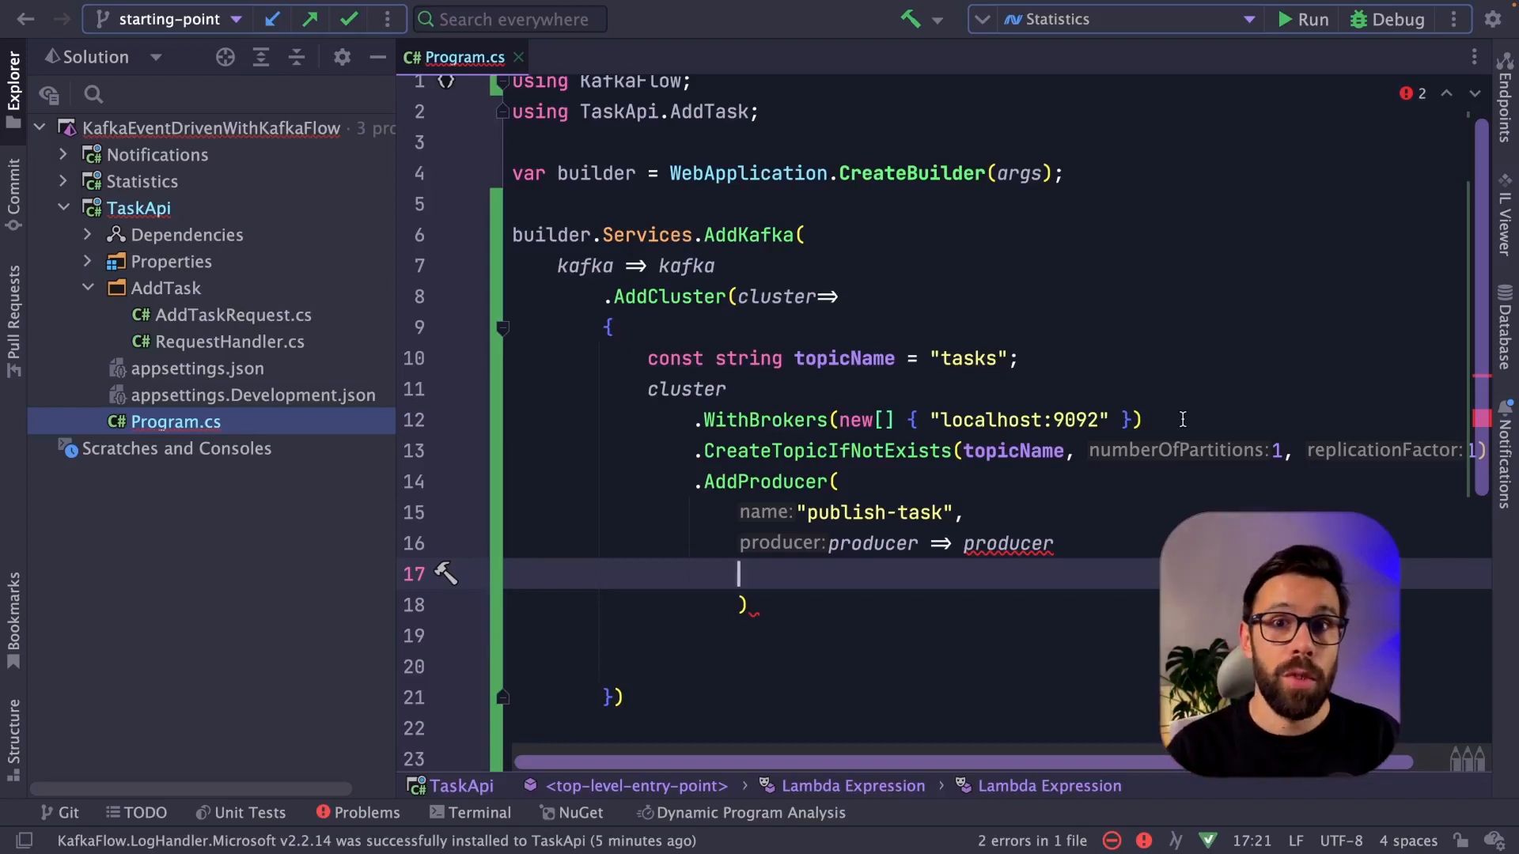
{"action": "type", "text": ".DefaultTopic(topicName)"}
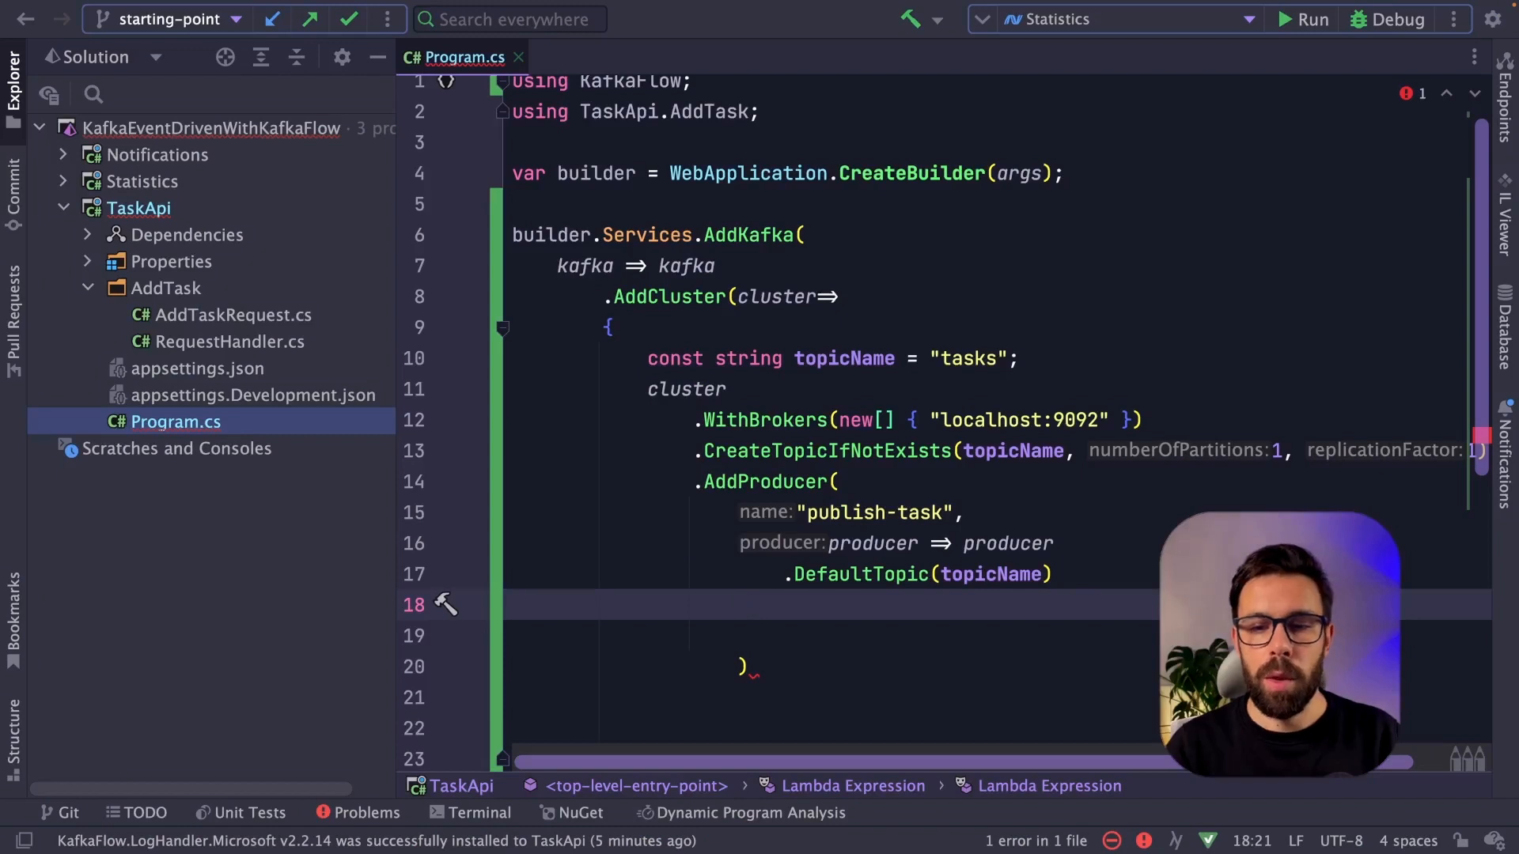
{"action": "type", "text": ".Add"}
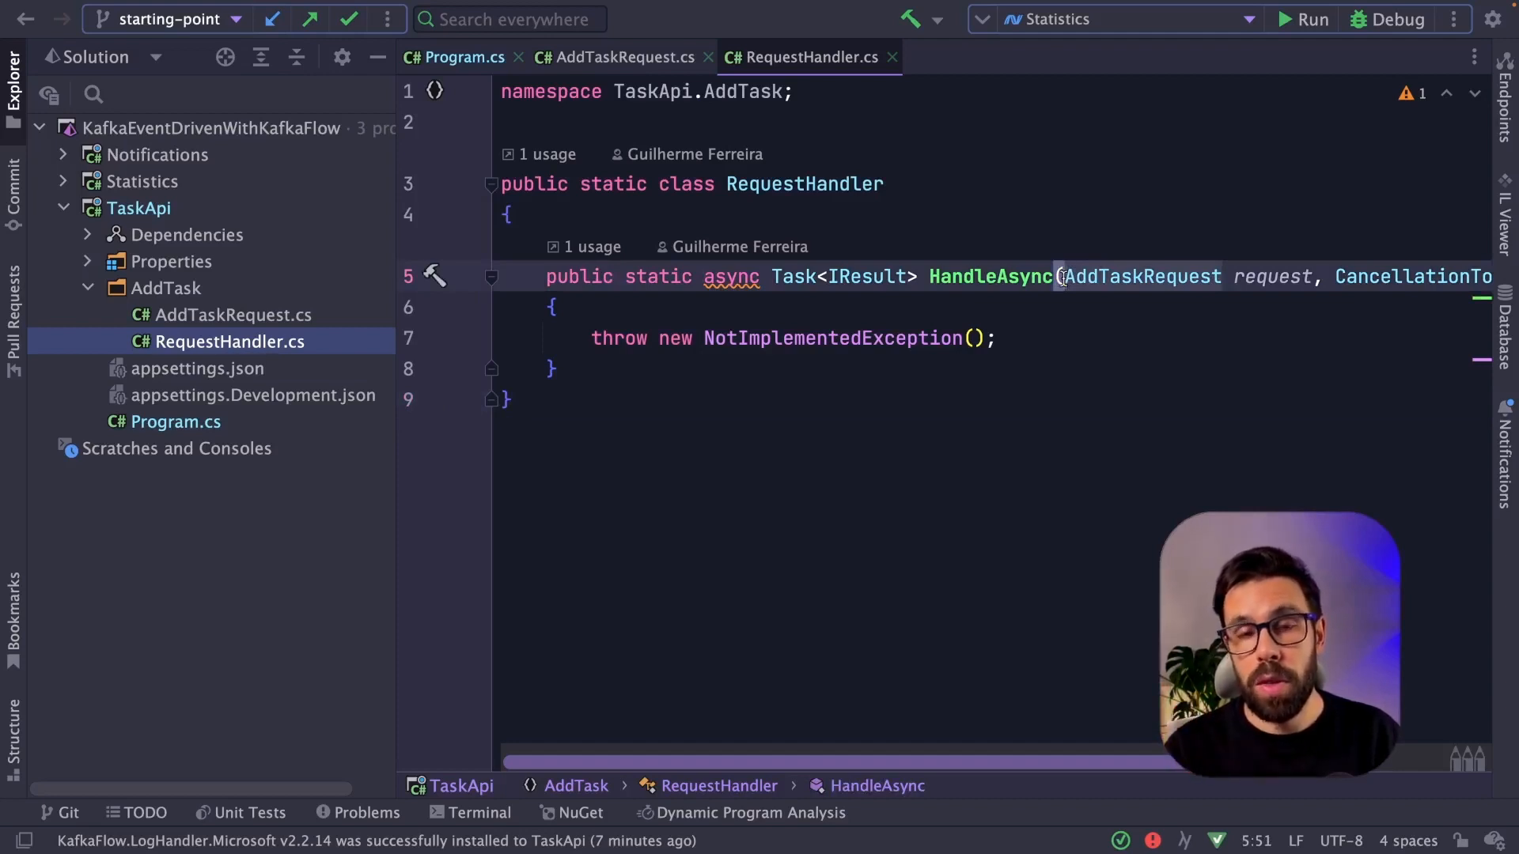
Inject IProducerAccessor into the handler and get the "publish-task" producer
{"action": "key", "text": "Enter"}
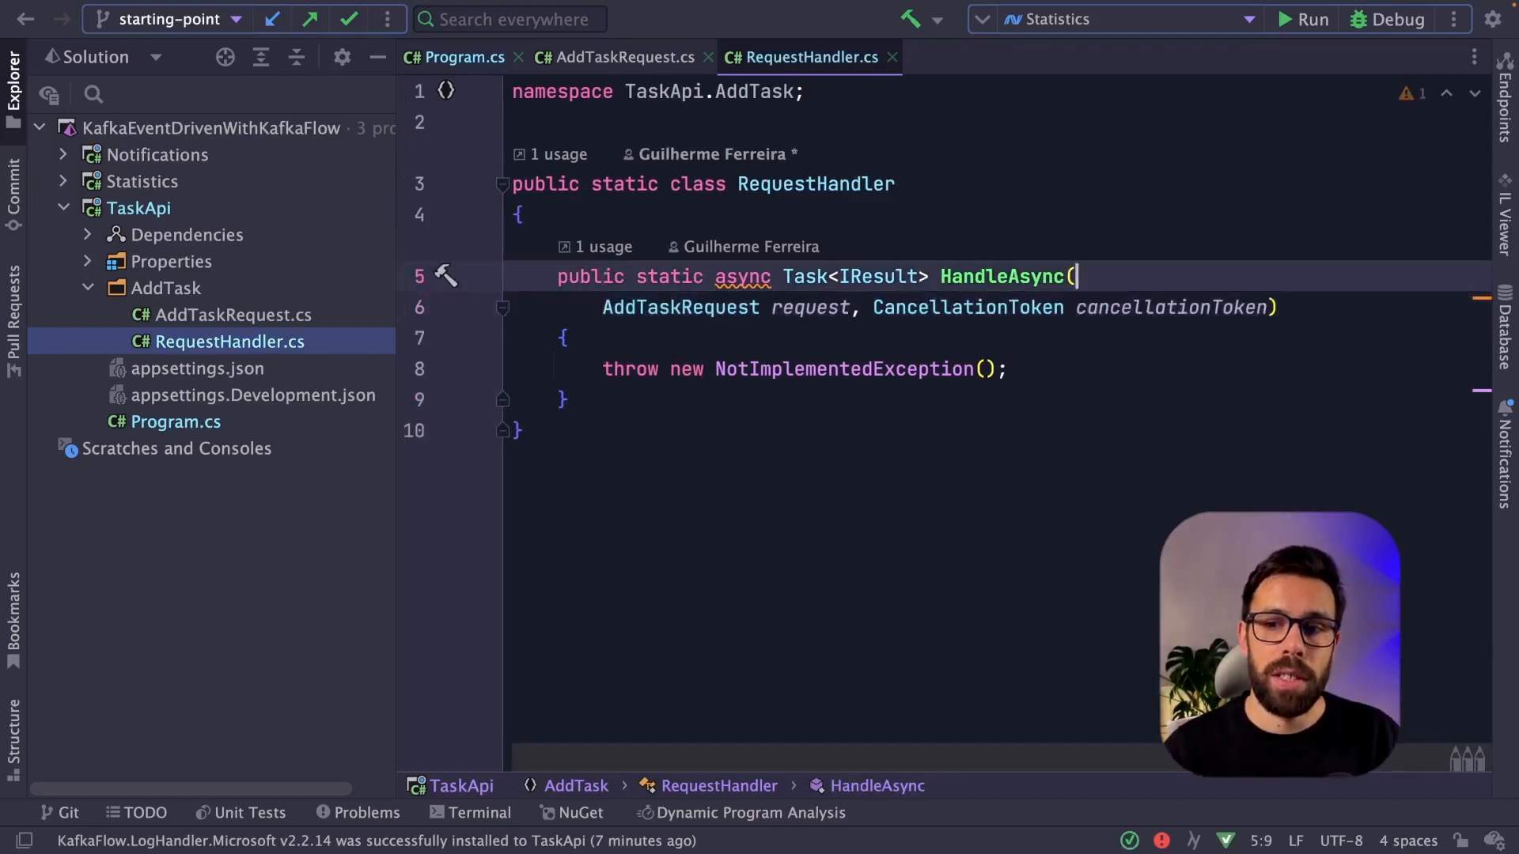
{"action": "type", "text": "IProducerAccessor producerAccessor,"}
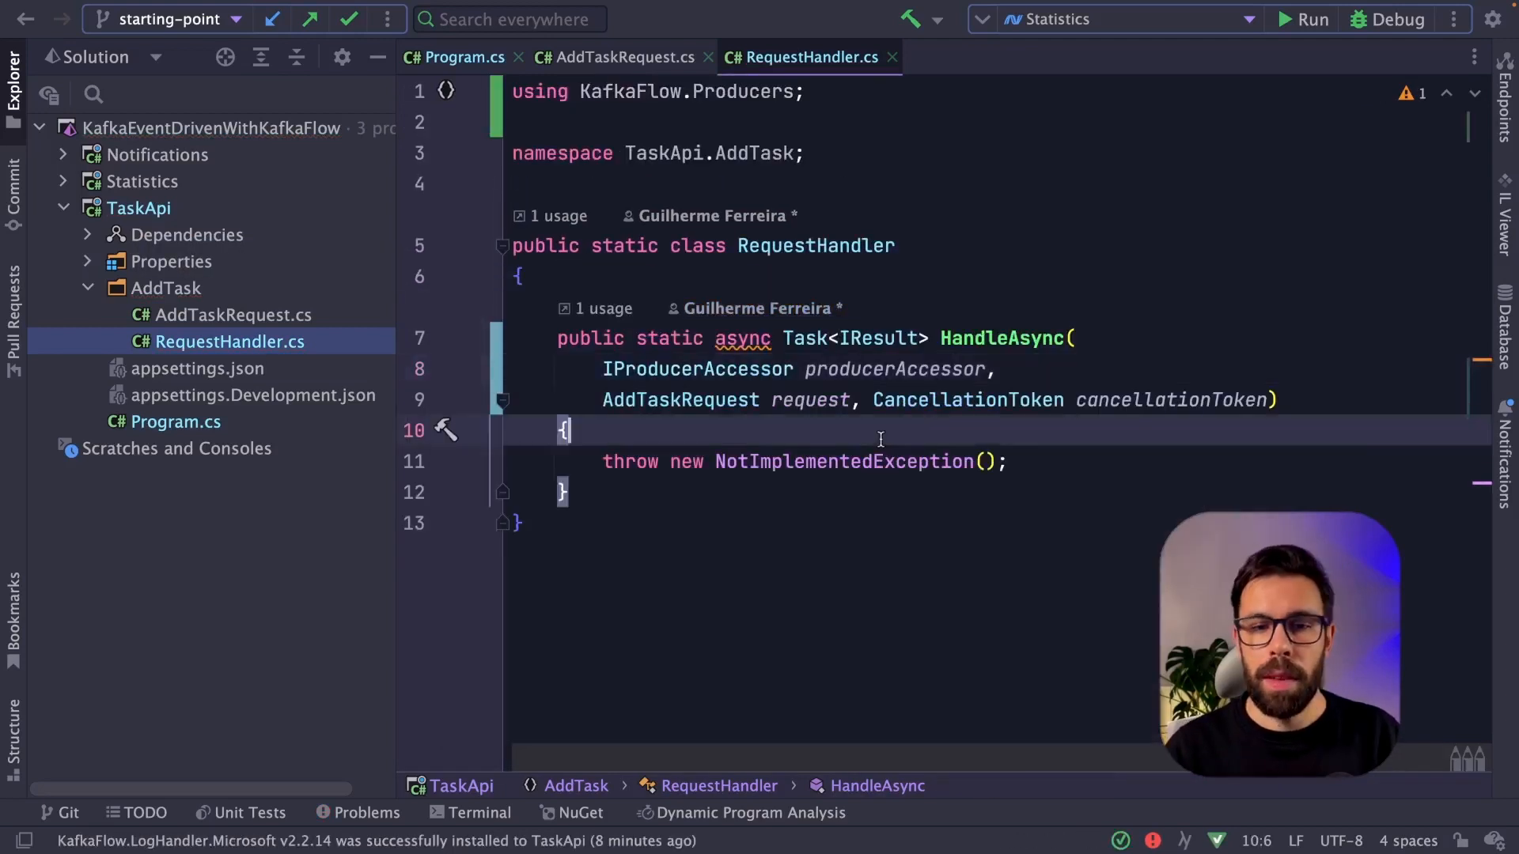
{"action": "type", "text": "var producer = producerAccessor.GetProducer(\"publish-task\");"}
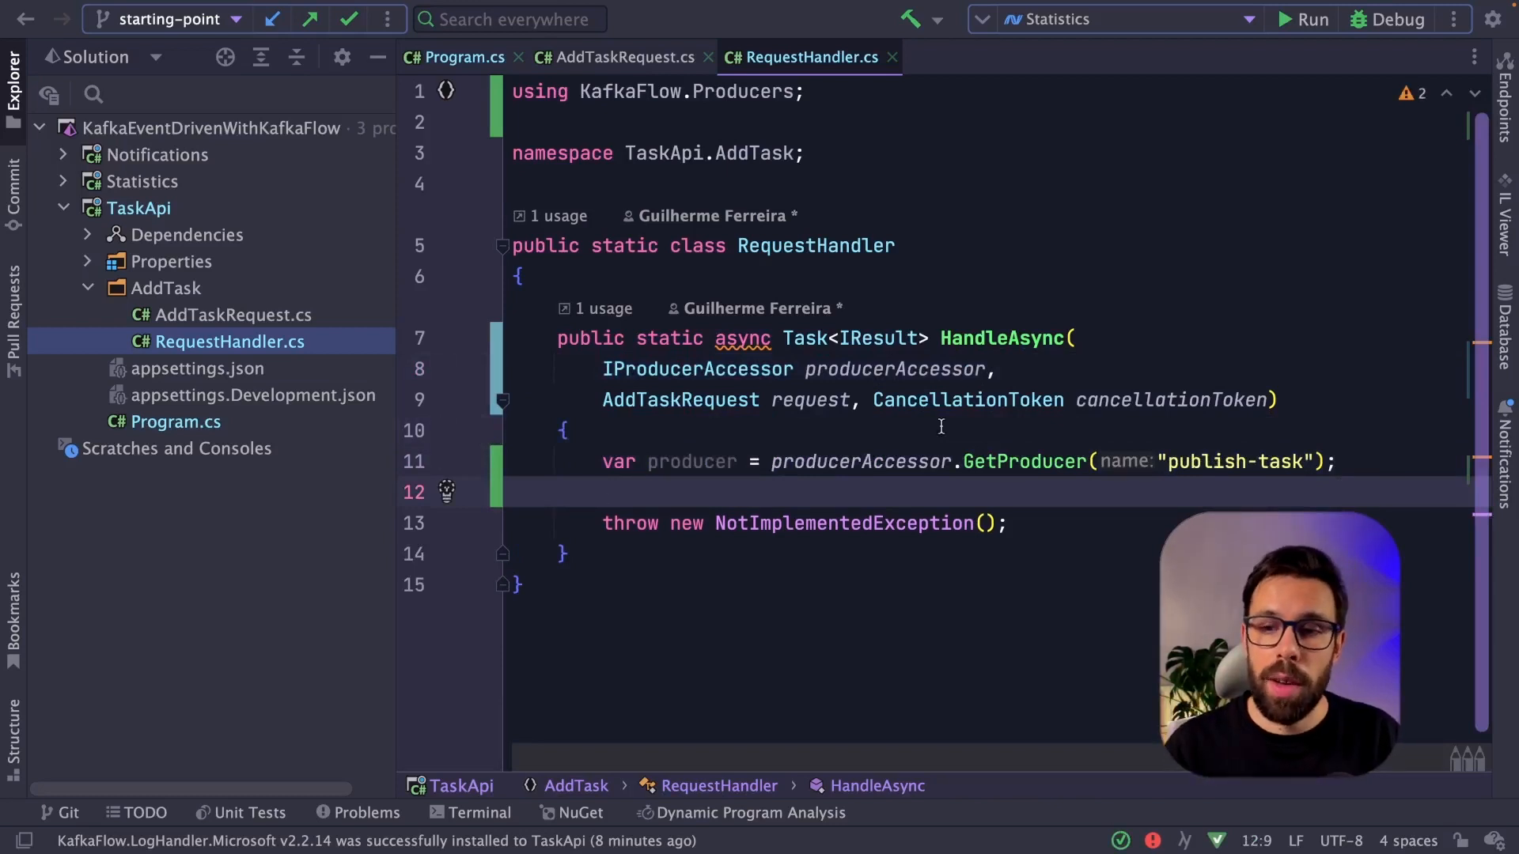
Produce the request with await producer.ProduceAsync and return Results.Accepted()
{"action": "left_click", "coordinate": [1278, 460]}
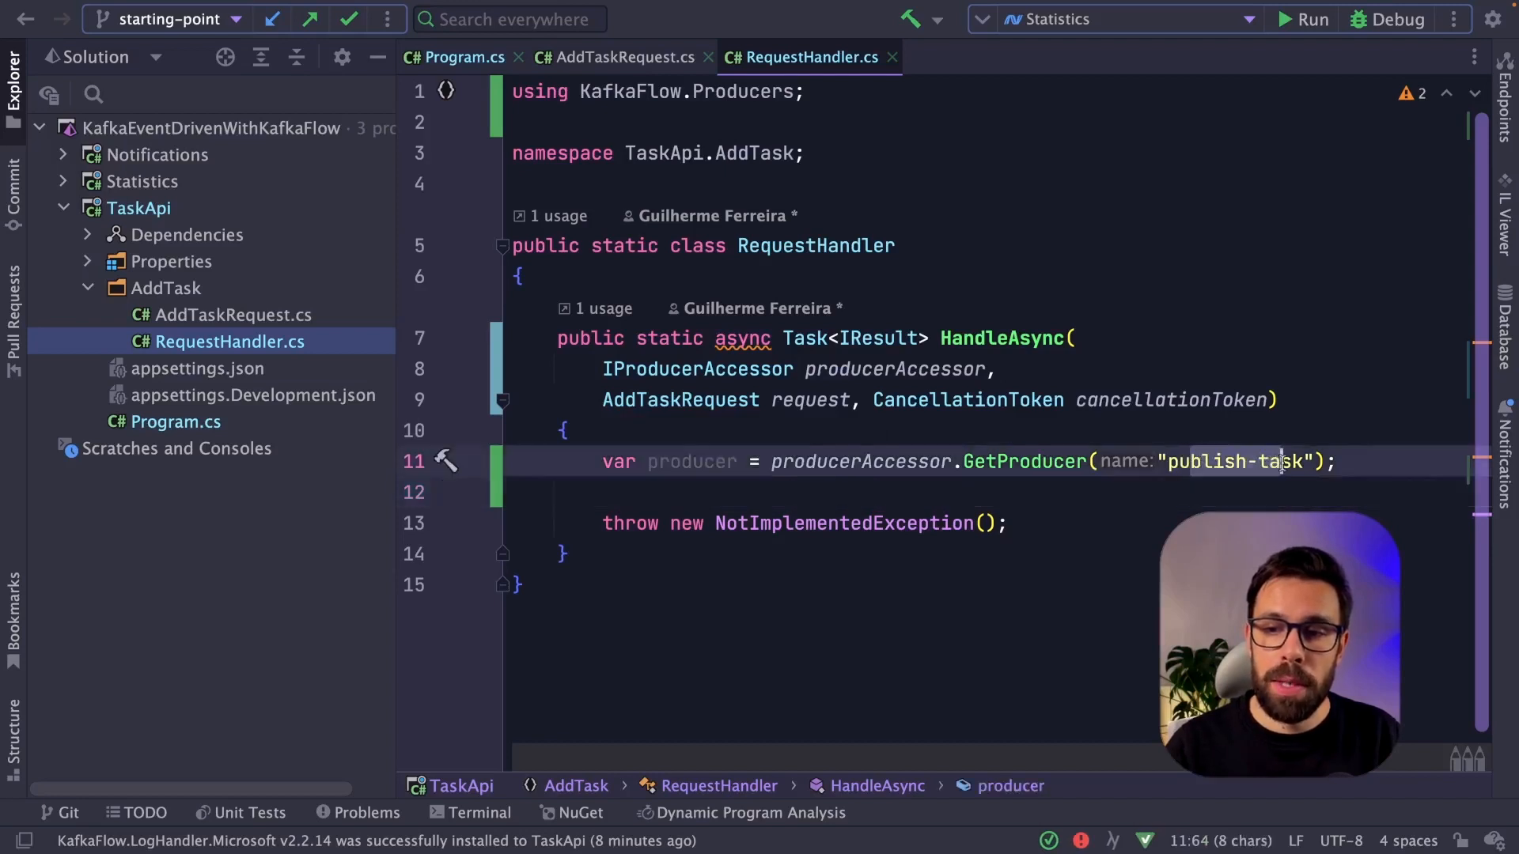
{"action": "left_click", "coordinate": [684, 492]}
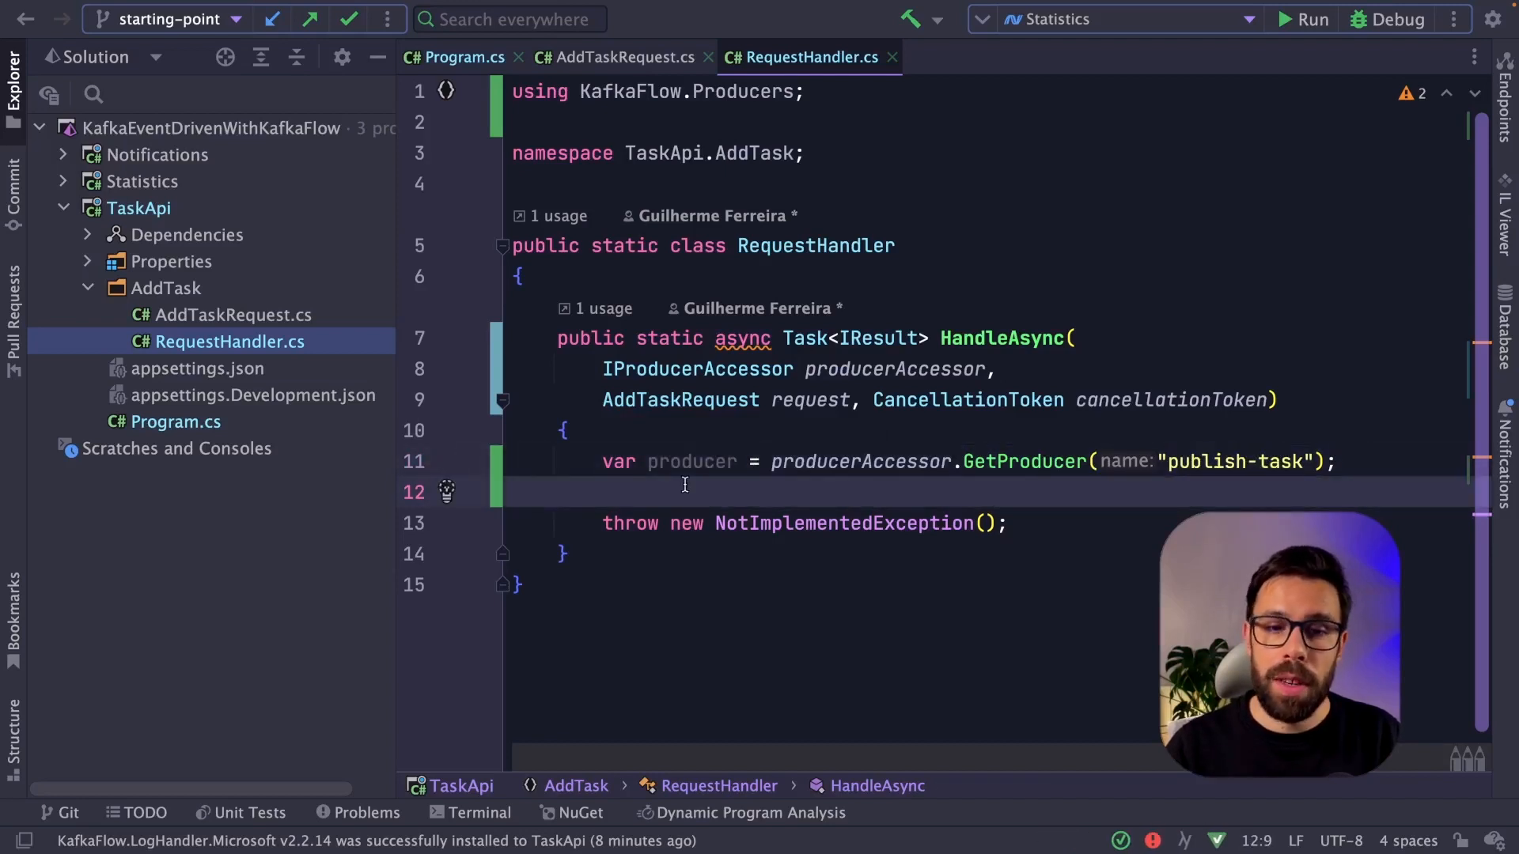
{"action": "type", "text": "await producer.ProduceAsync("}
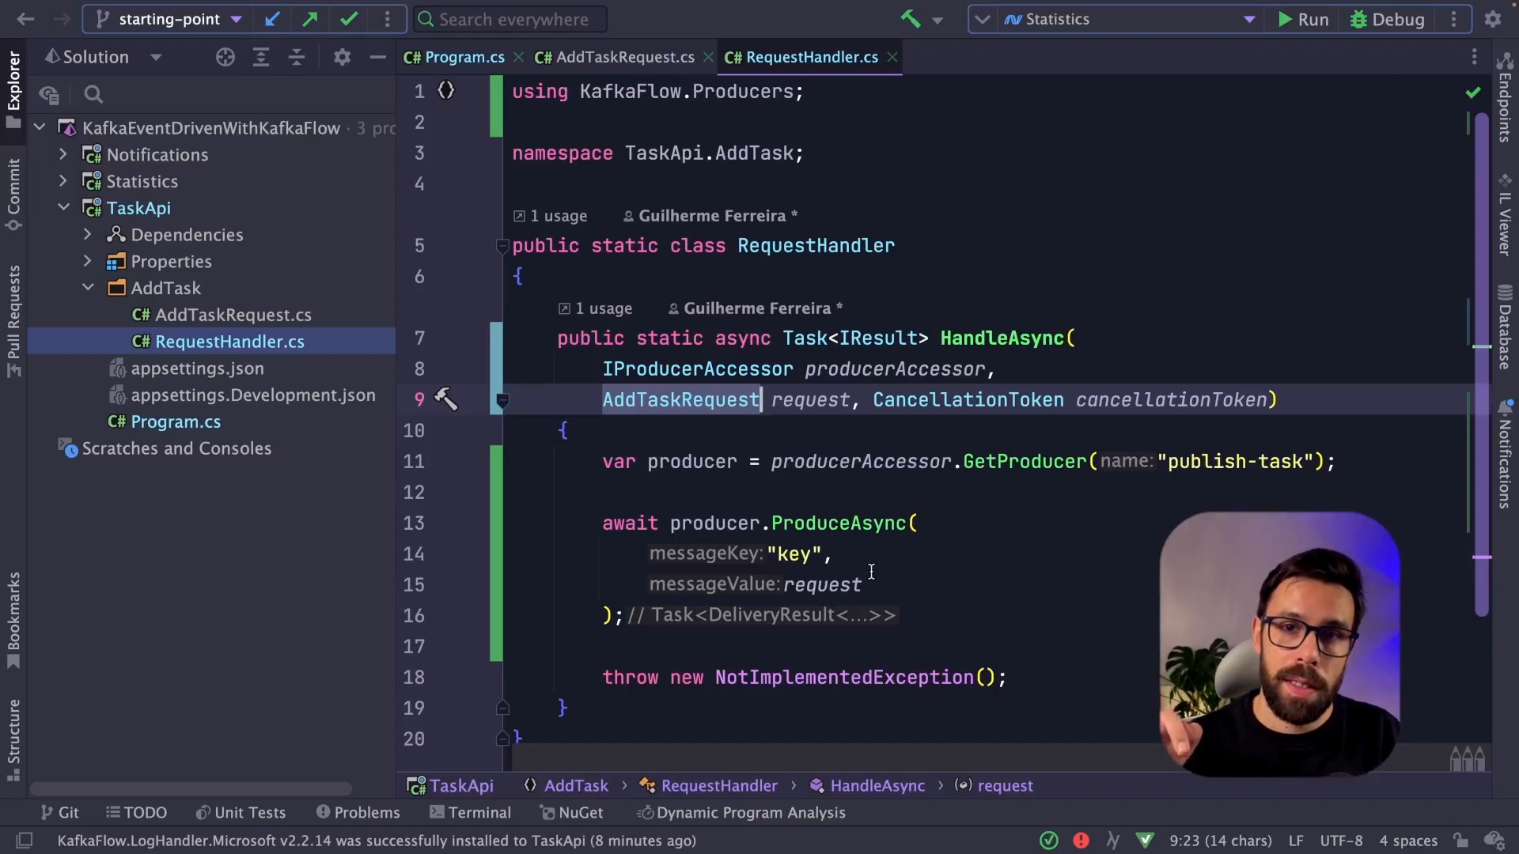
{"action": "type", "text": "return"}
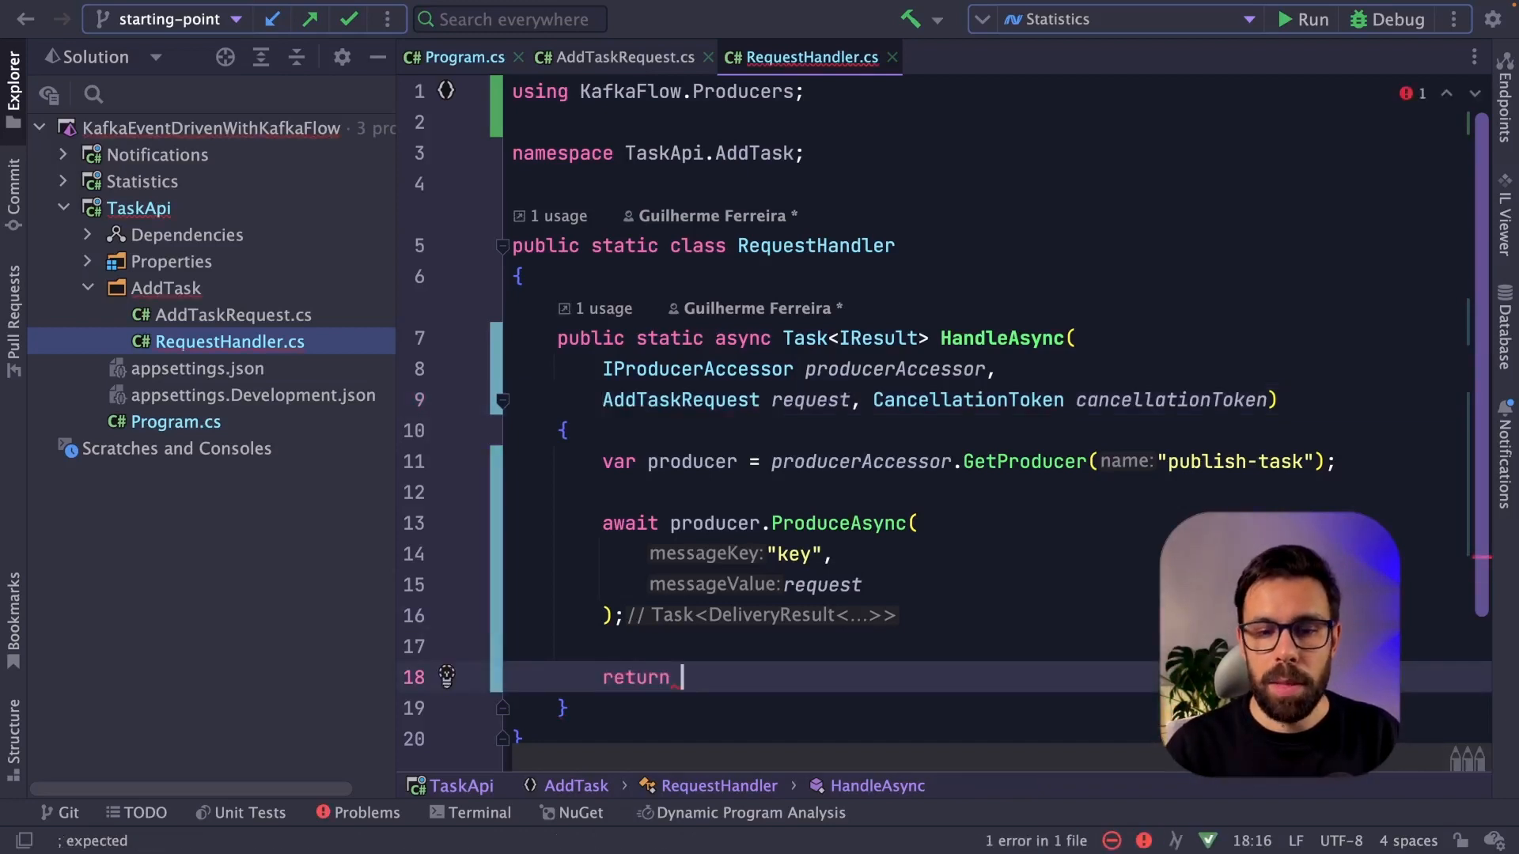
{"action": "type", "text": "Results.Accepted();"}
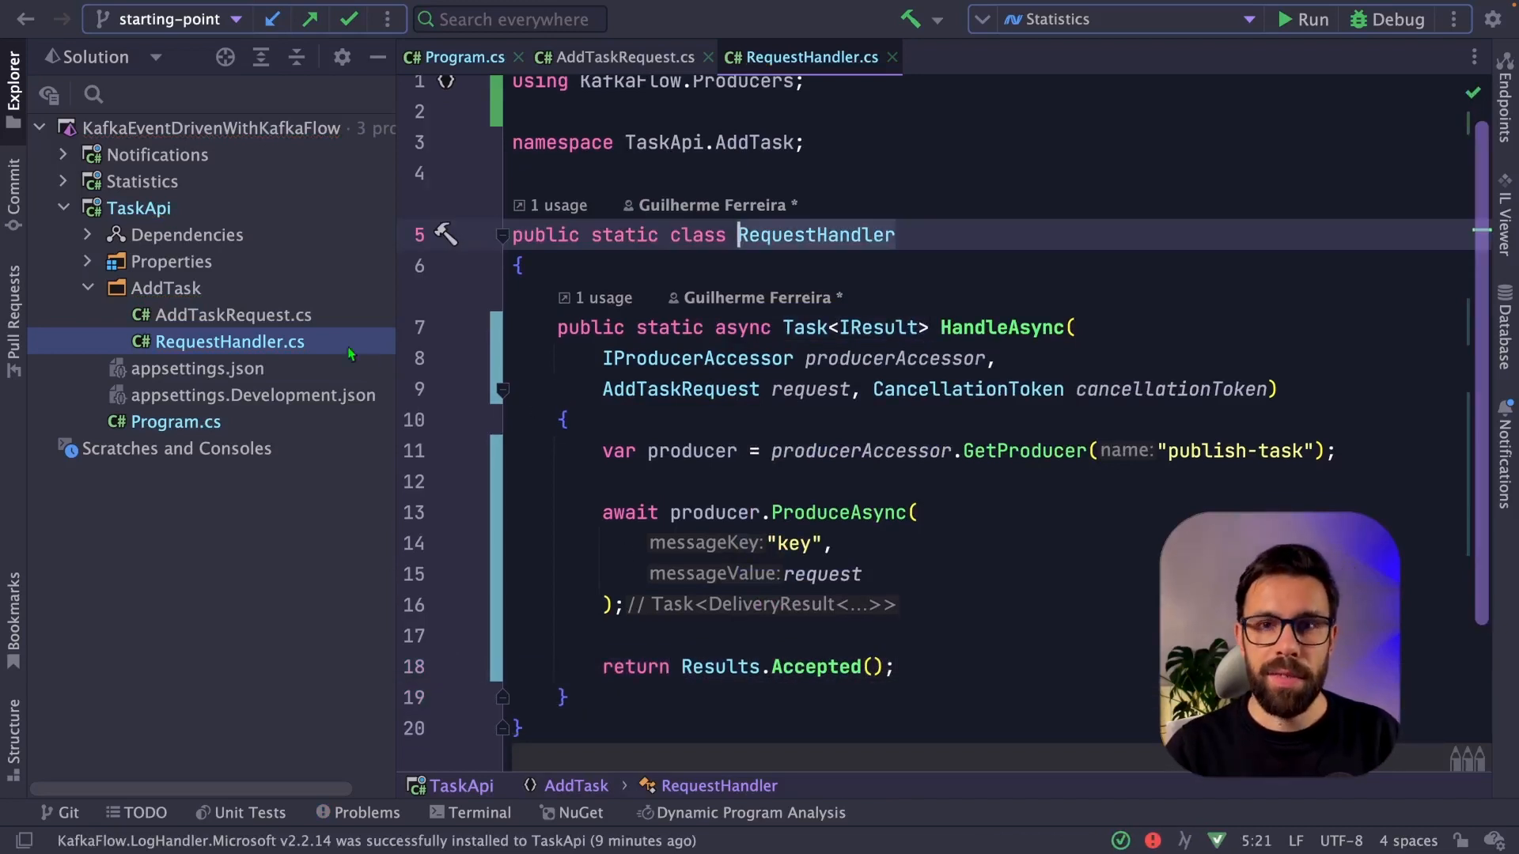
{"action": "mouse_move", "coordinate": [188, 207]}
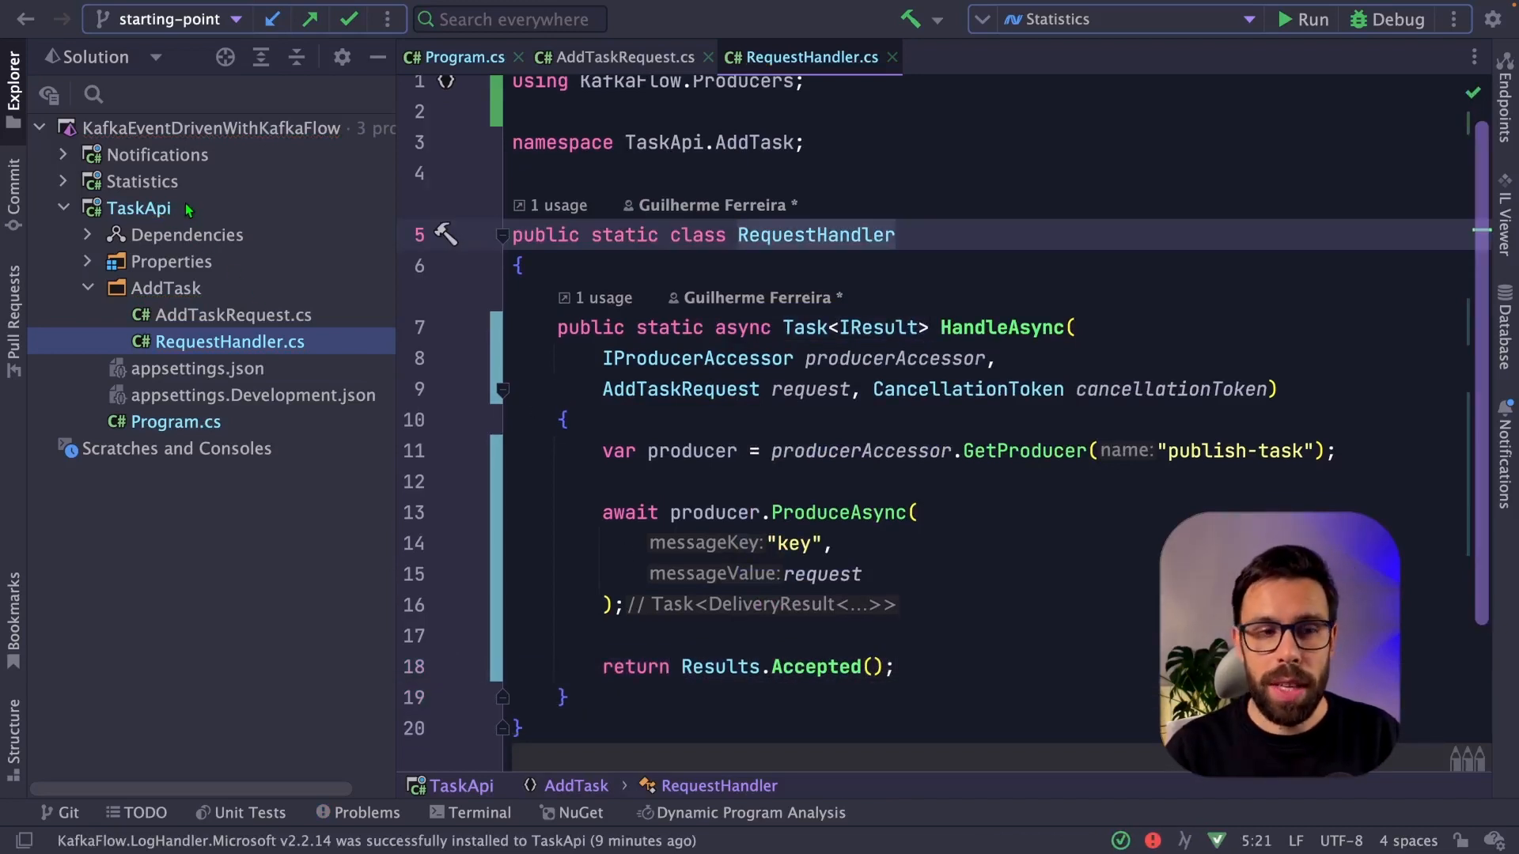
Run TaskApi and edit the Postman JSON body for the add-task request titled 'Give a star to KafkaFlow x2'
{"action": "right_click", "coordinate": [139, 207]}
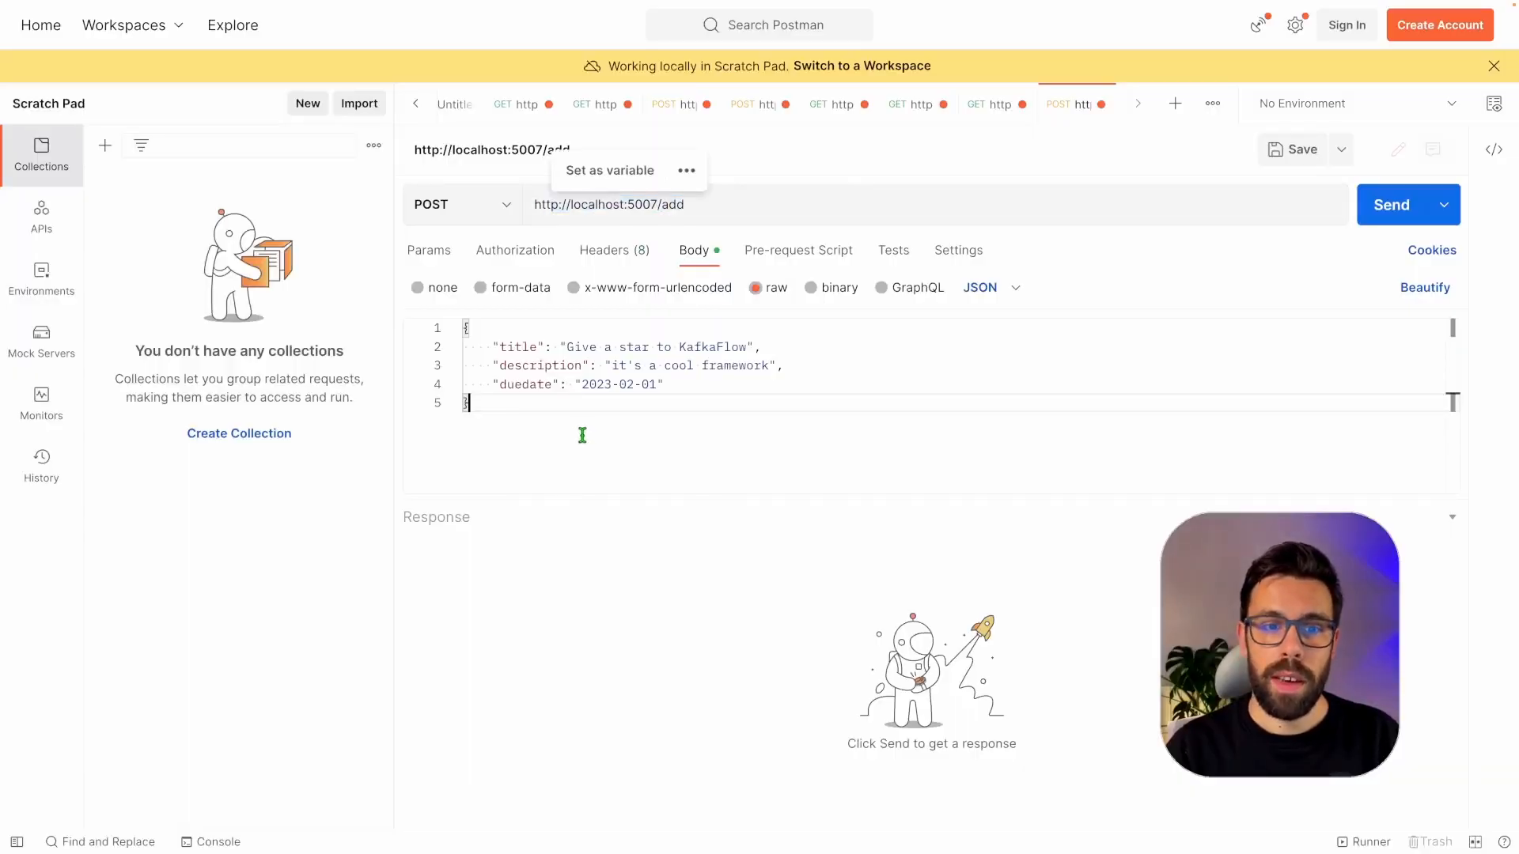
{"action": "key", "text": "ctrl+a"}
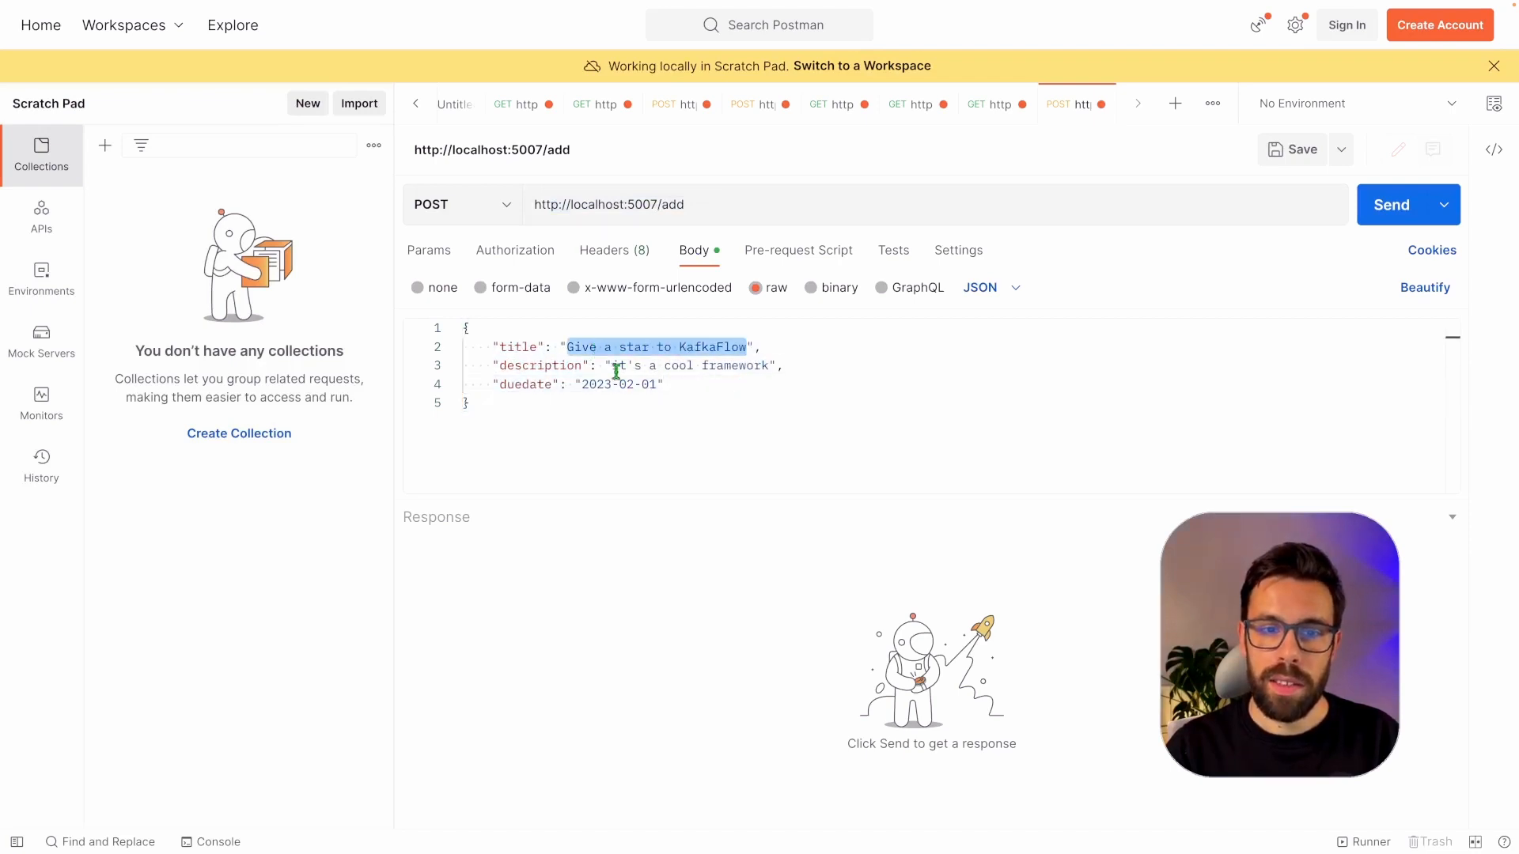
{"action": "left_click", "coordinate": [1390, 205]}
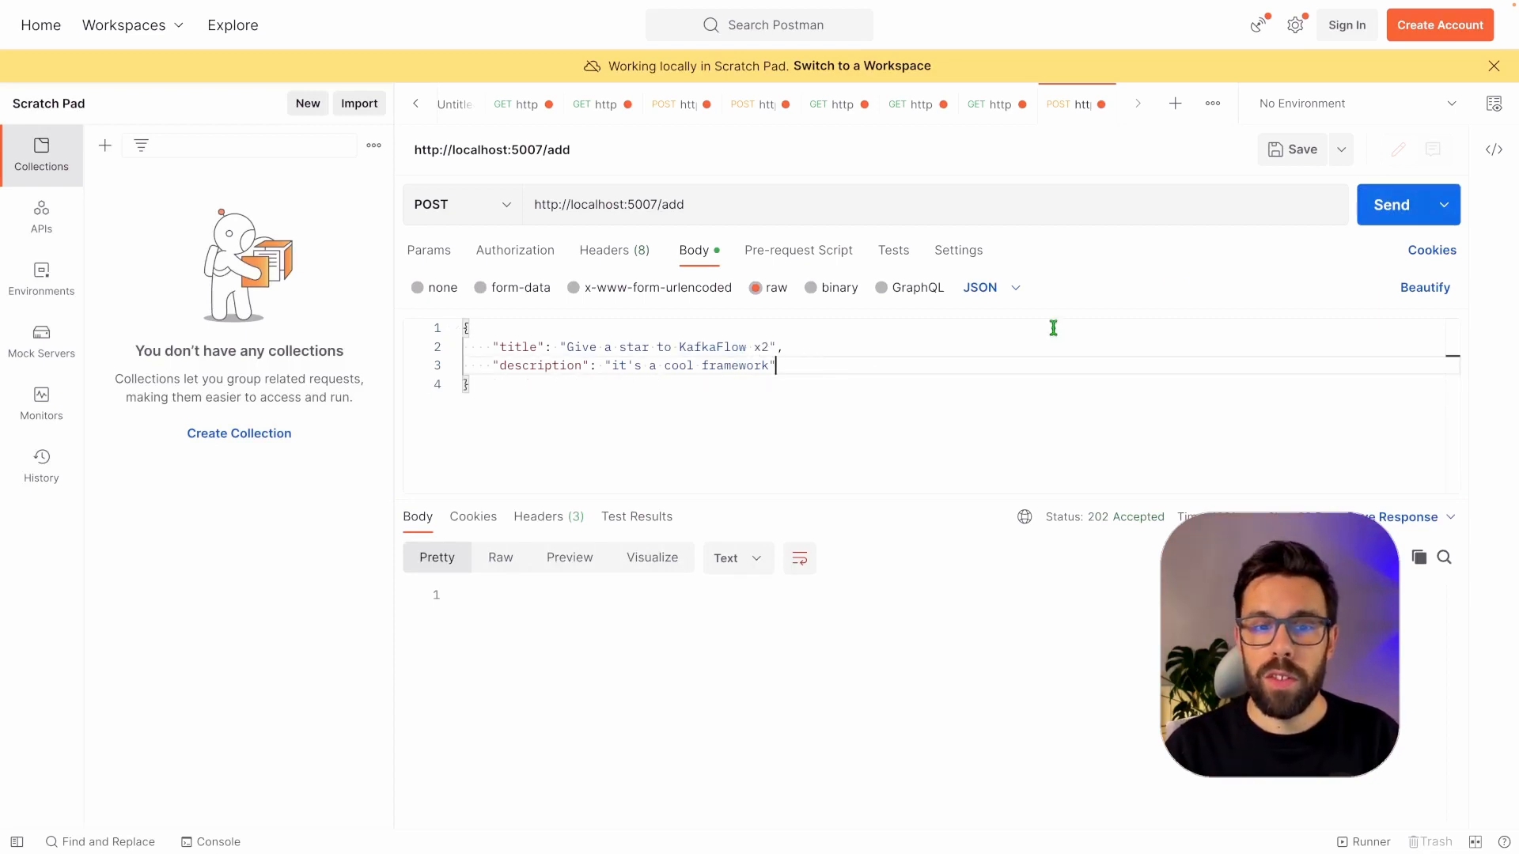
{"action": "mouse_move", "coordinate": [1281, 377]}
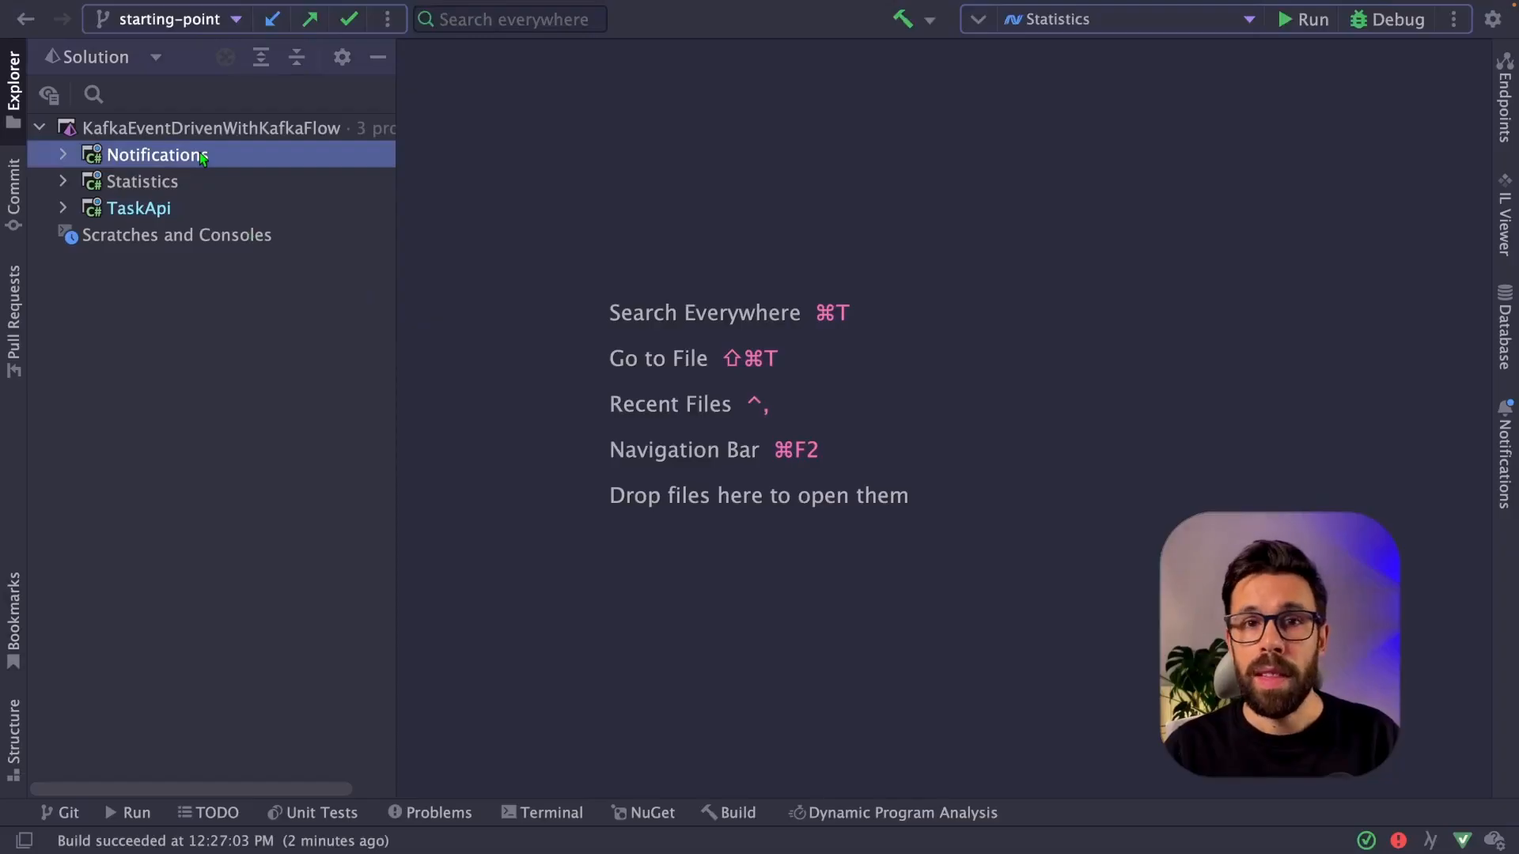
Edit Notifications.csproj to remove the blank line above its KafkaFlow ItemGroup, then expand the project
{"action": "right_click", "coordinate": [157, 155]}
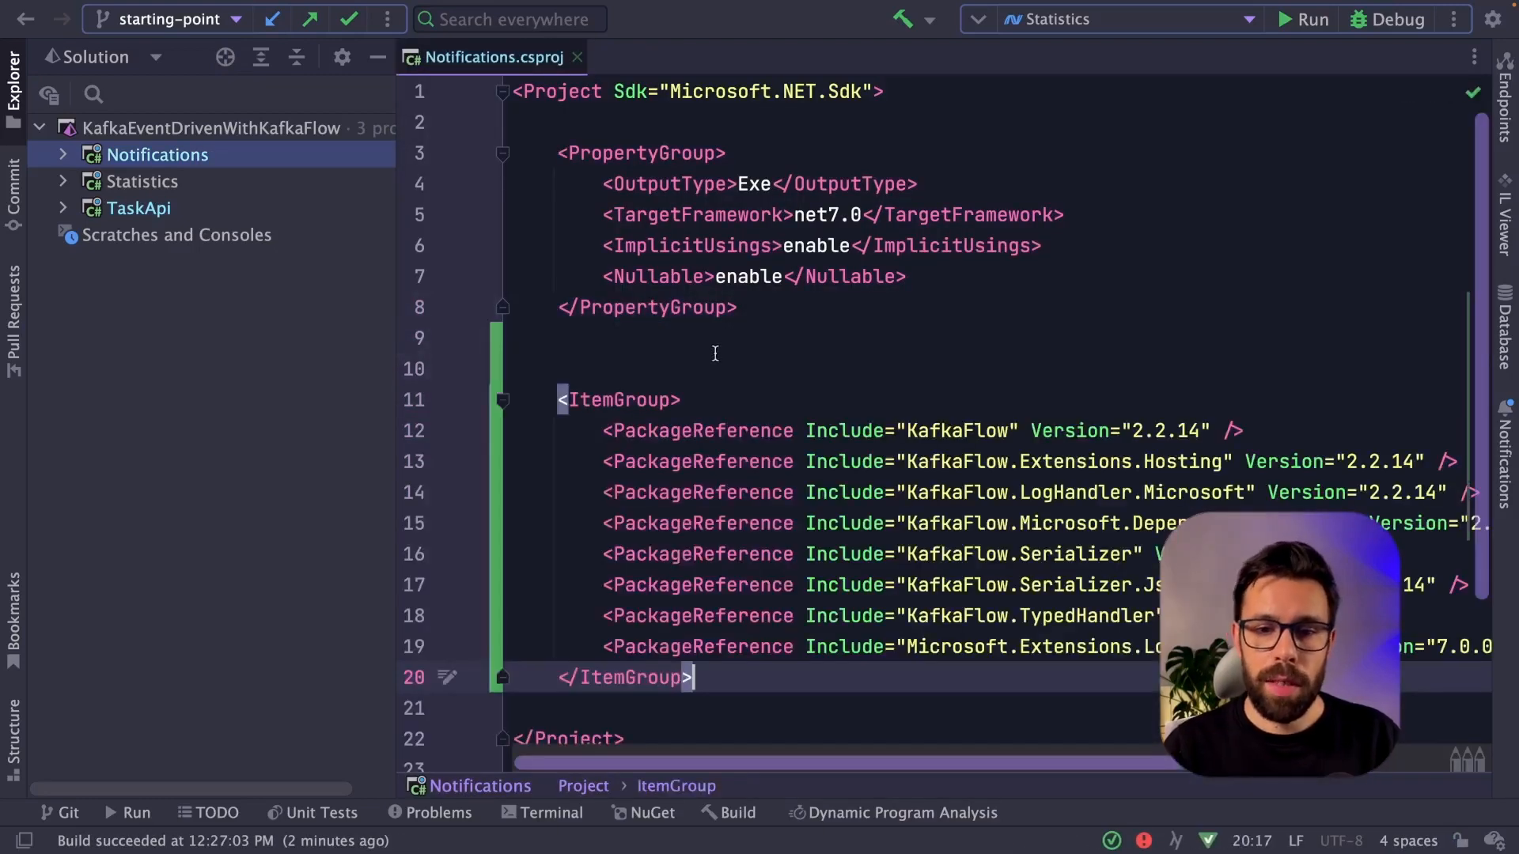
{"action": "left_click", "coordinate": [643, 307]}
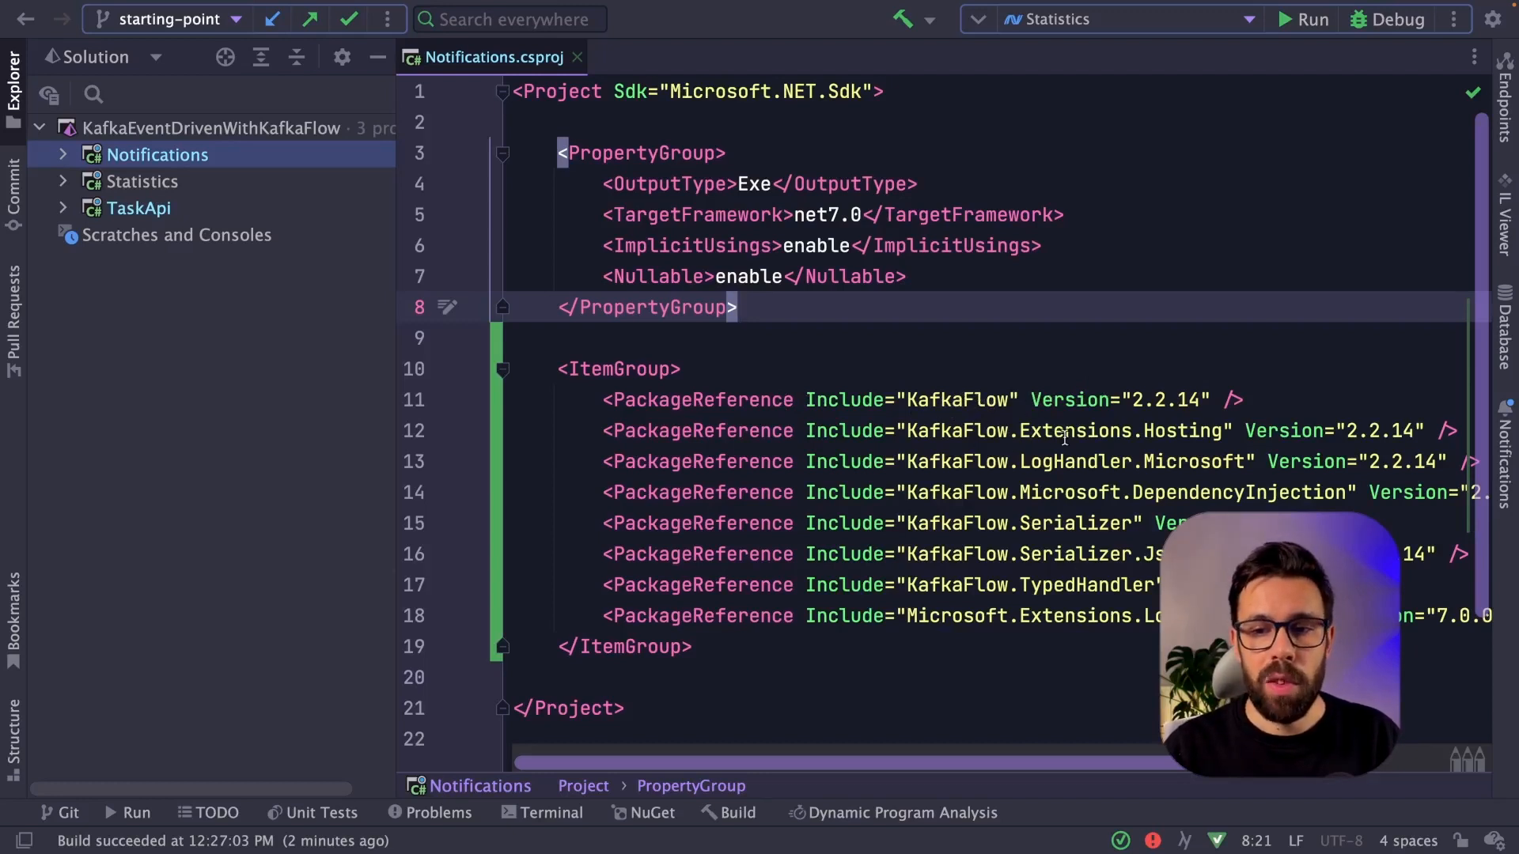
{"action": "mouse_move", "coordinate": [1094, 430]}
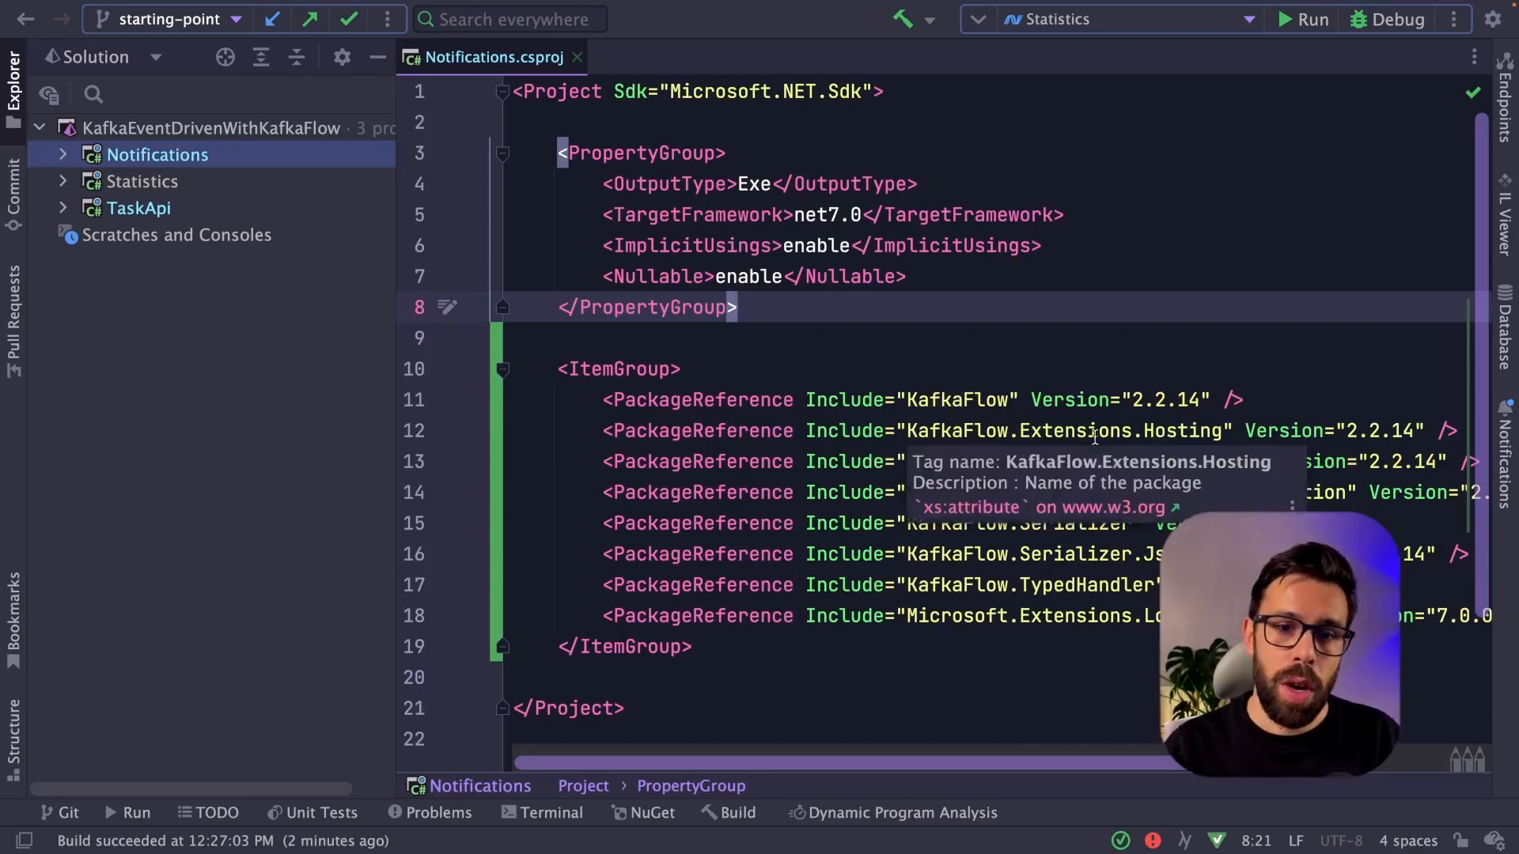
{"action": "mouse_move", "coordinate": [1088, 363]}
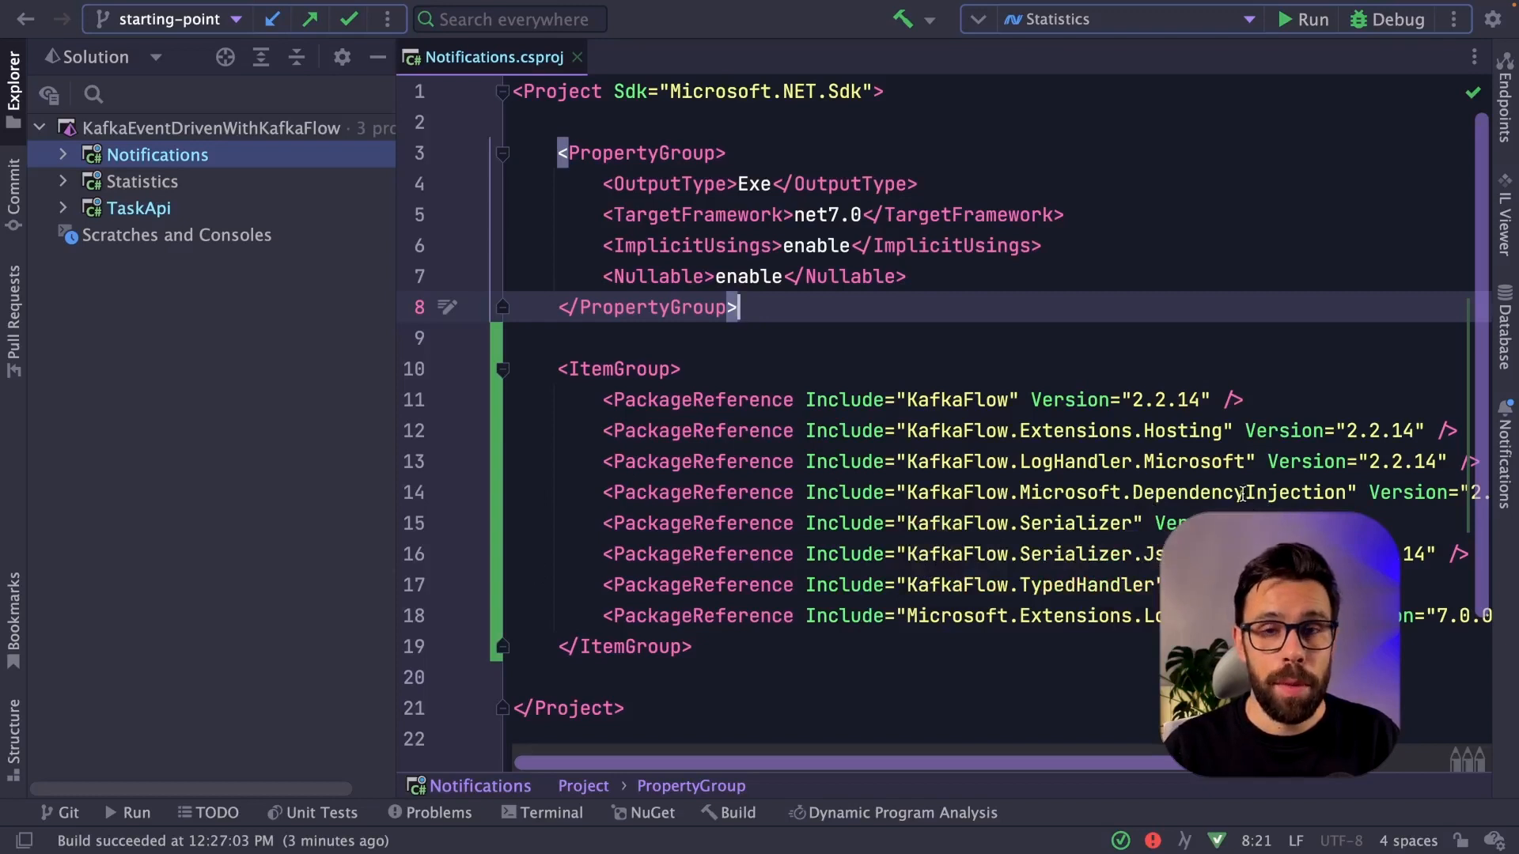
{"action": "mouse_move", "coordinate": [1128, 492]}
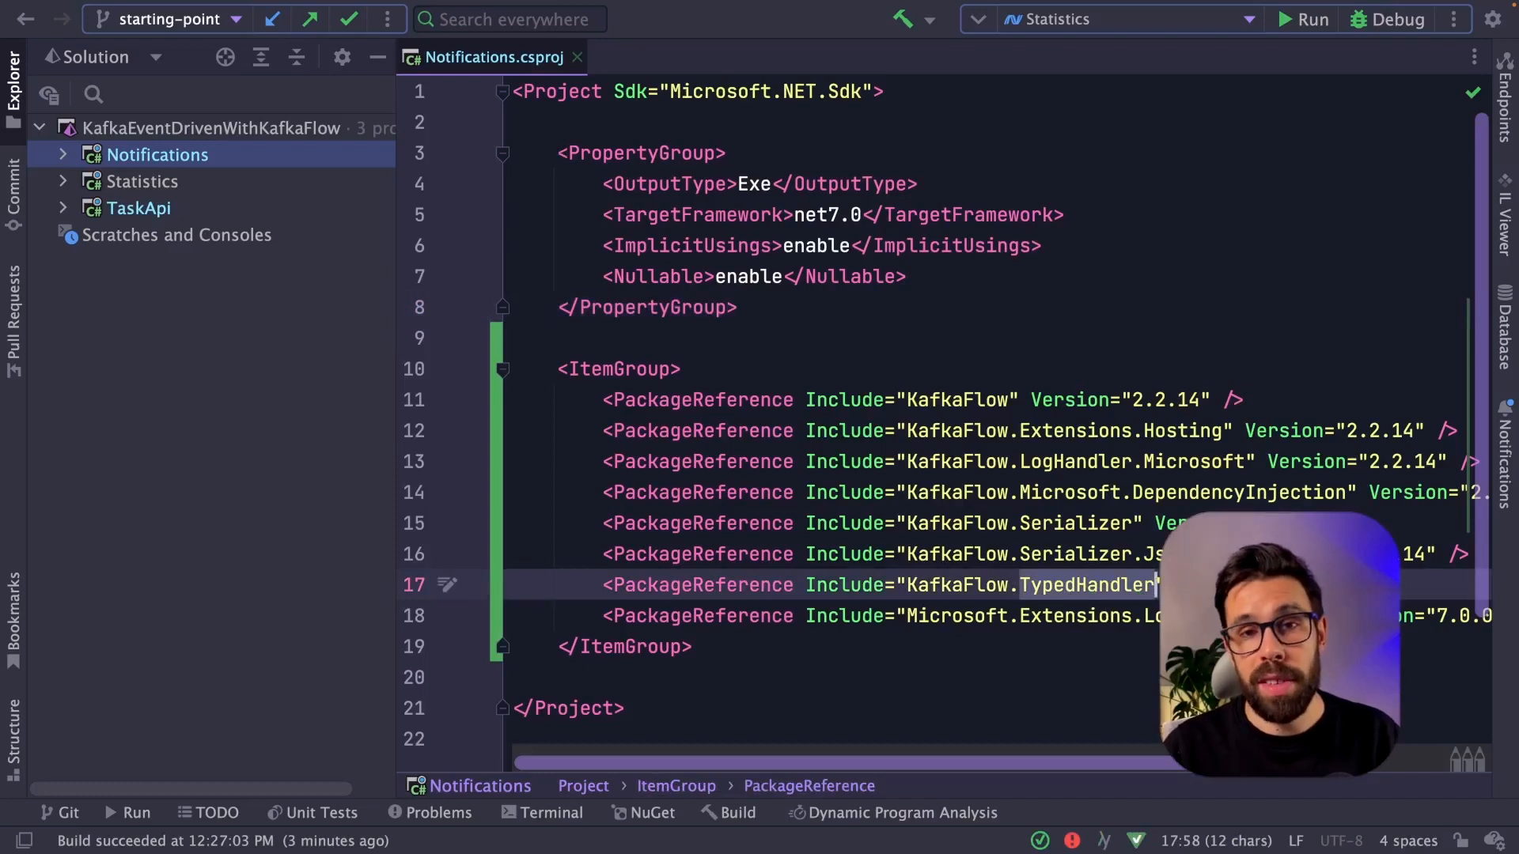
{"action": "left_click", "coordinate": [525, 287]}
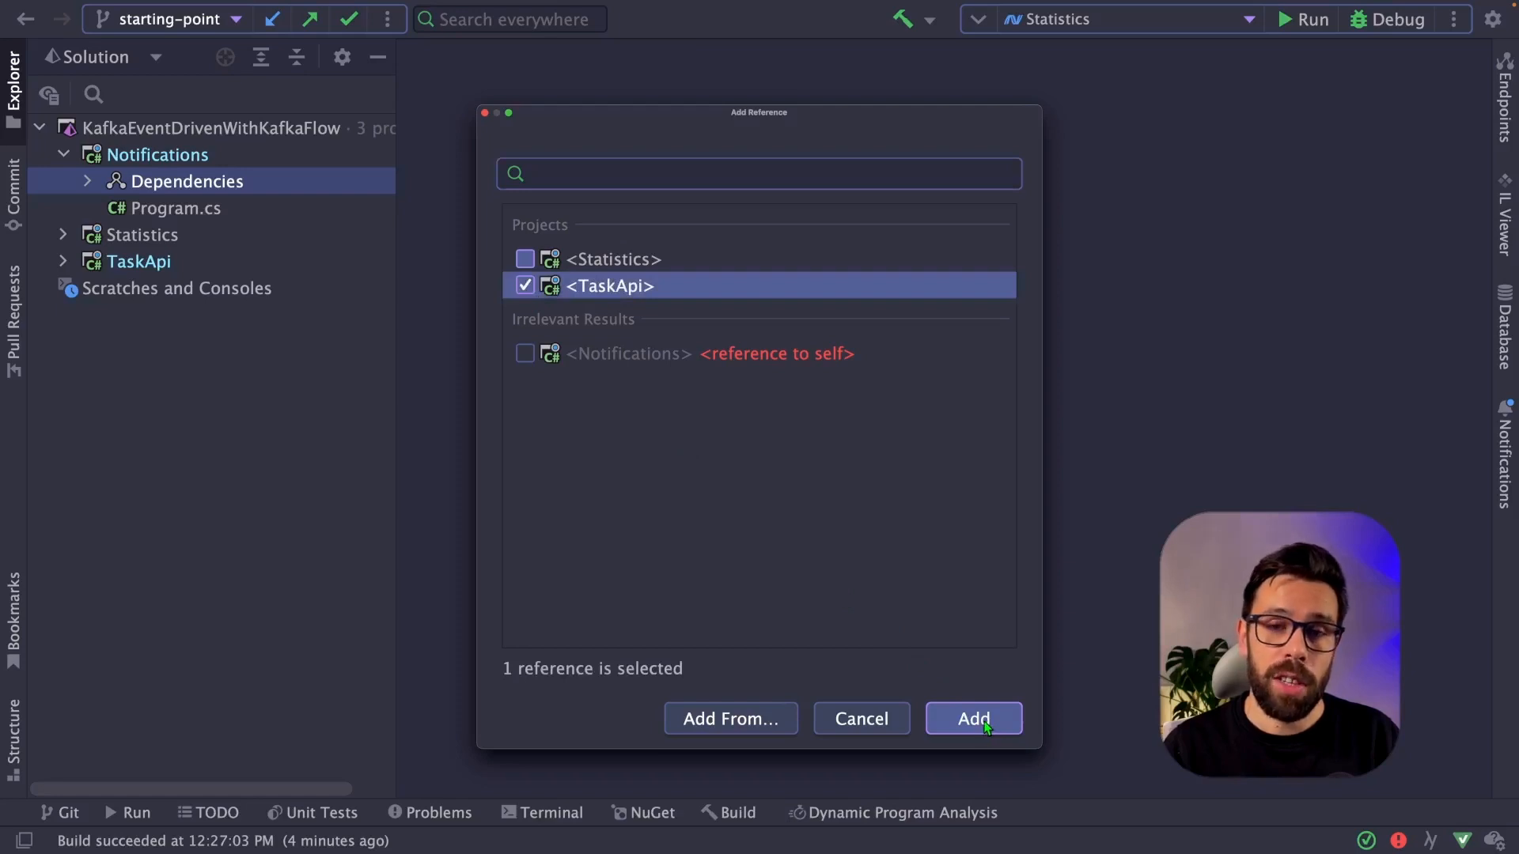
Add the TaskApi project reference to Notifications
{"action": "left_click", "coordinate": [973, 718]}
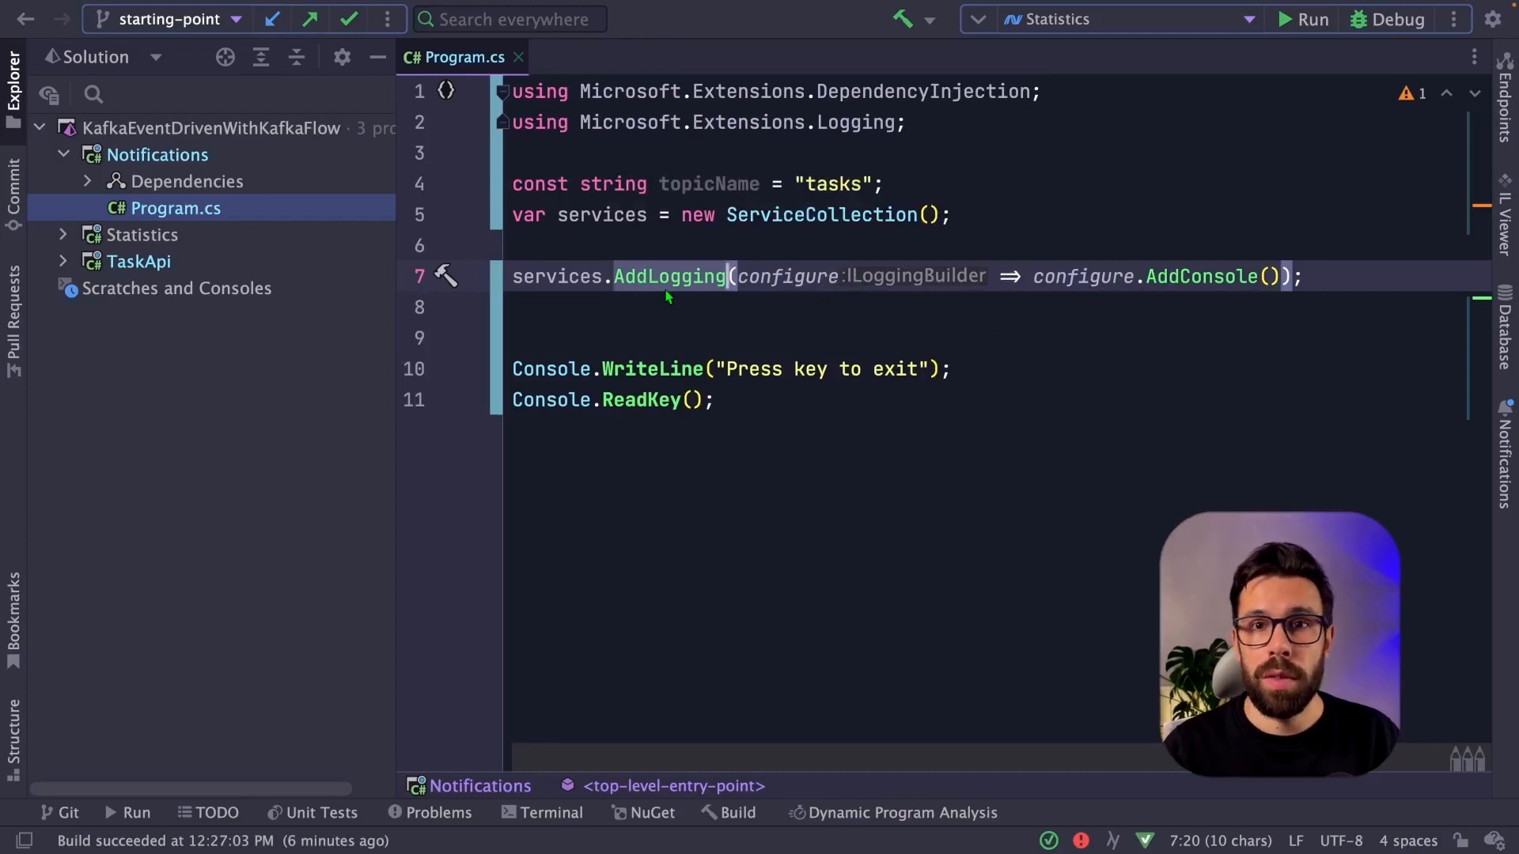
{"action": "mouse_move", "coordinate": [1272, 308]}
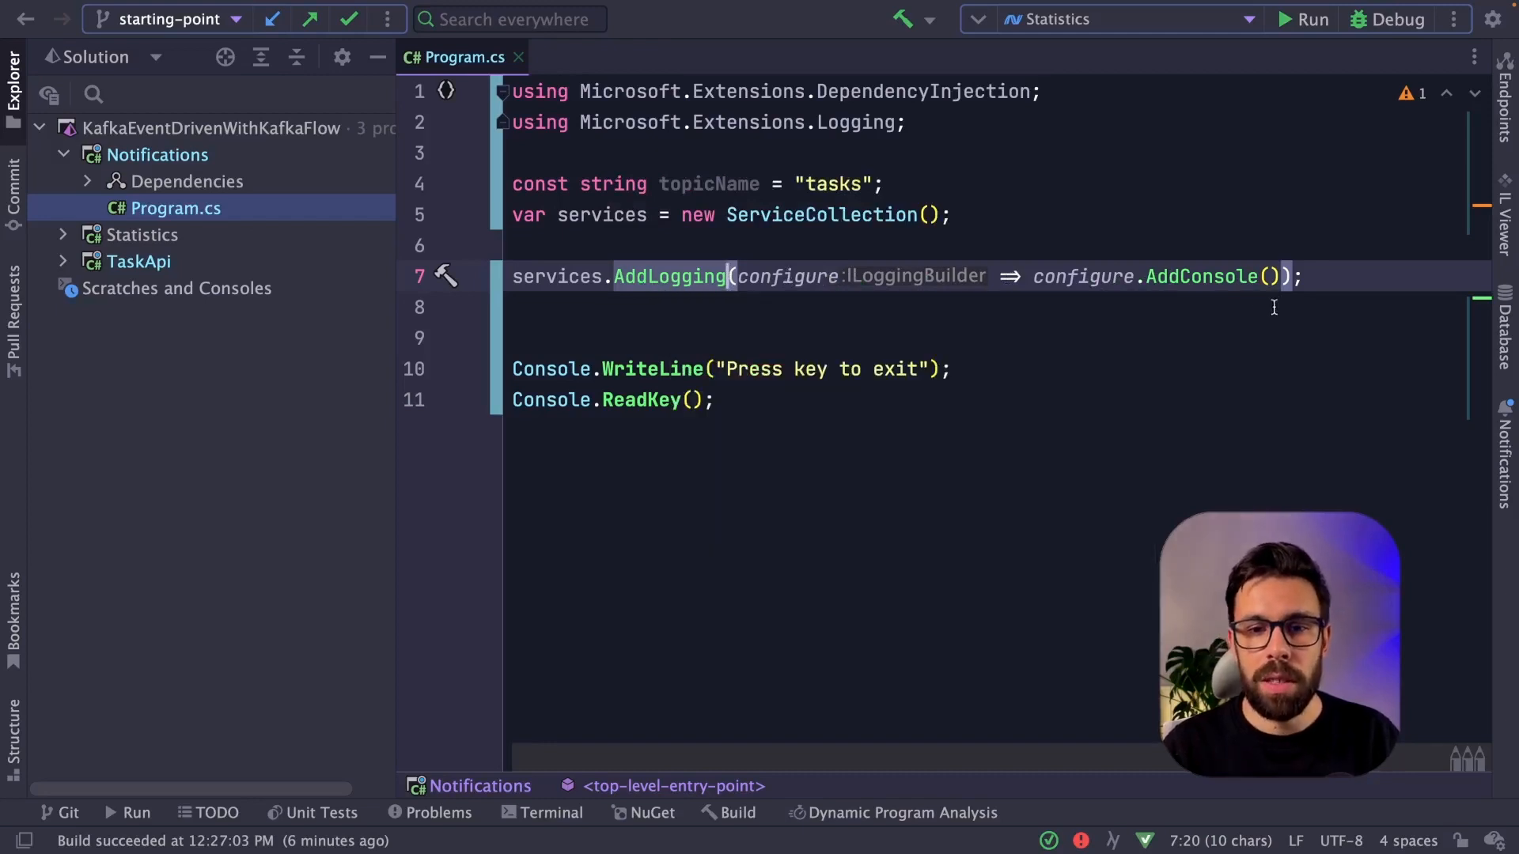
Register services.AddKafkaFlowHostedService with UseMicrosoftLog, a localhost:9092 cluster and a consumer on topicName
{"action": "left_click", "coordinate": [728, 307]}
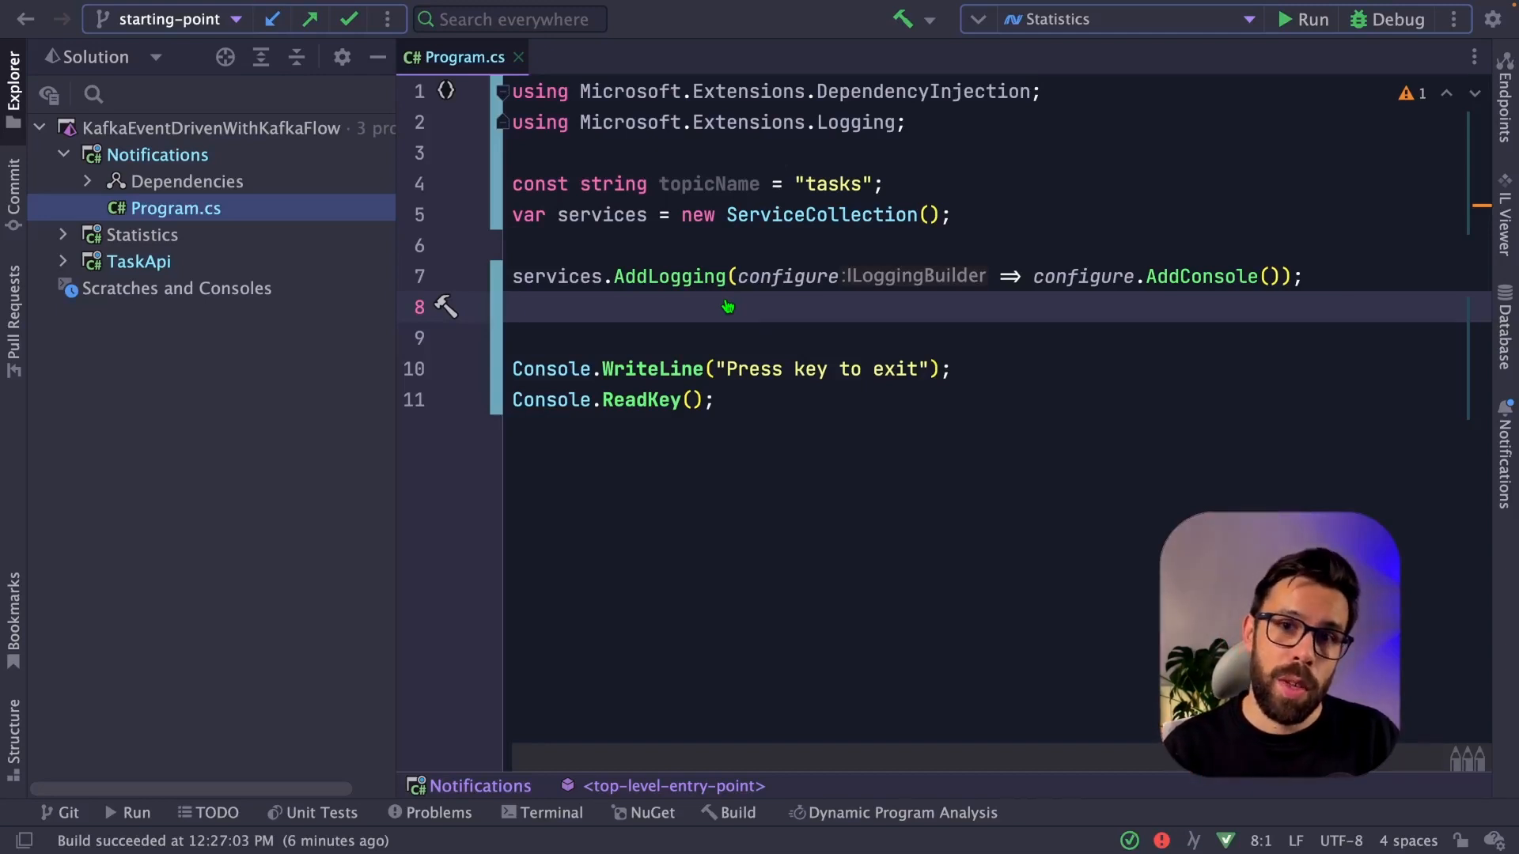
{"action": "type", "text": "ser"}
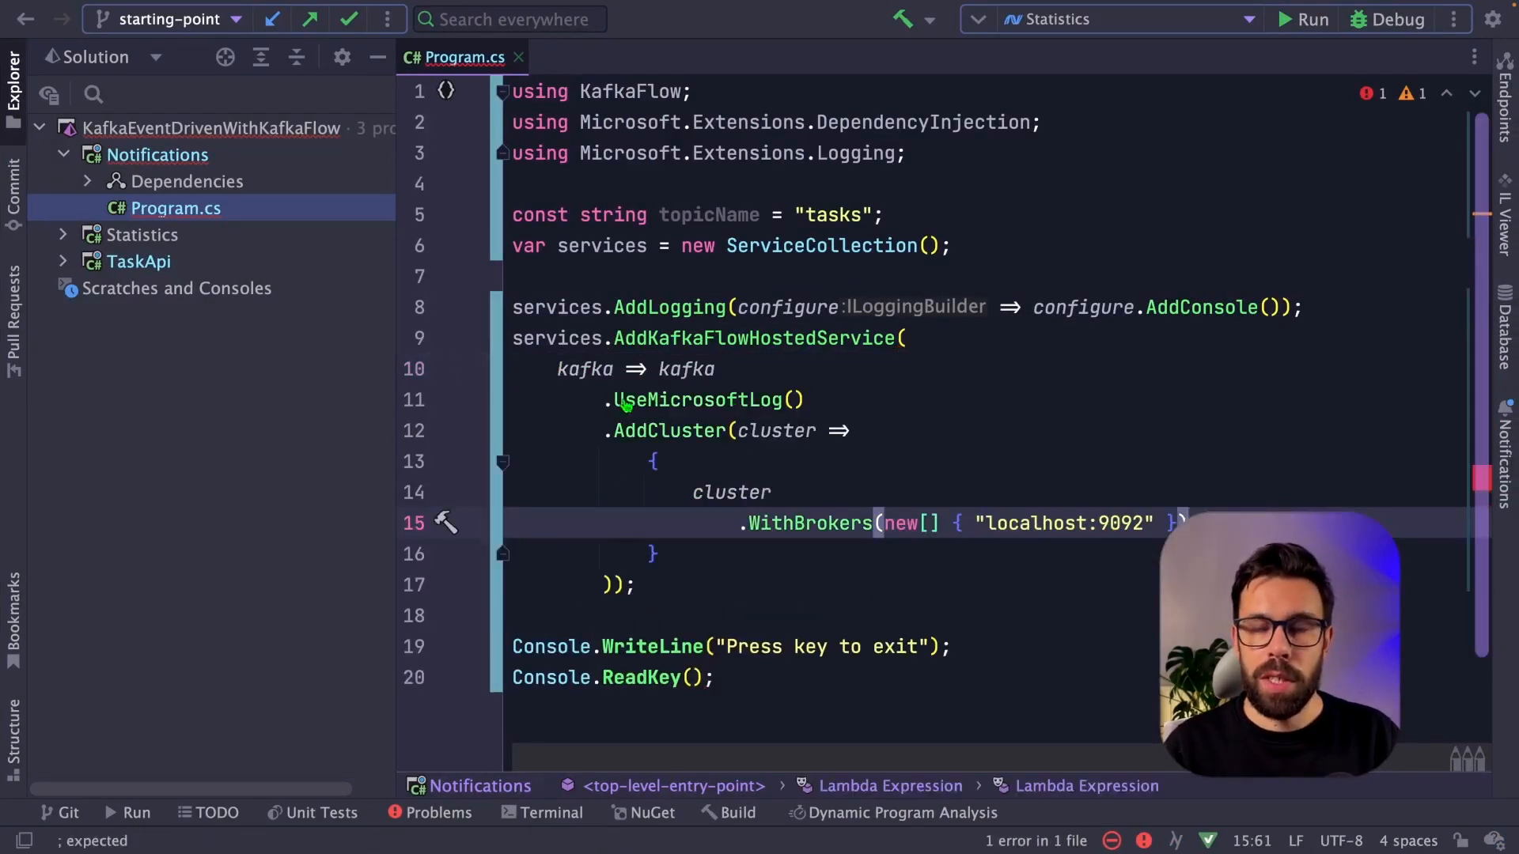
{"action": "mouse_move", "coordinate": [994, 424]}
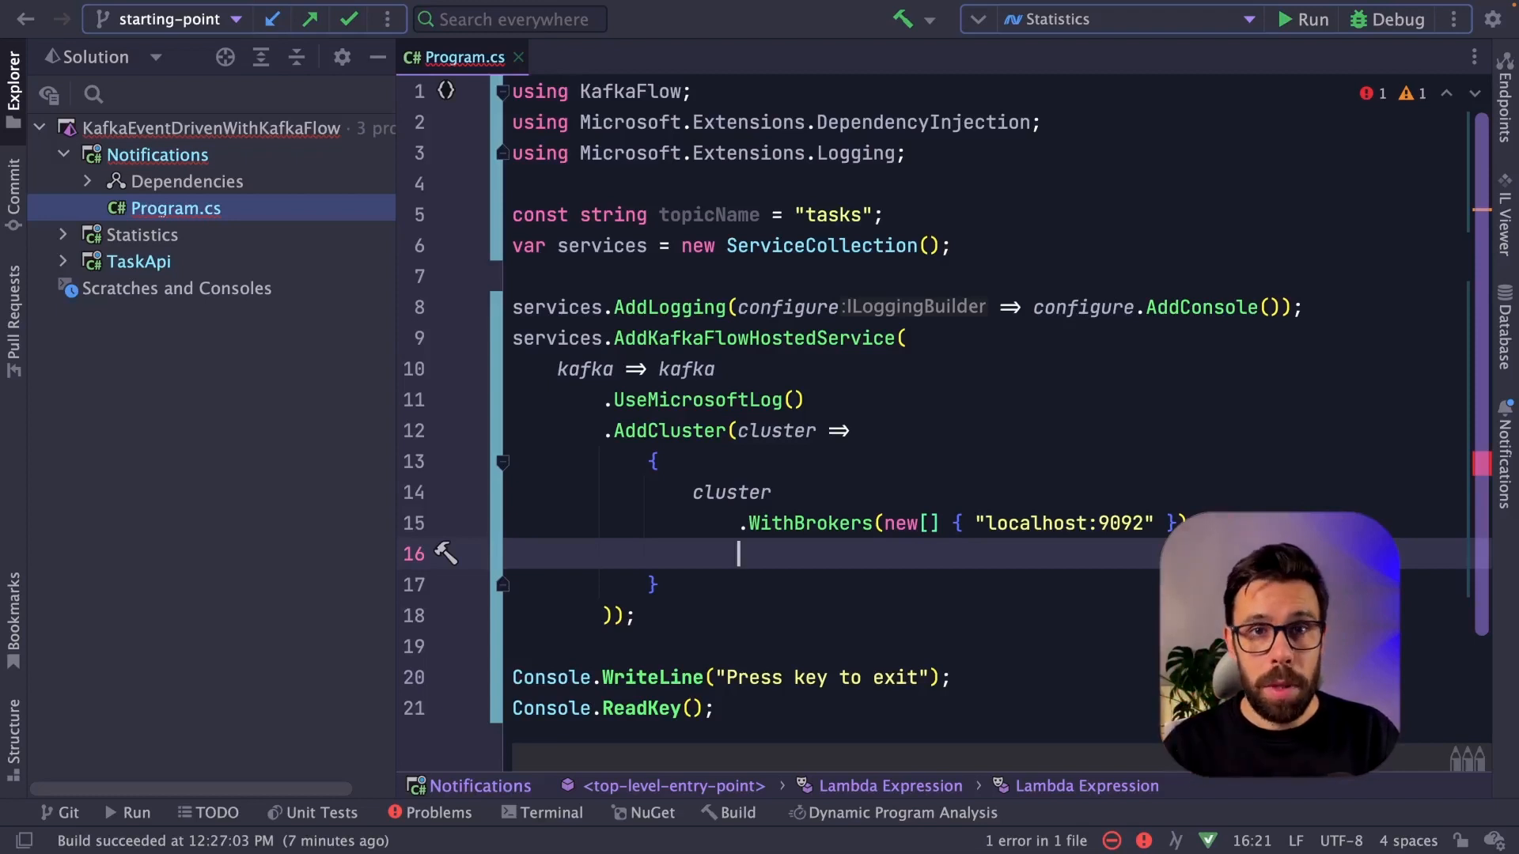
{"action": "type", "text": "."}
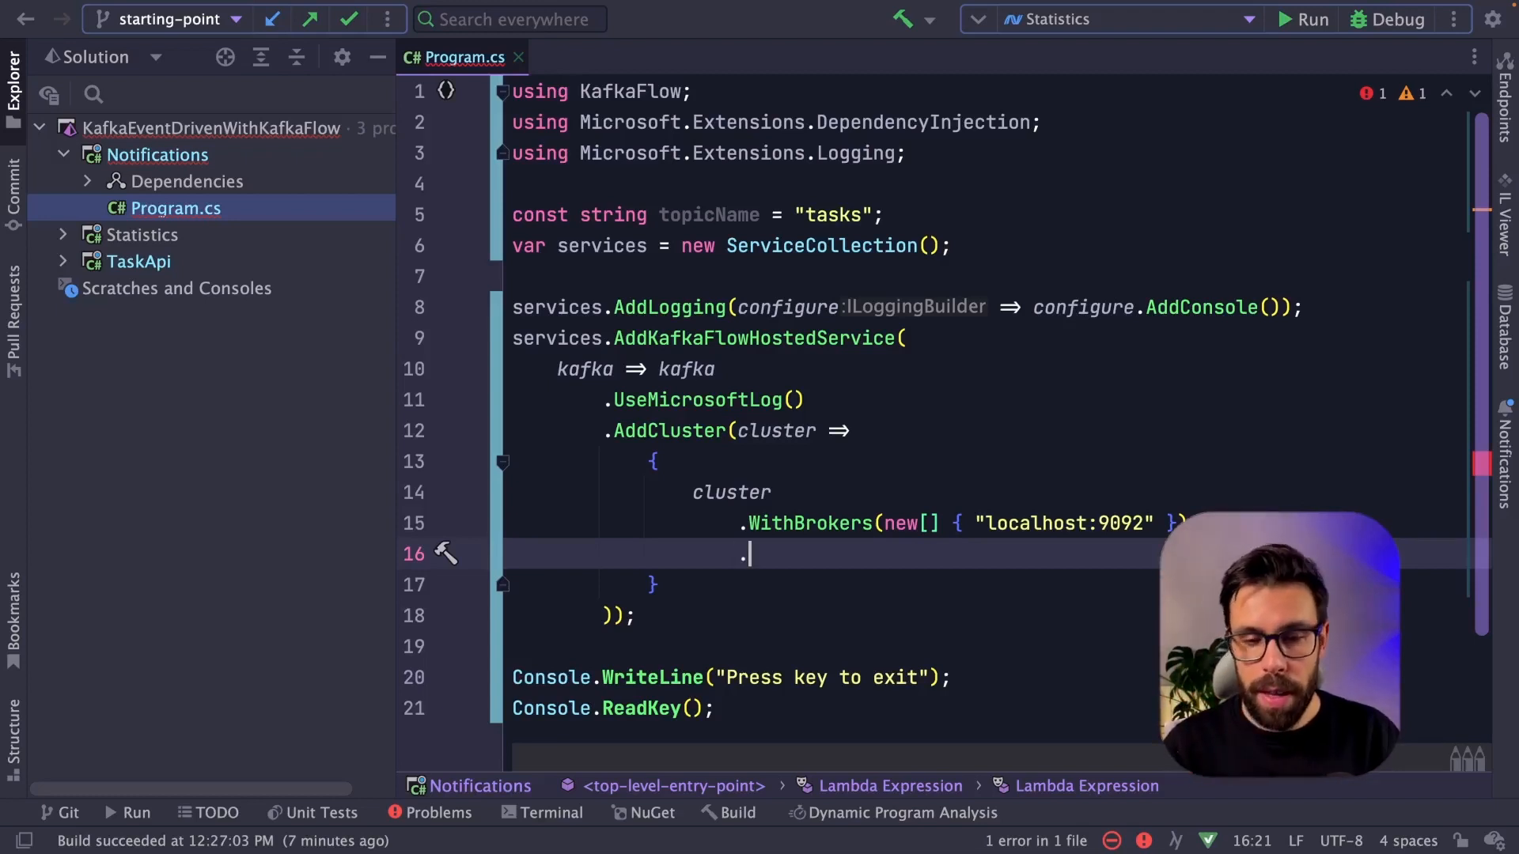
{"action": "type", "text": "AddConsumer(consumer =>"}
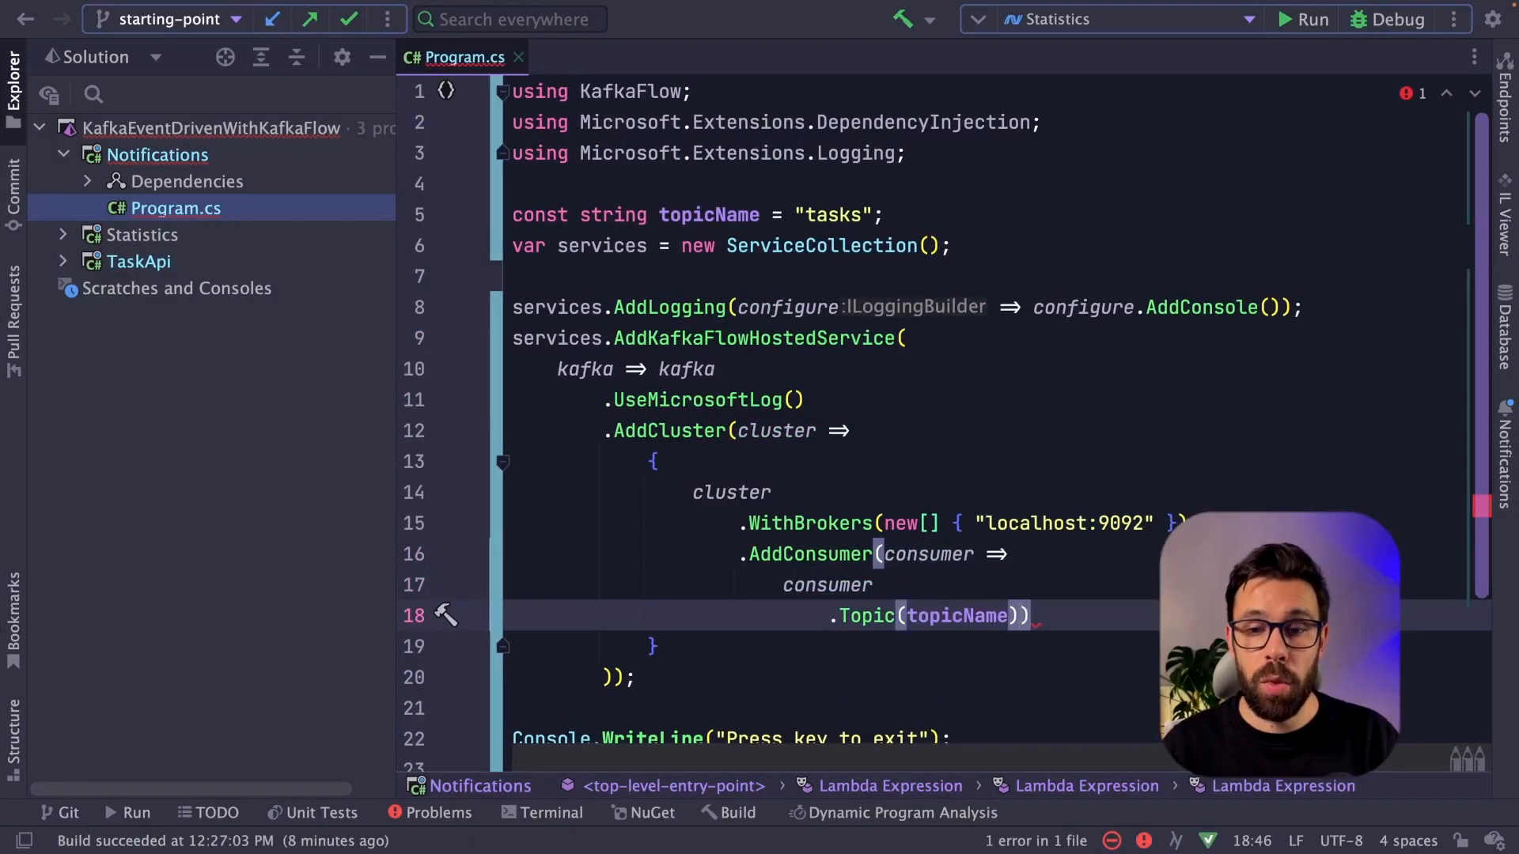
Chain WithGroupId("notifications"), buffer size 100, 3 workers, auto offset reset and AddMiddlewares on the consumer
{"action": "type", "text": ".WithGroupId()"}
{"action": "type", "text": ".WithAutoOffsetReset(AutoOffse"}
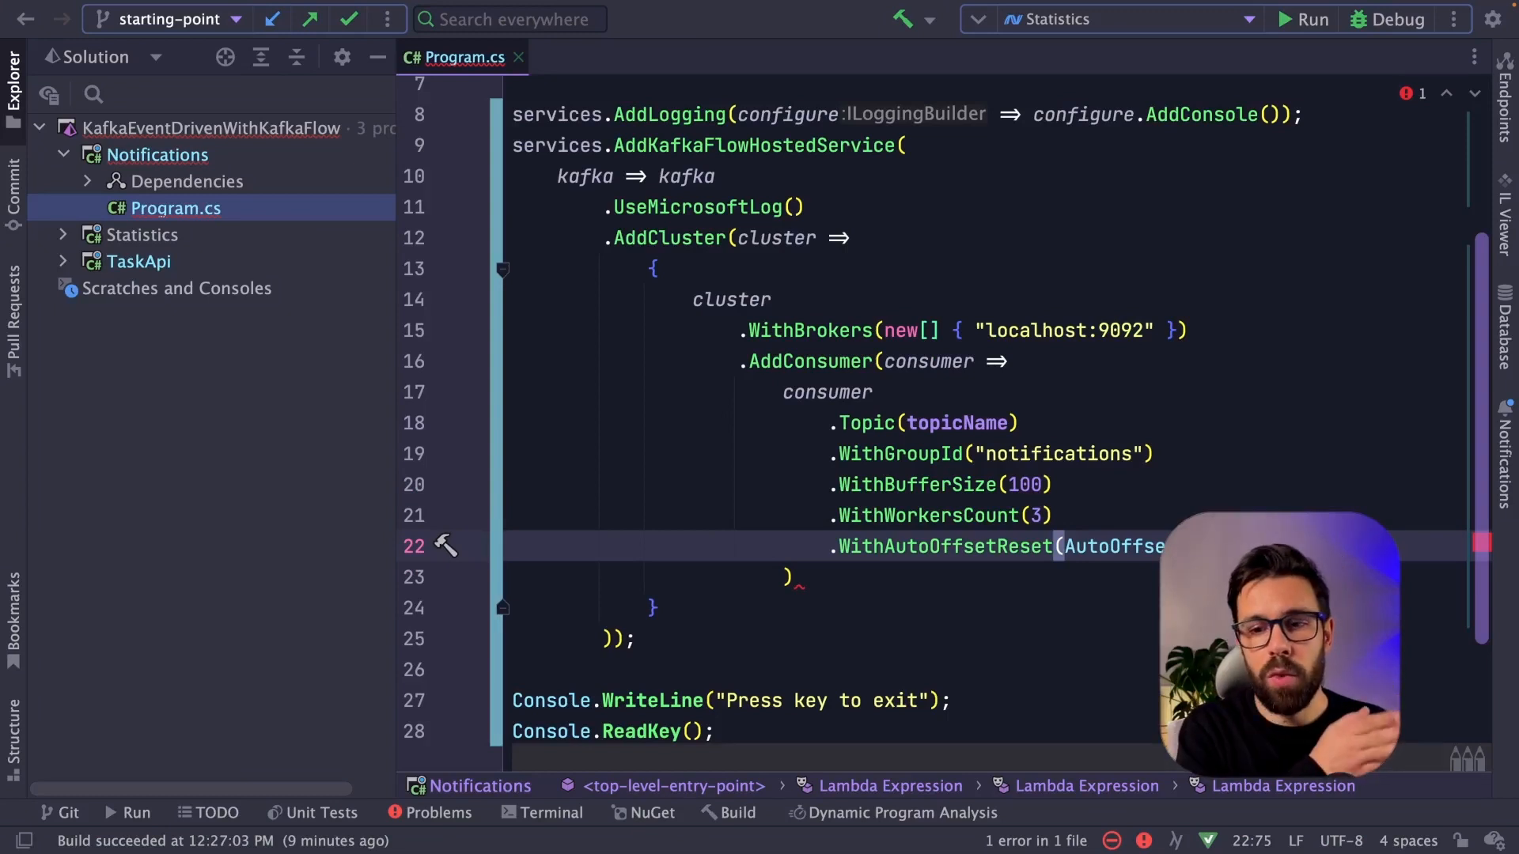
{"action": "key", "text": "Return"}
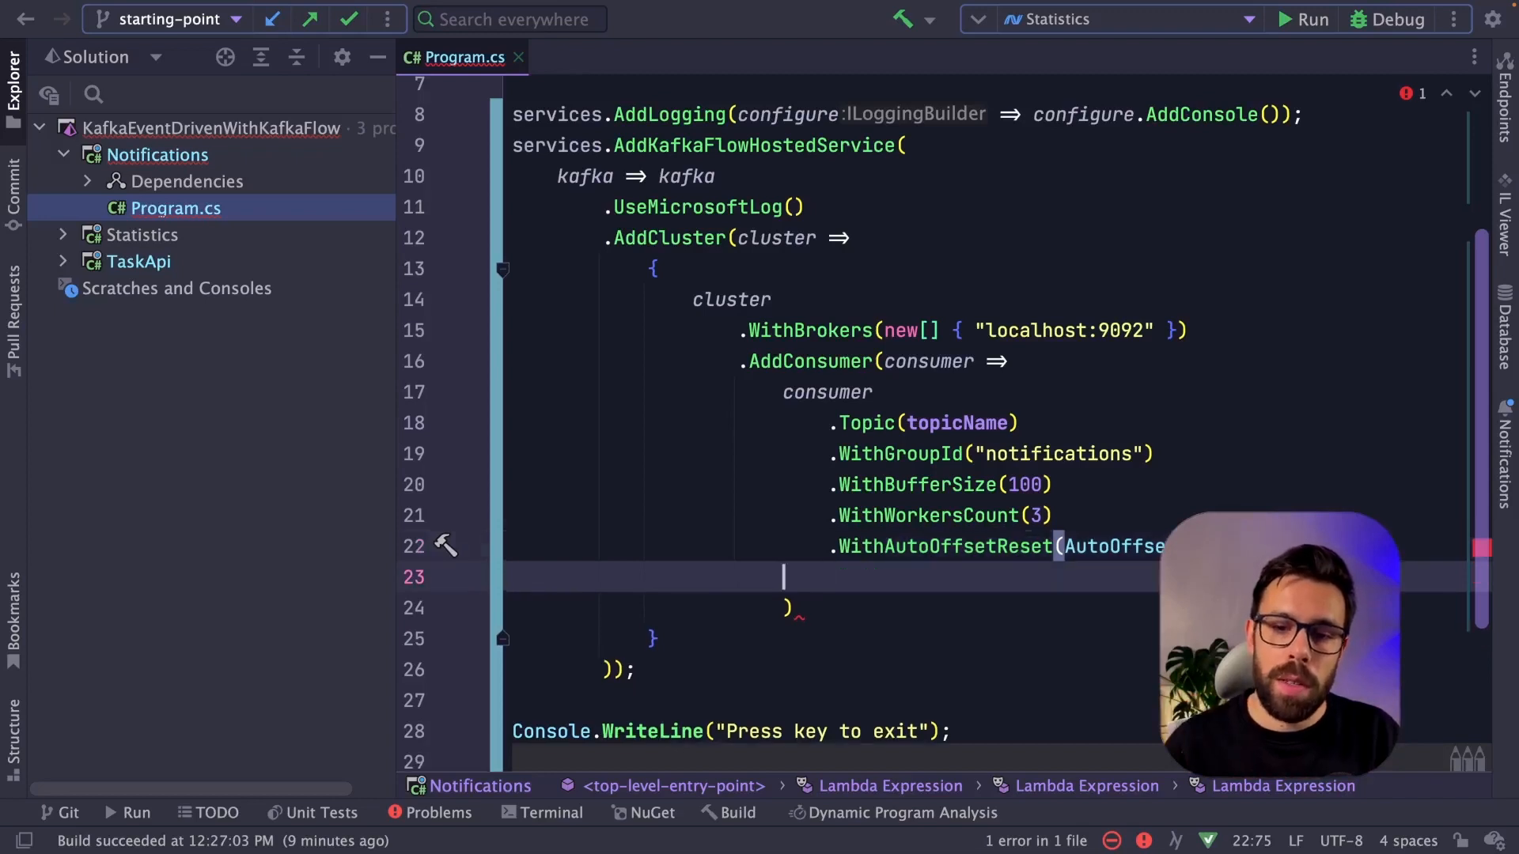
{"action": "type", "text": ".Ma"}
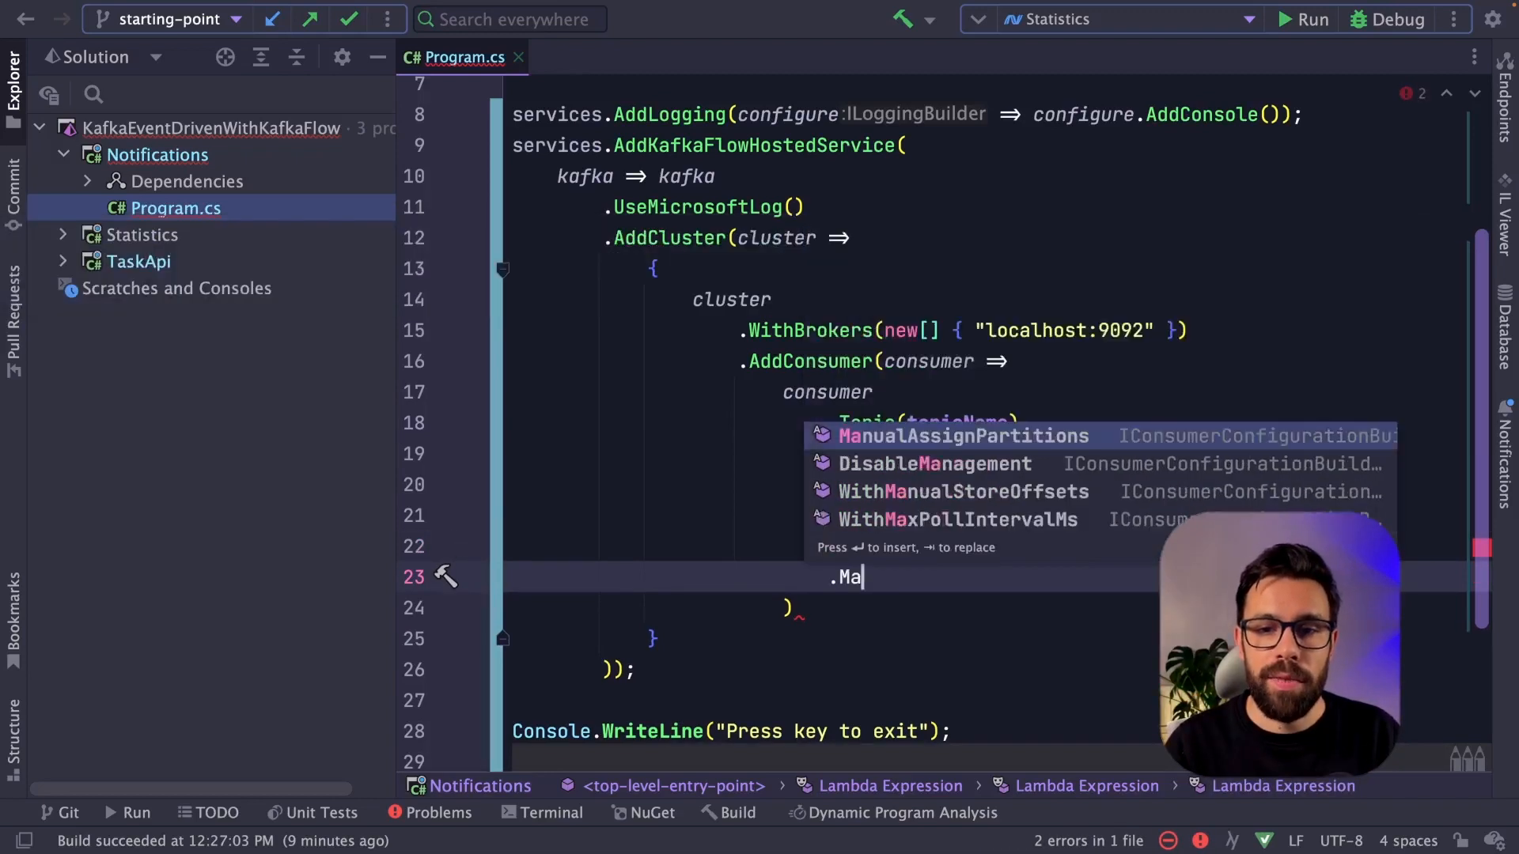
{"action": "type", "text": "nu"}
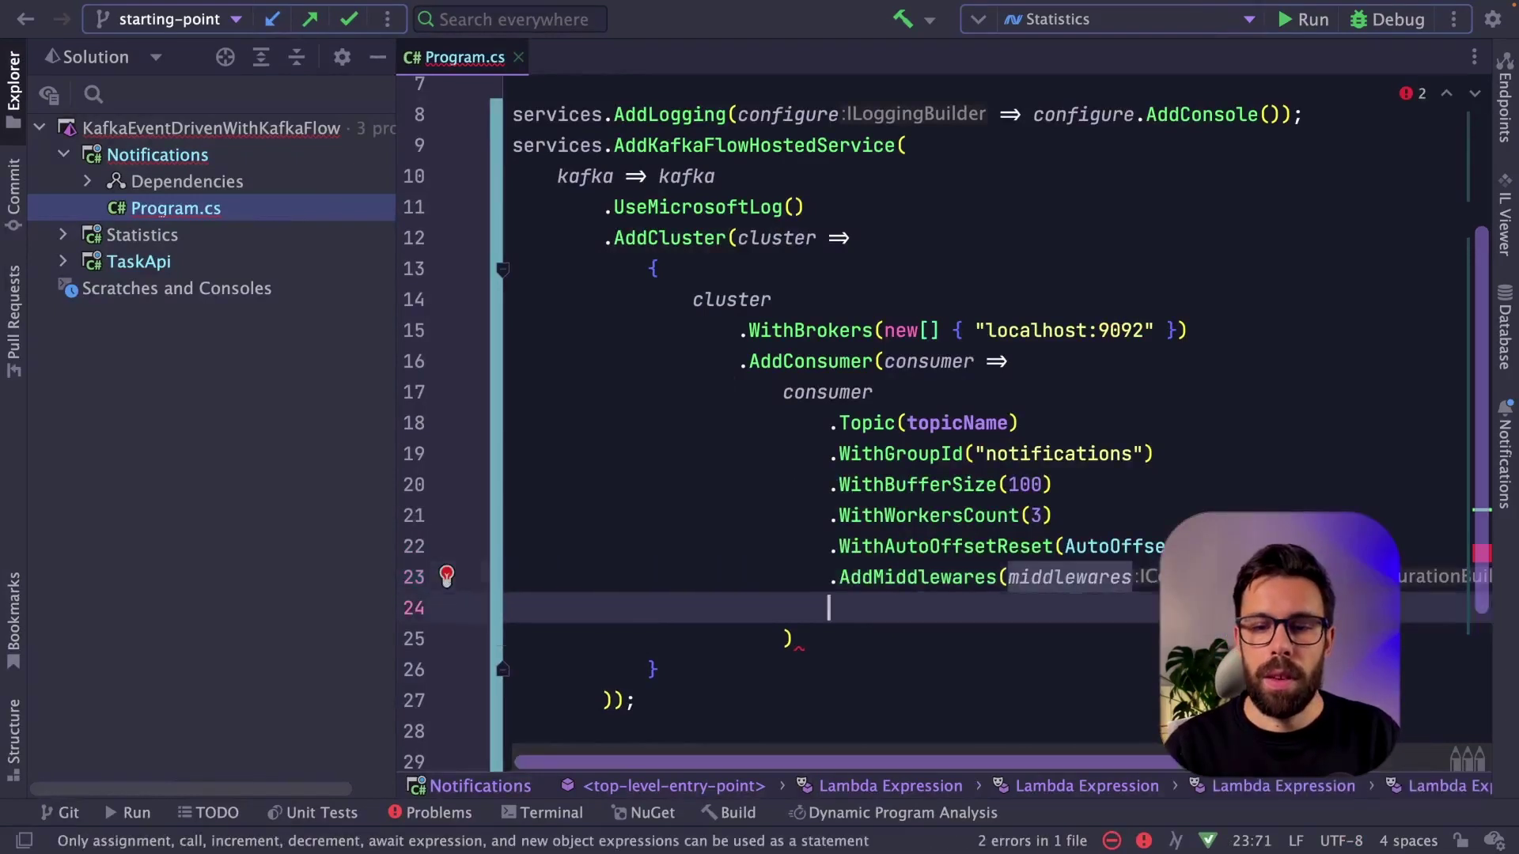
Add a JsonCoreSerializer and typed handlers with a new AddTaskHandler to the Notifications consumer middlewares
{"action": "type", "text": ");"}
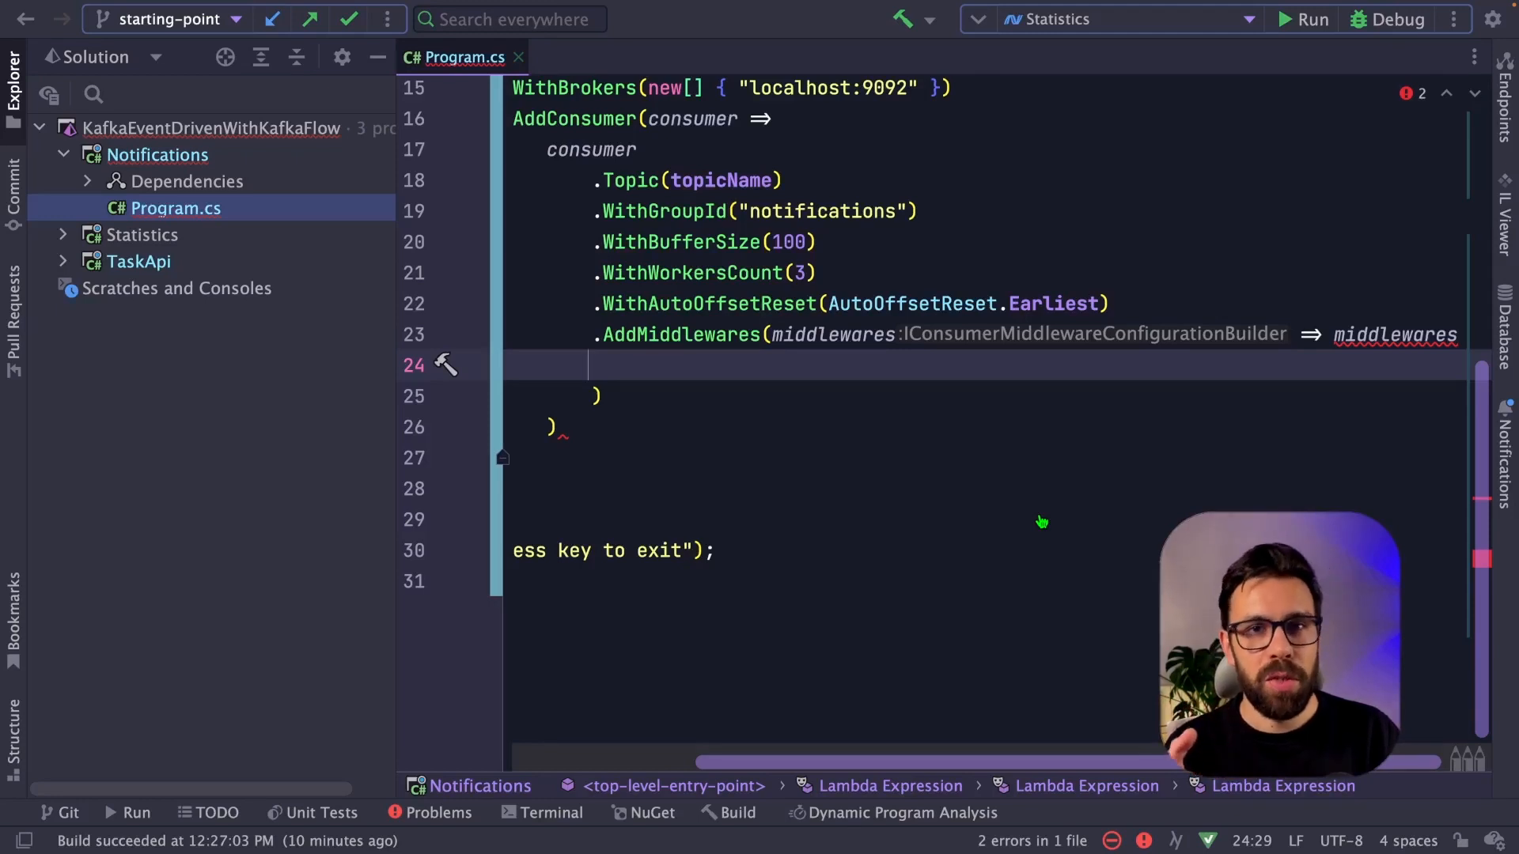
{"action": "type", "text": ".AddSerializer<JsonCoreSerializer>()"}
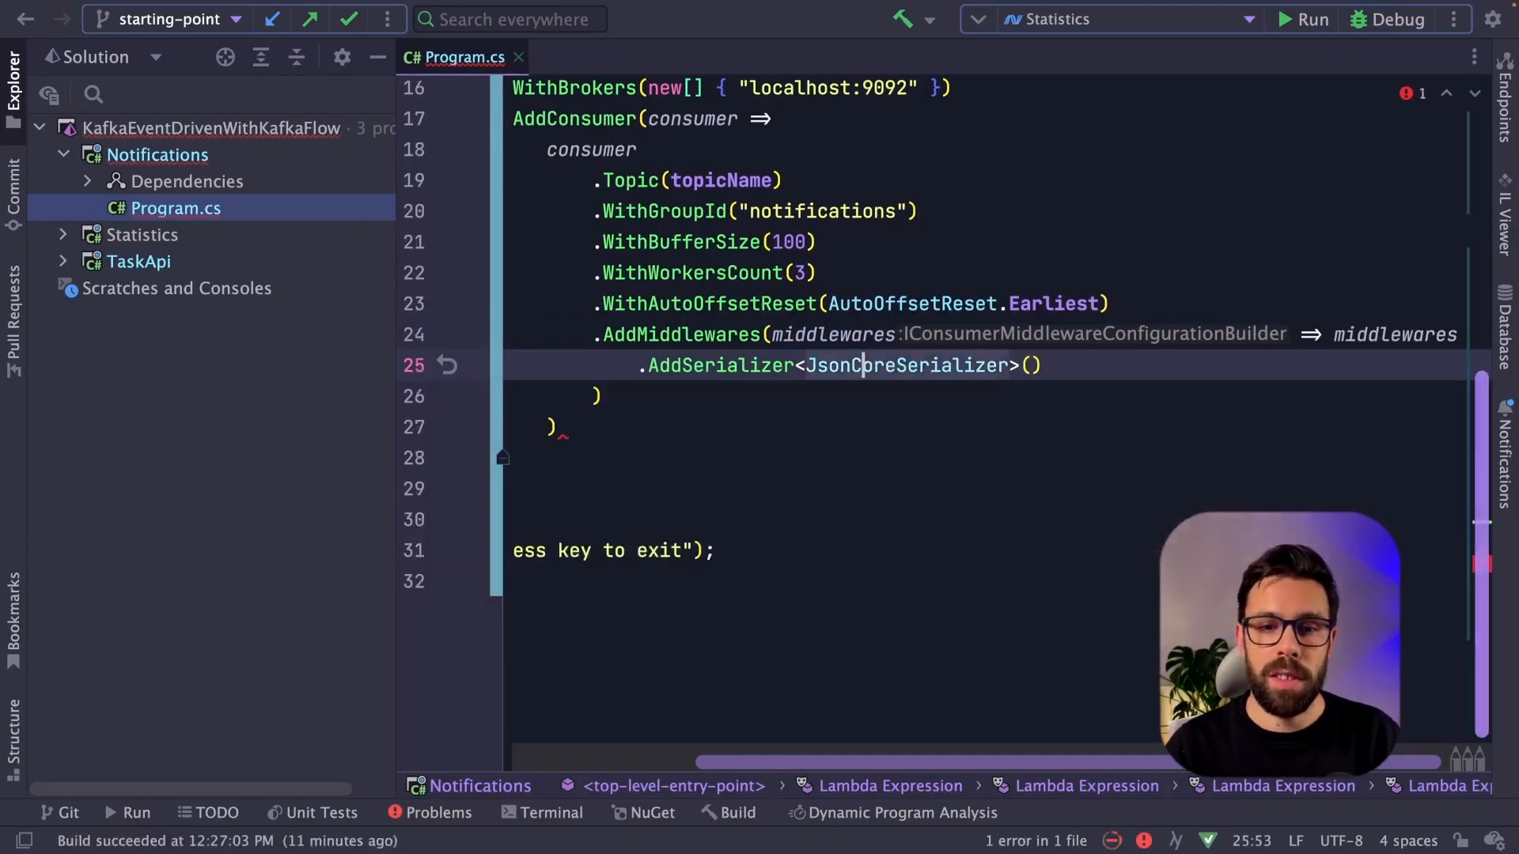
{"action": "left_click", "coordinate": [1041, 365]}
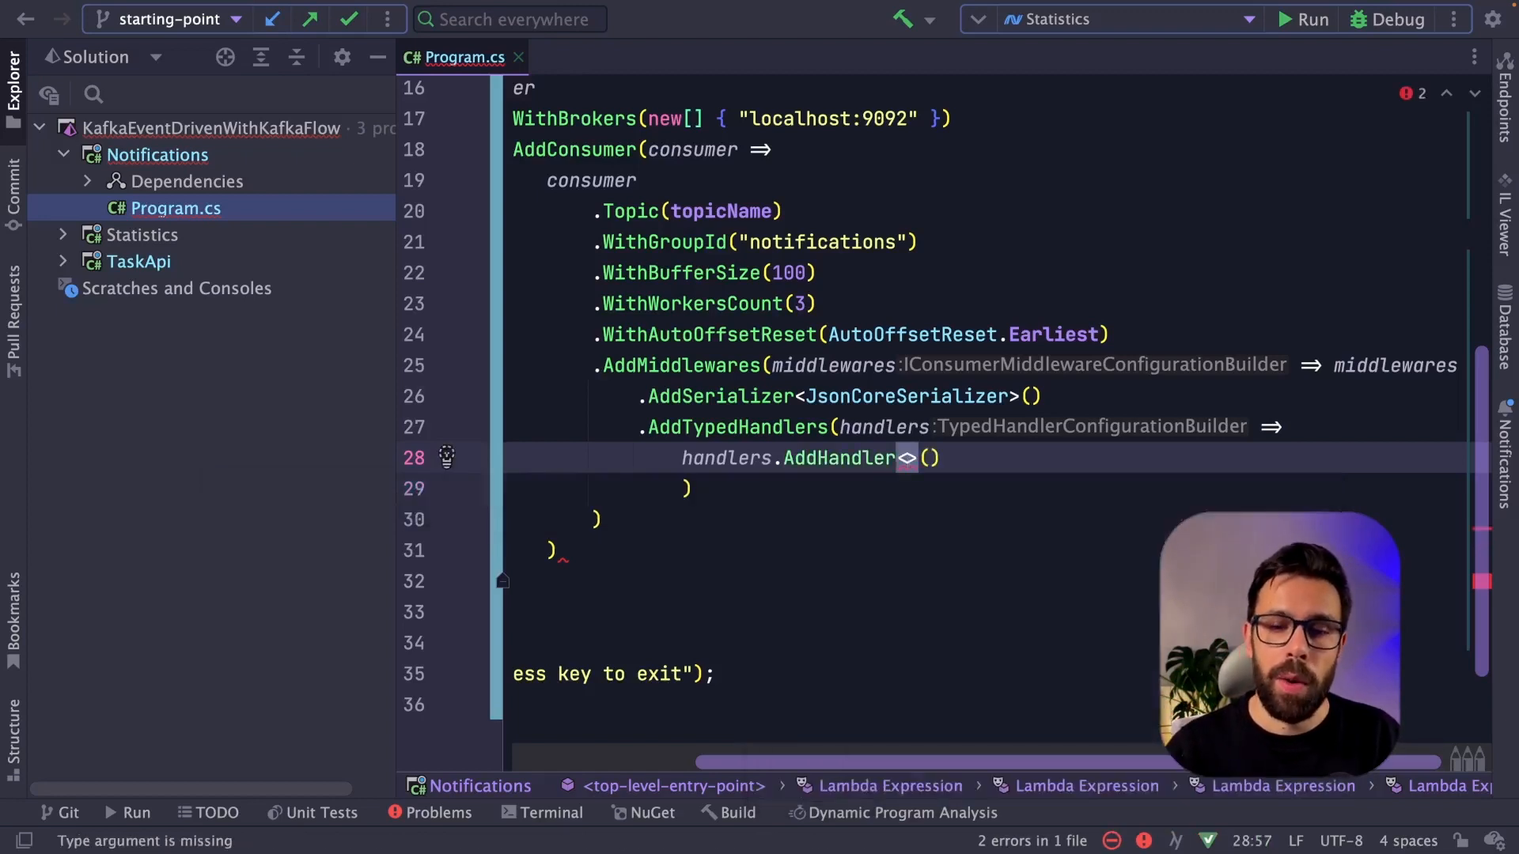
{"action": "type", "text": "AddTaskHandler : IMessageHandler<>"}
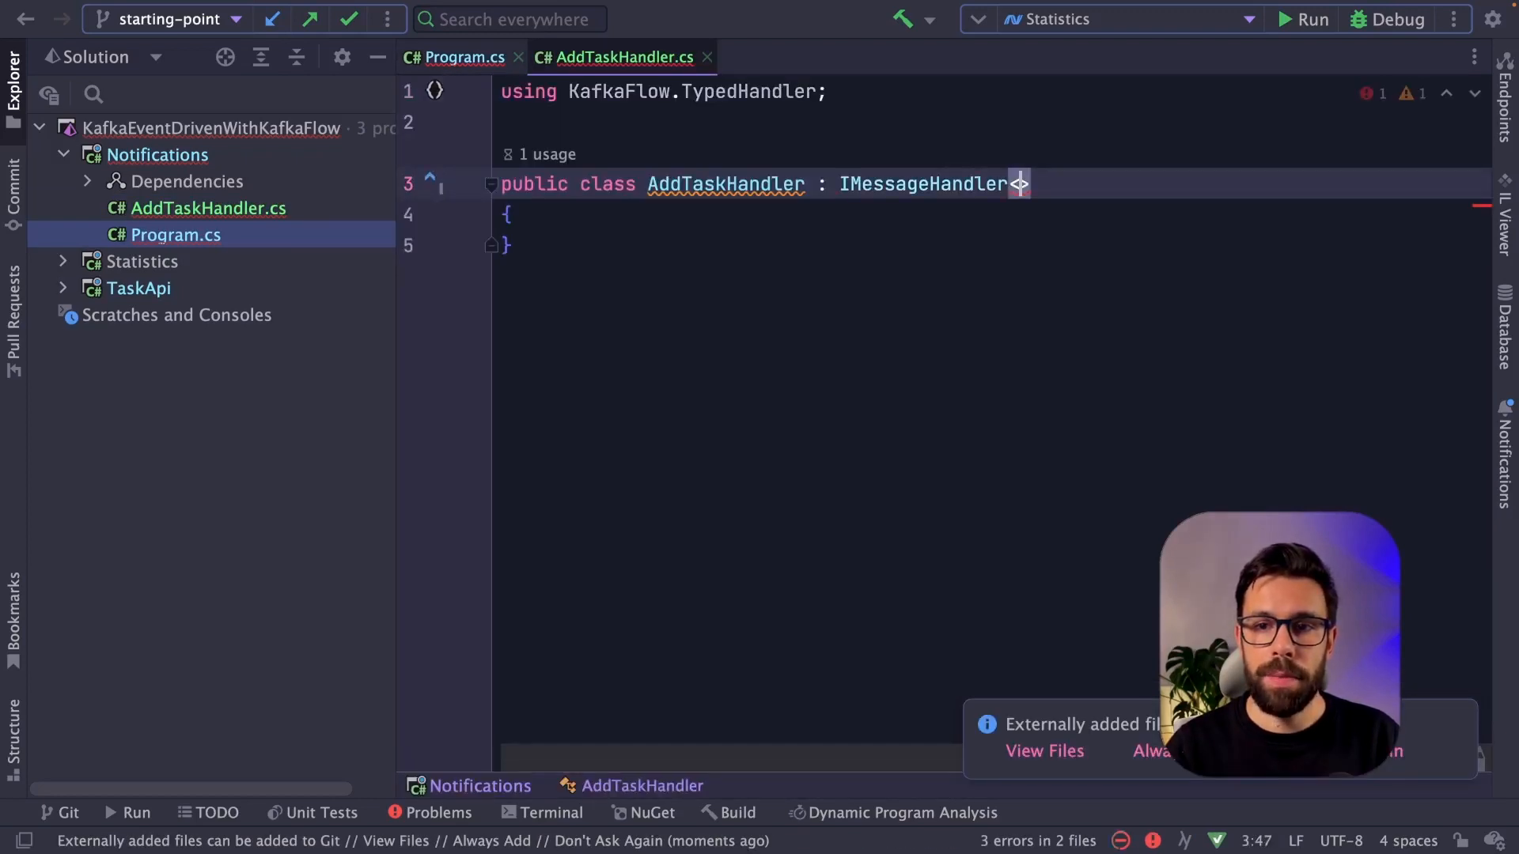
Give AddTaskHandler a private readonly ILogger<AddTaskHandler> field initialized from the constructor
{"action": "type", "text": "AddTaskRequest"}
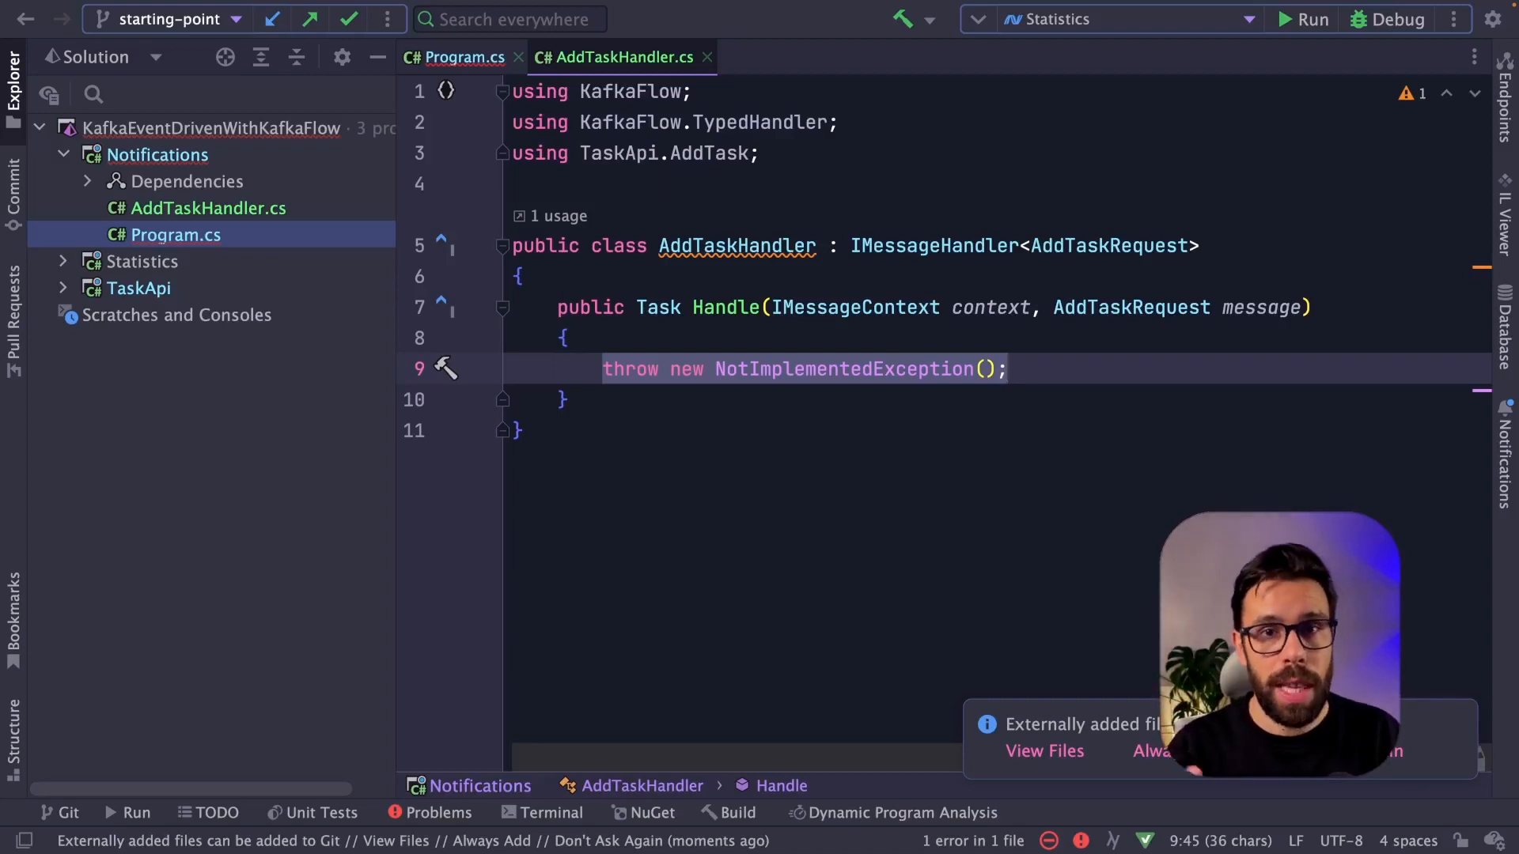
{"action": "left_click", "coordinate": [524, 275]}
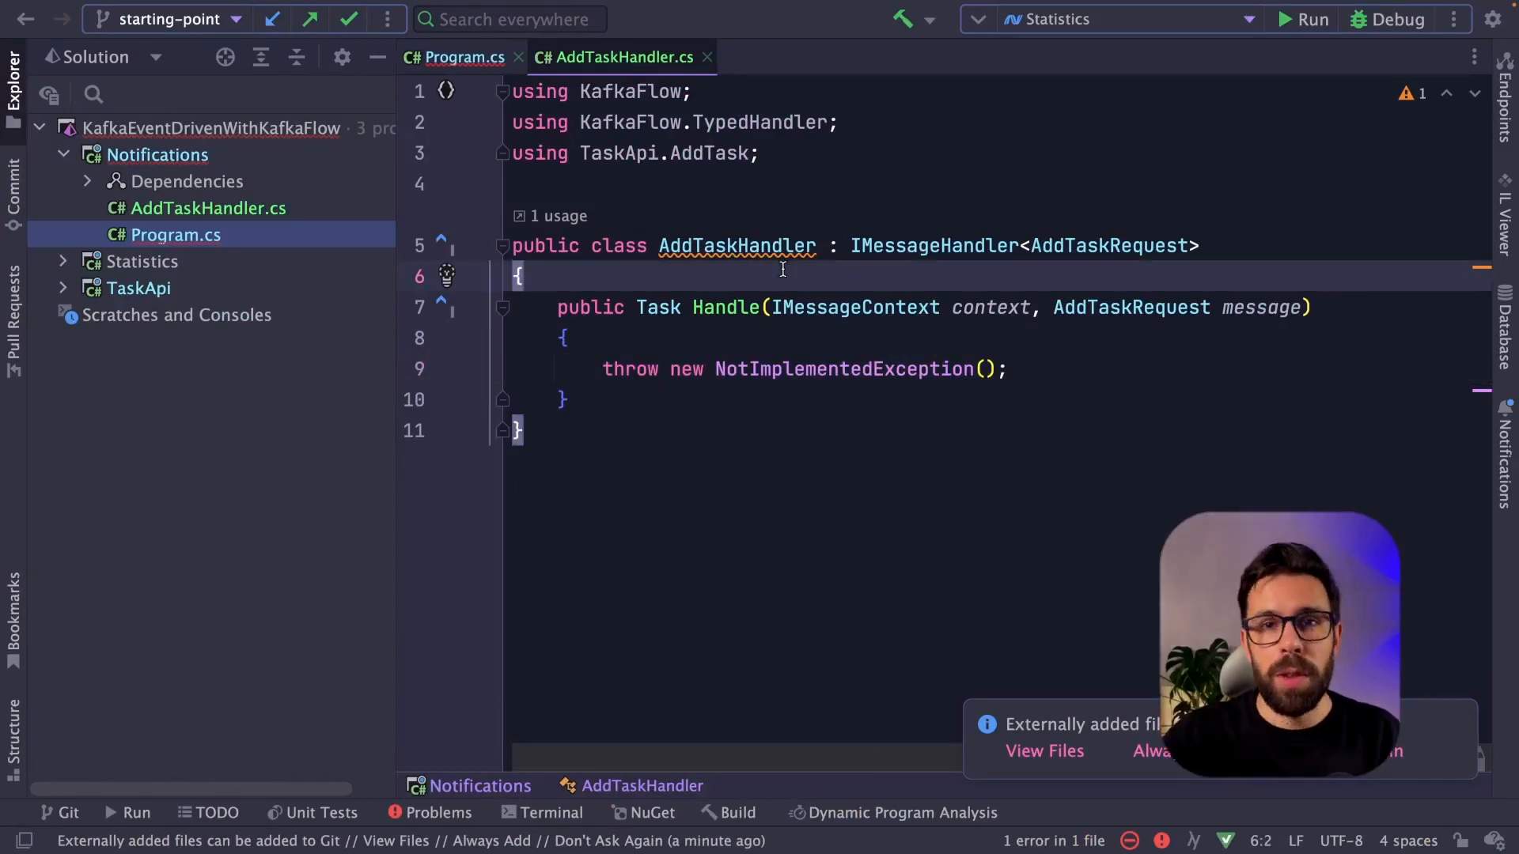
{"action": "type", "text": "private readonly ILogger<AddTaskHandler> _logger;"}
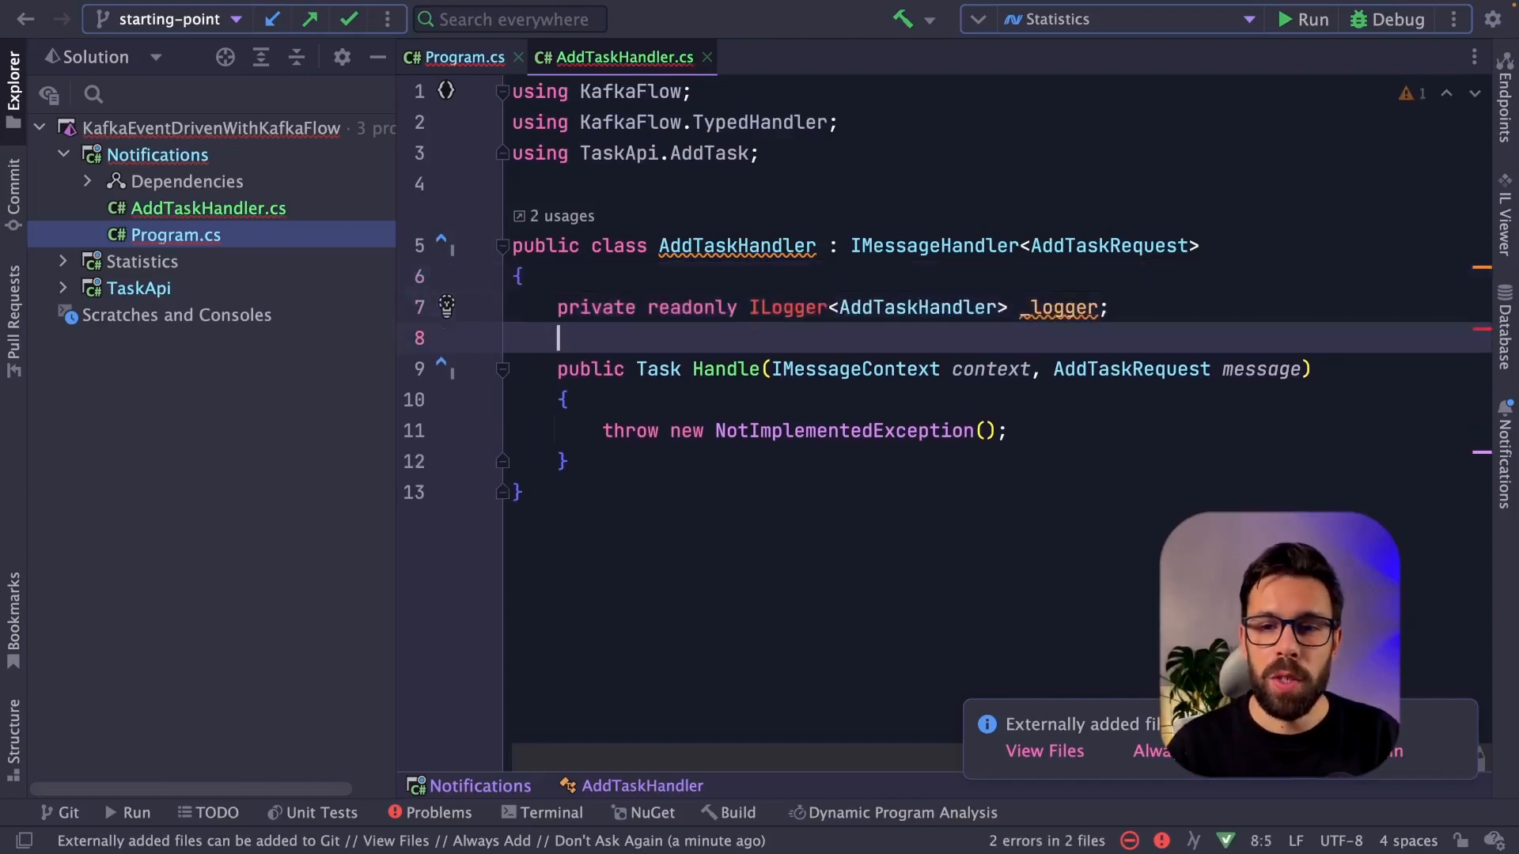
{"action": "left_click", "coordinate": [785, 307]}
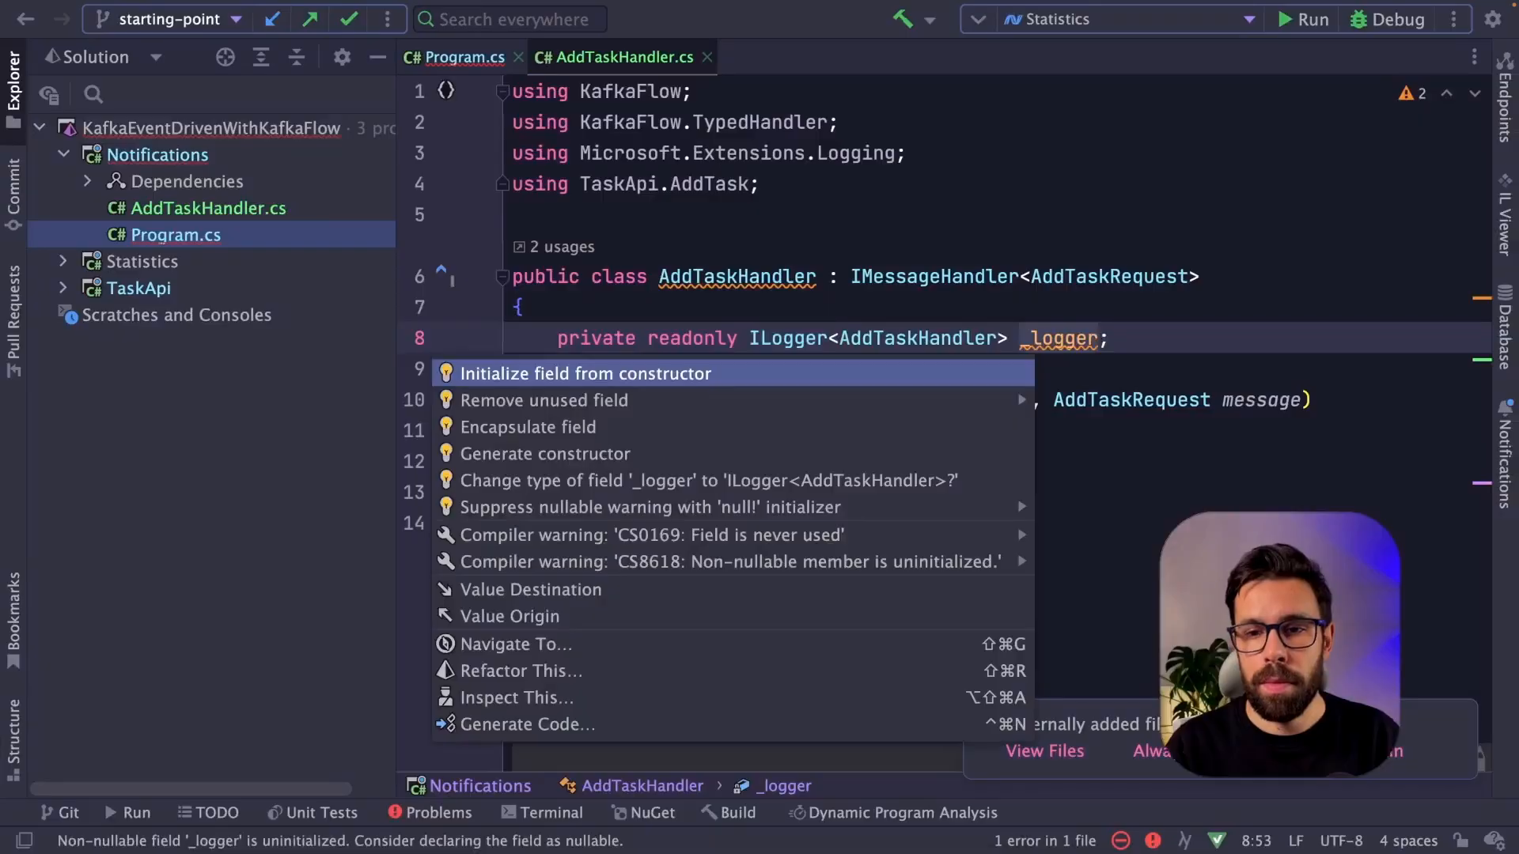
{"action": "left_click", "coordinate": [585, 373]}
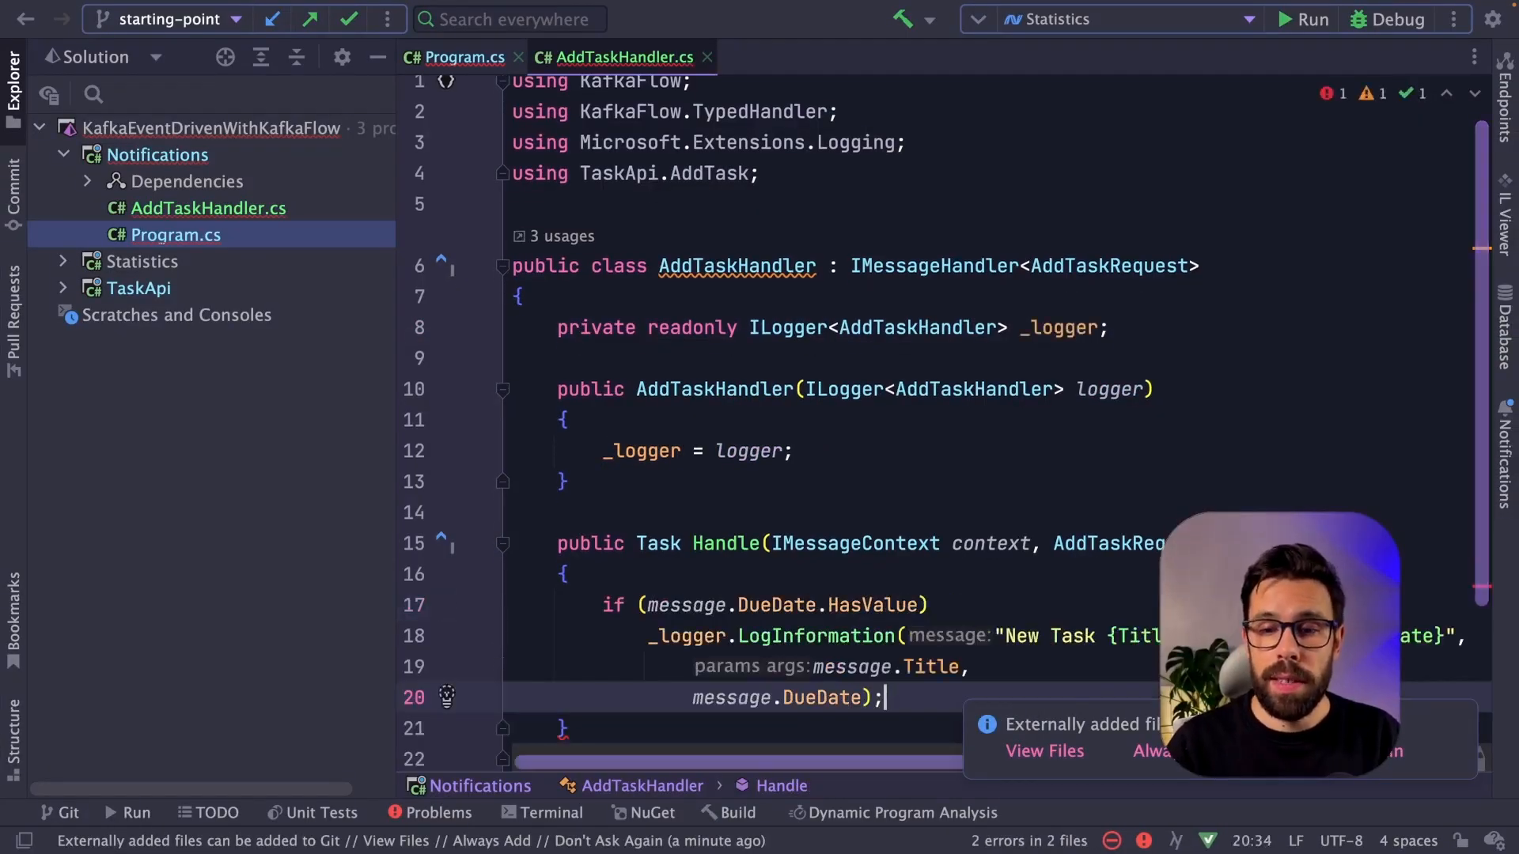
Log the new task's title and due date in Handle and return Task.CompletedTask
{"action": "scroll", "scroll_direction": "down", "scroll_amount": 3}
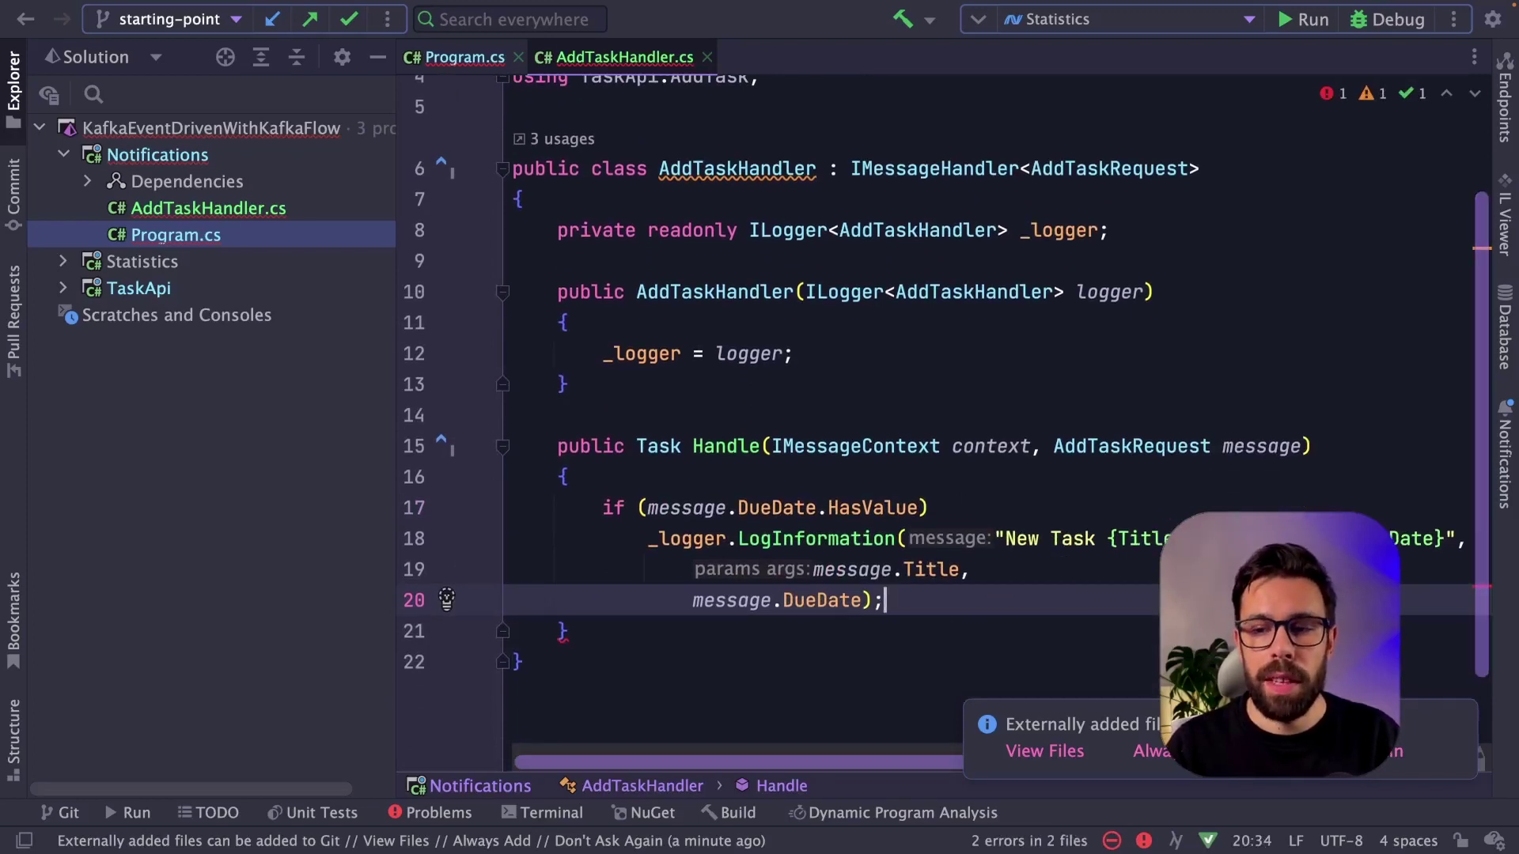
{"action": "type", "text": "return Task.CompletedTask;"}
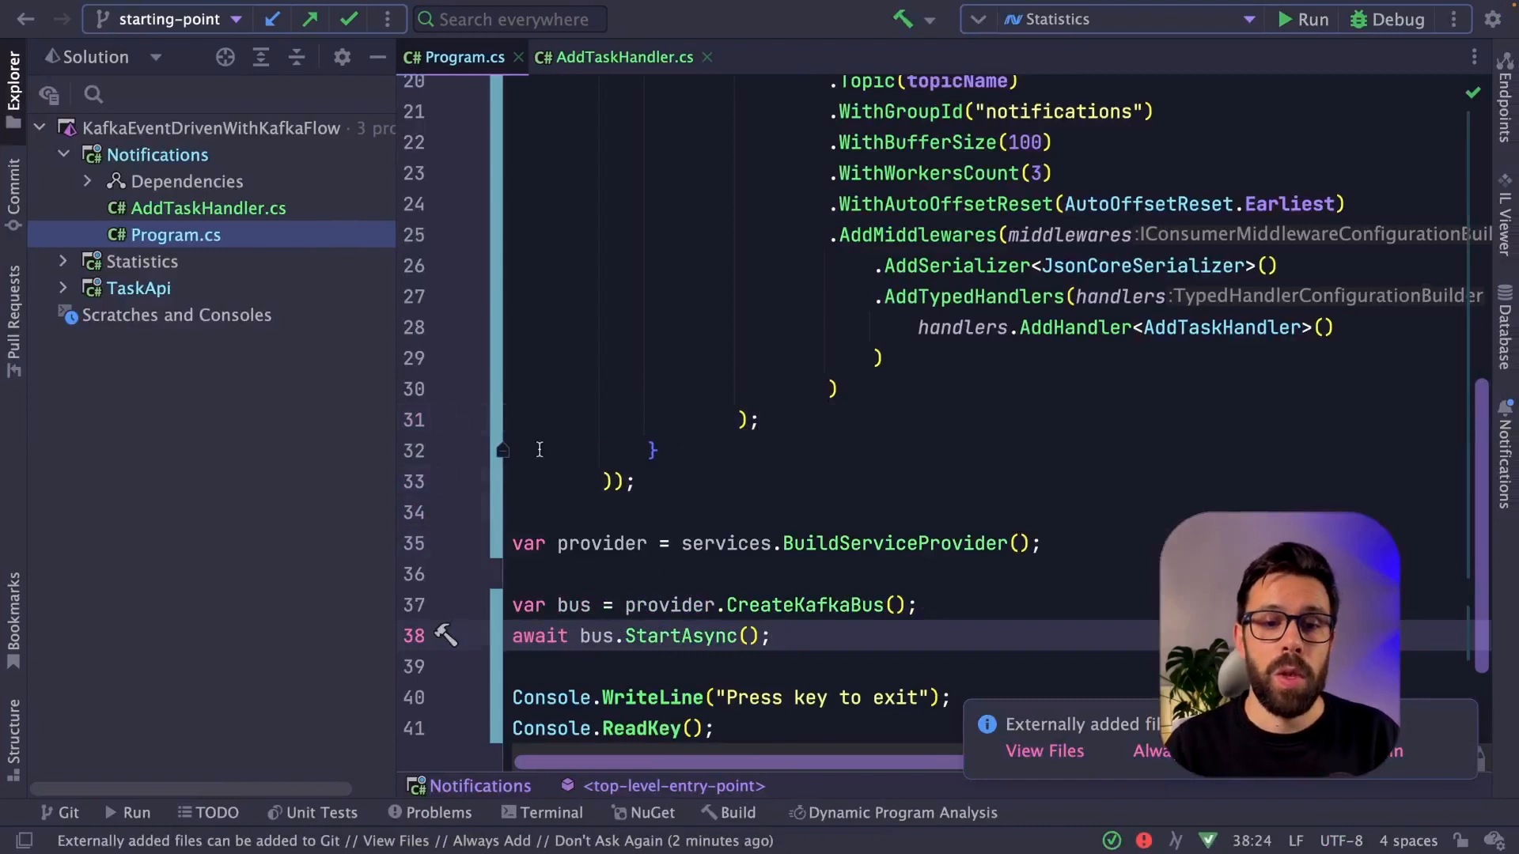
Show the Notifications Program.cs with its console logging and Kafka consumer configuration
{"action": "left_click", "coordinate": [986, 543]}
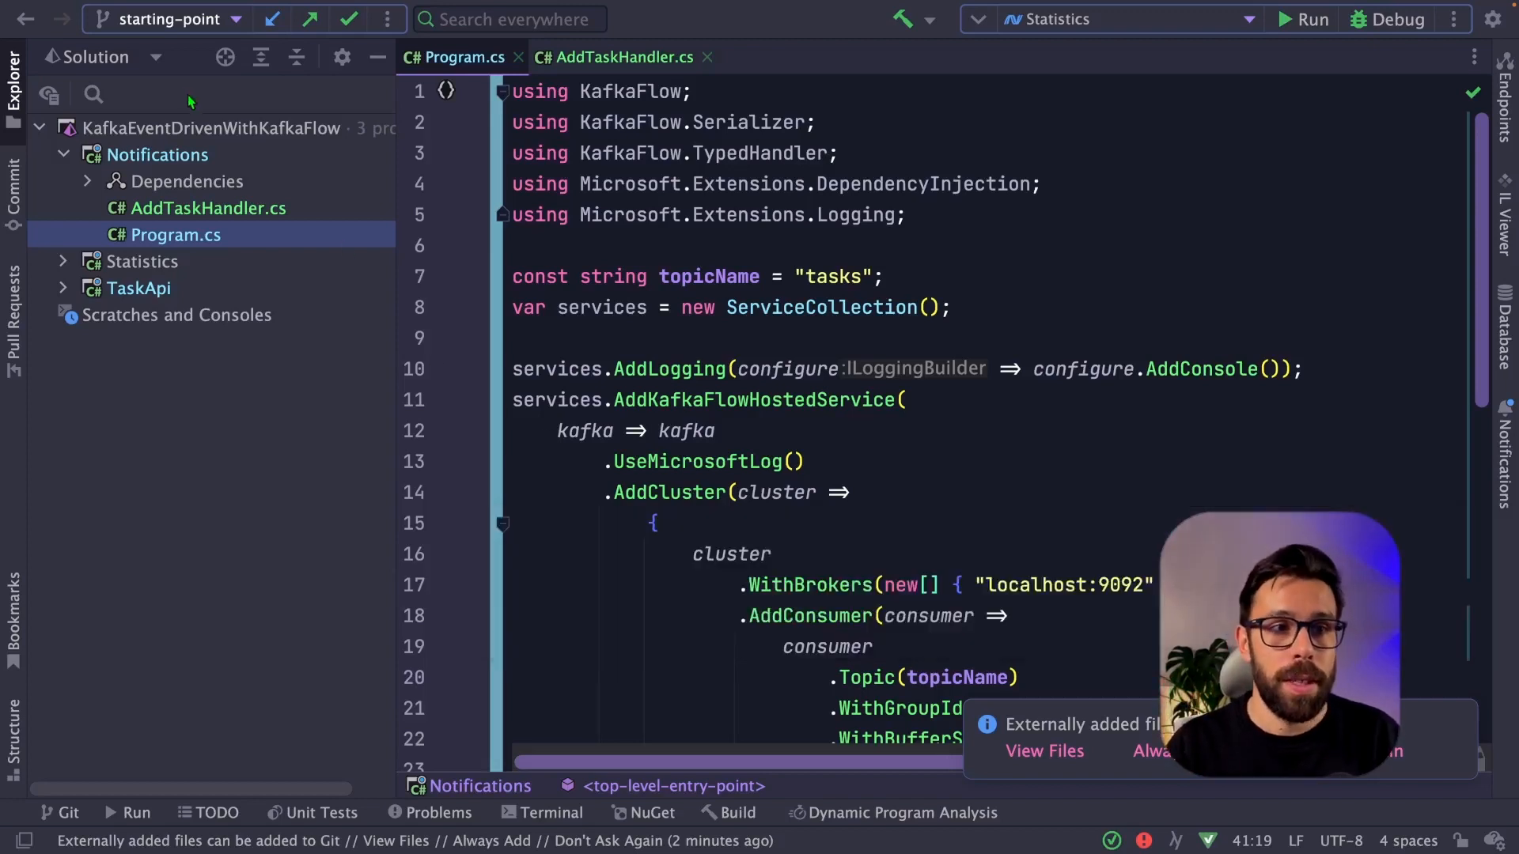
Run the Notifications project and confirm it logs 'Give a star to KafkaFlow' scheduled to 02/01/2023
{"action": "right_click", "coordinate": [157, 154]}
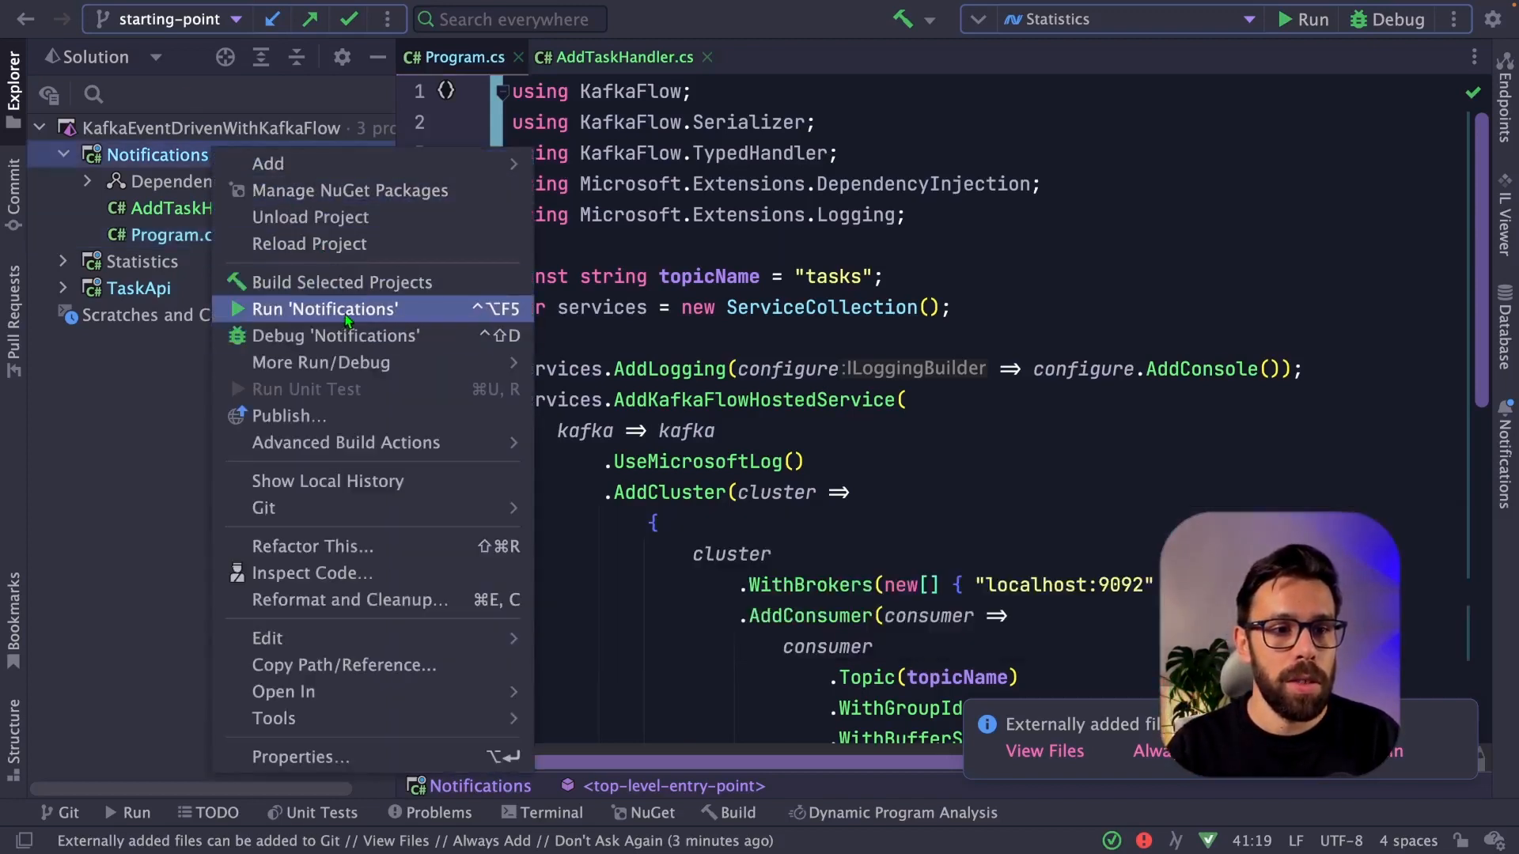
{"action": "left_click", "coordinate": [326, 309]}
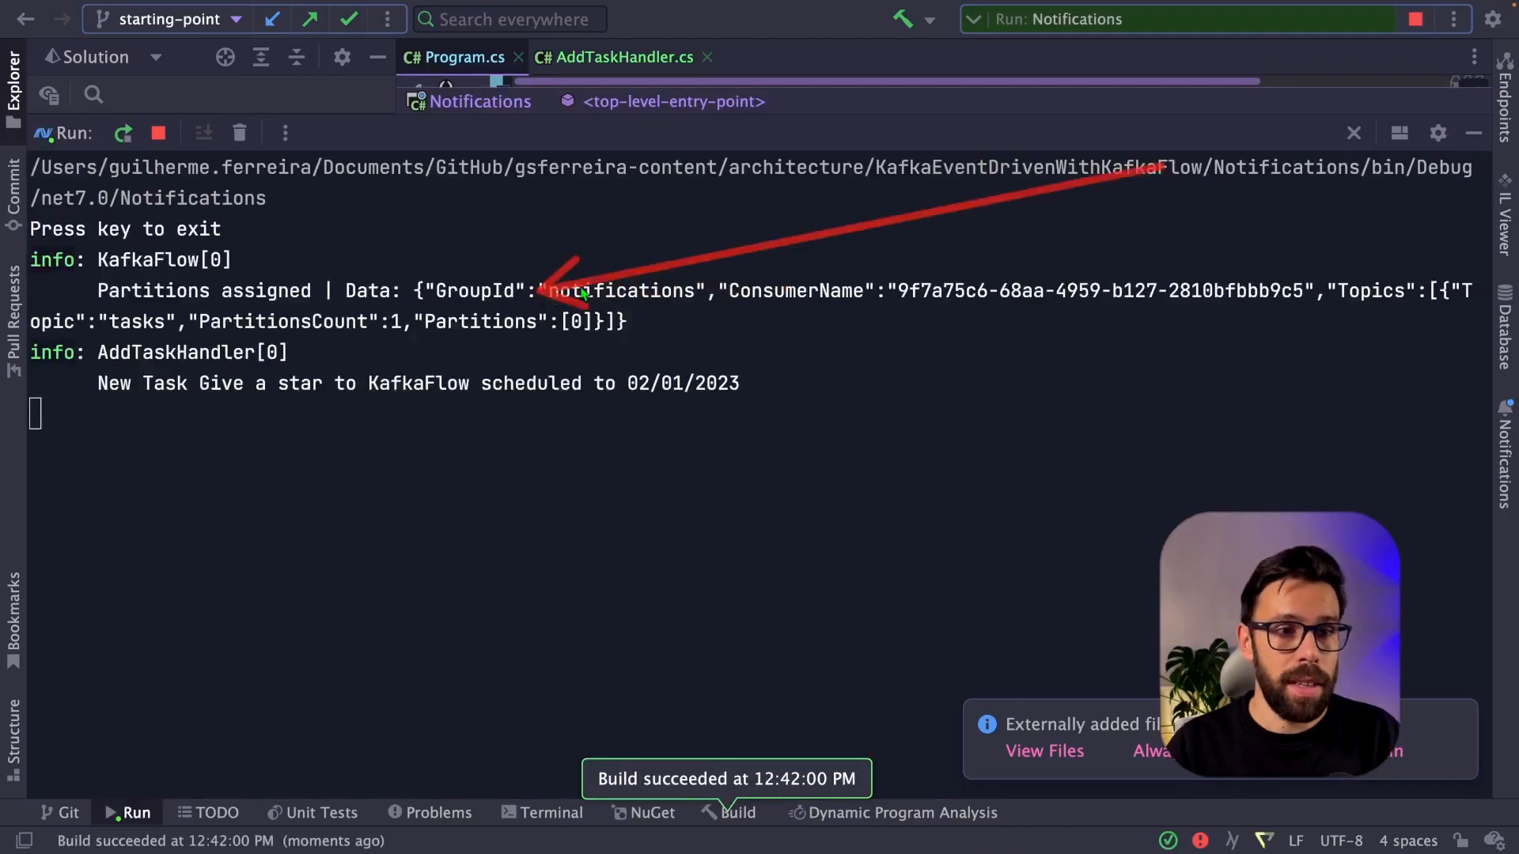
{"action": "mouse_move", "coordinate": [1059, 407]}
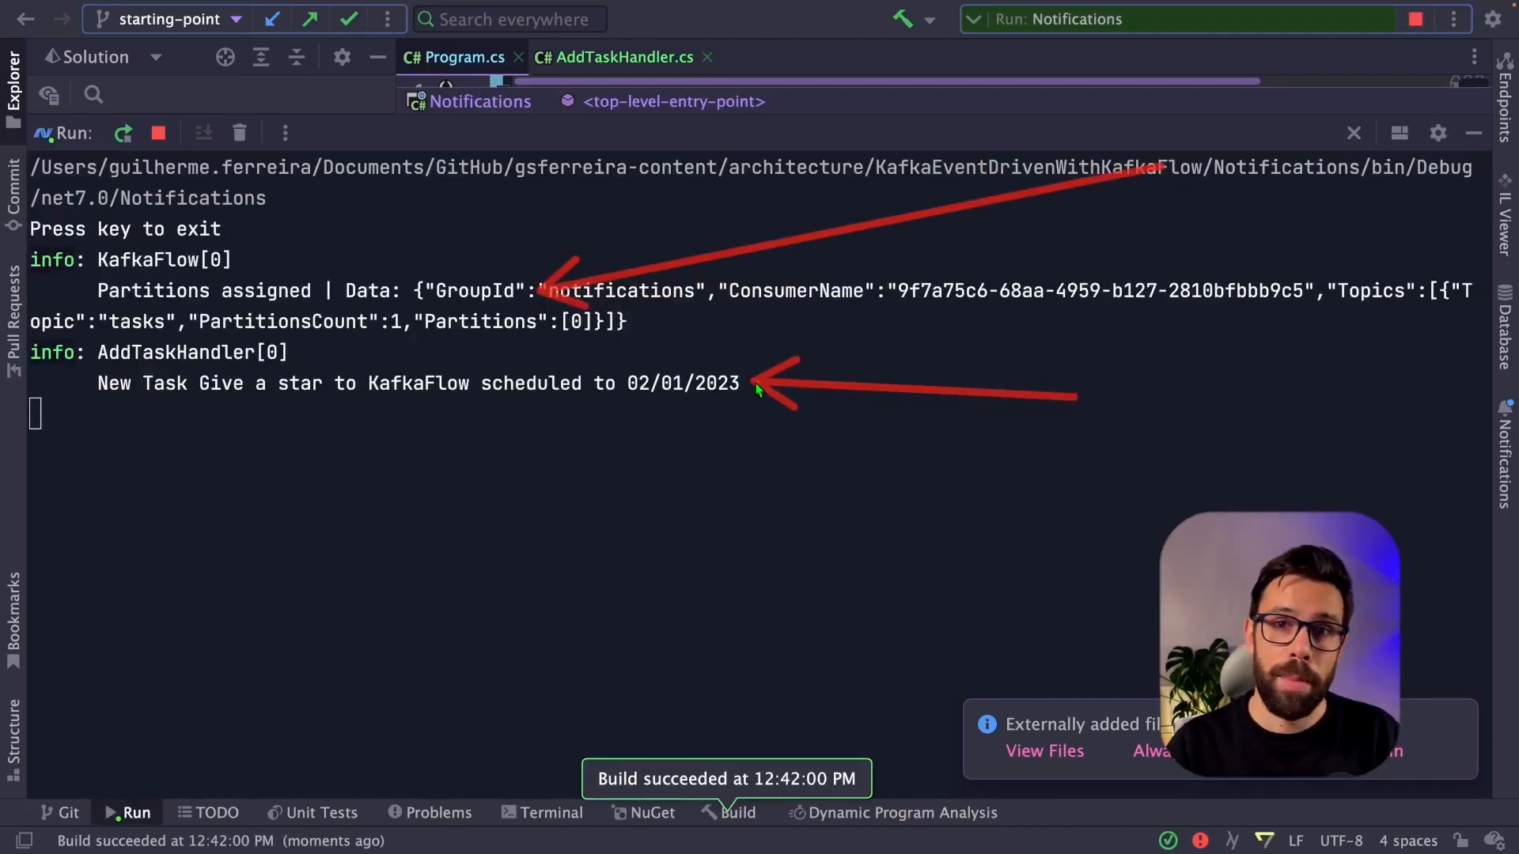
{"action": "mouse_move", "coordinate": [769, 405]}
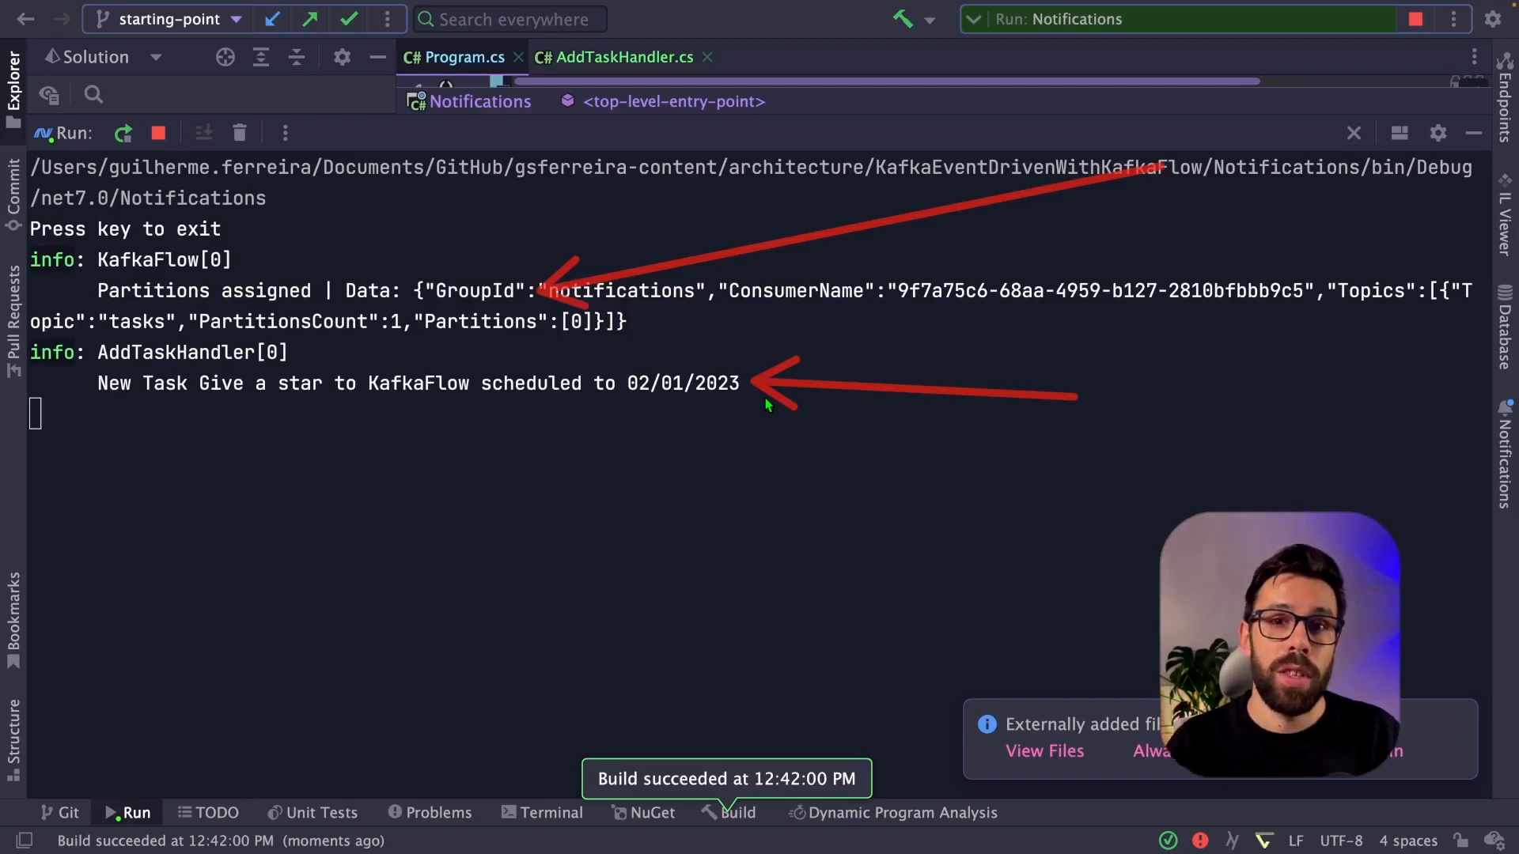
{"action": "left_click", "coordinate": [1353, 133]}
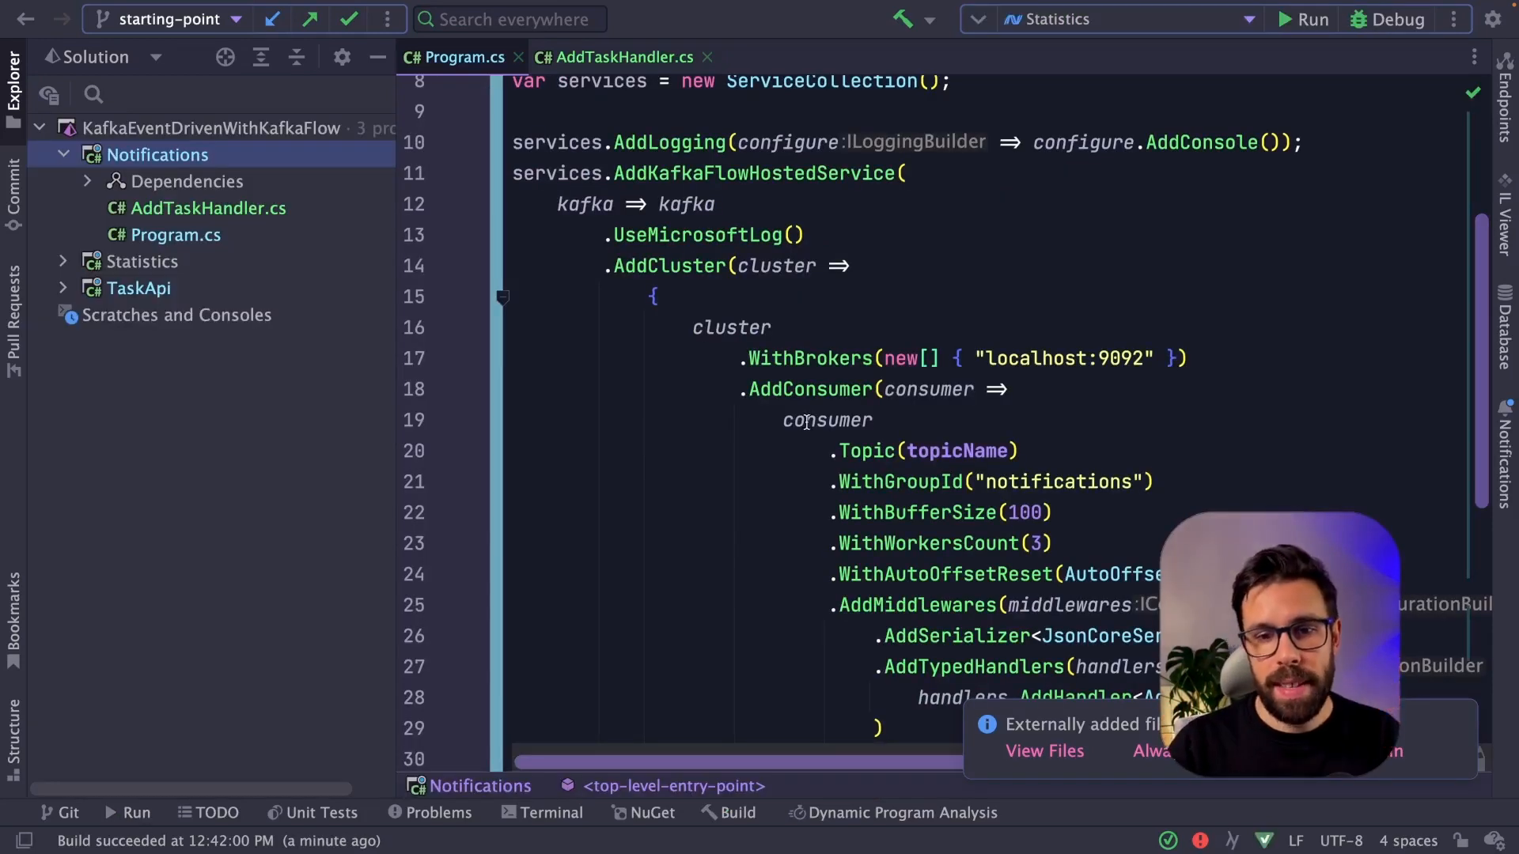
{"action": "left_click", "coordinate": [810, 389]}
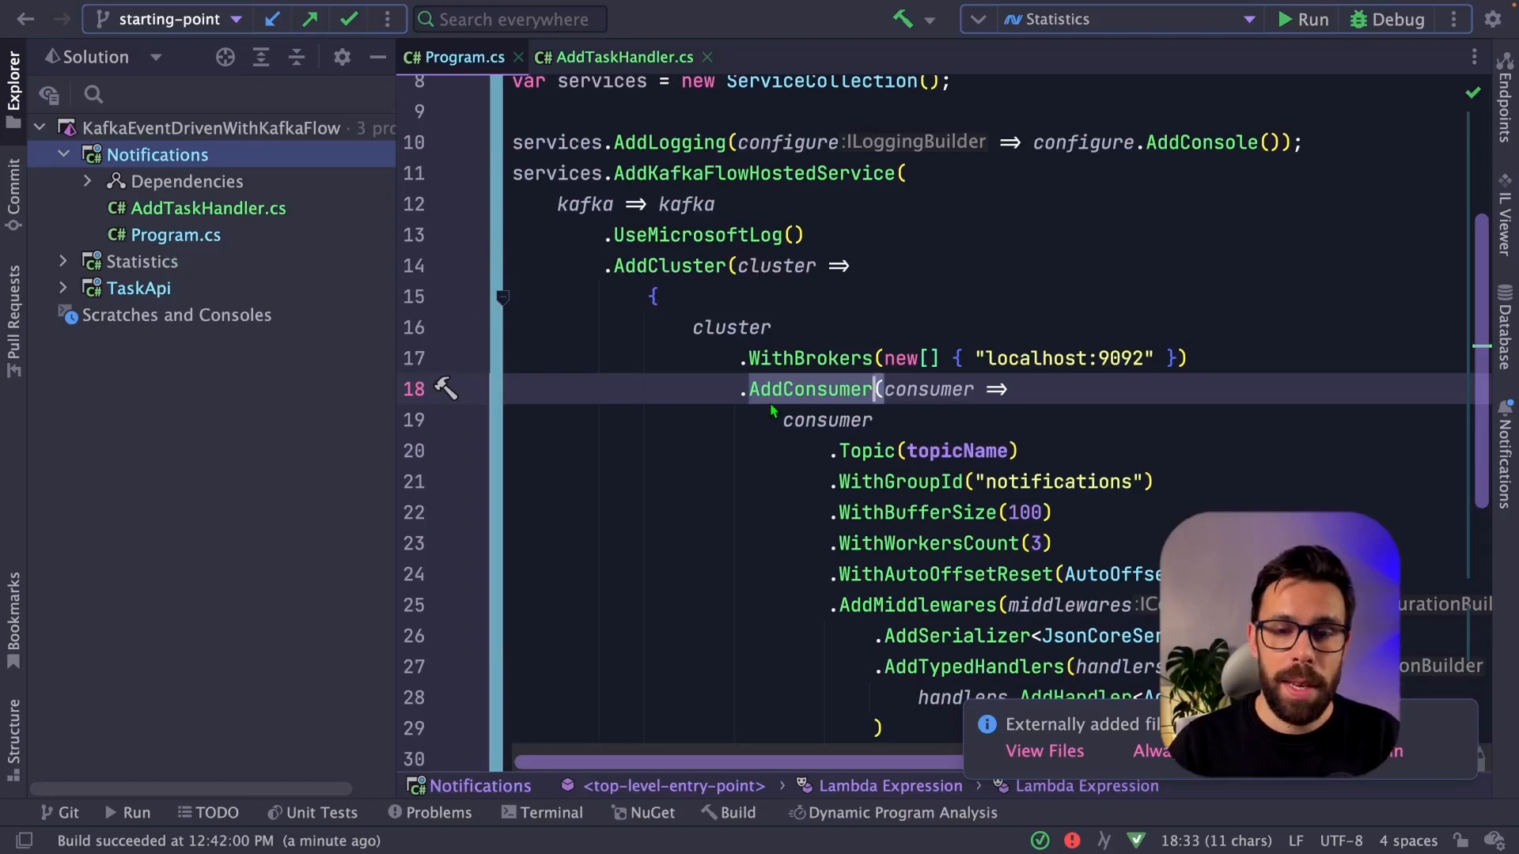
{"action": "mouse_move", "coordinate": [766, 412]}
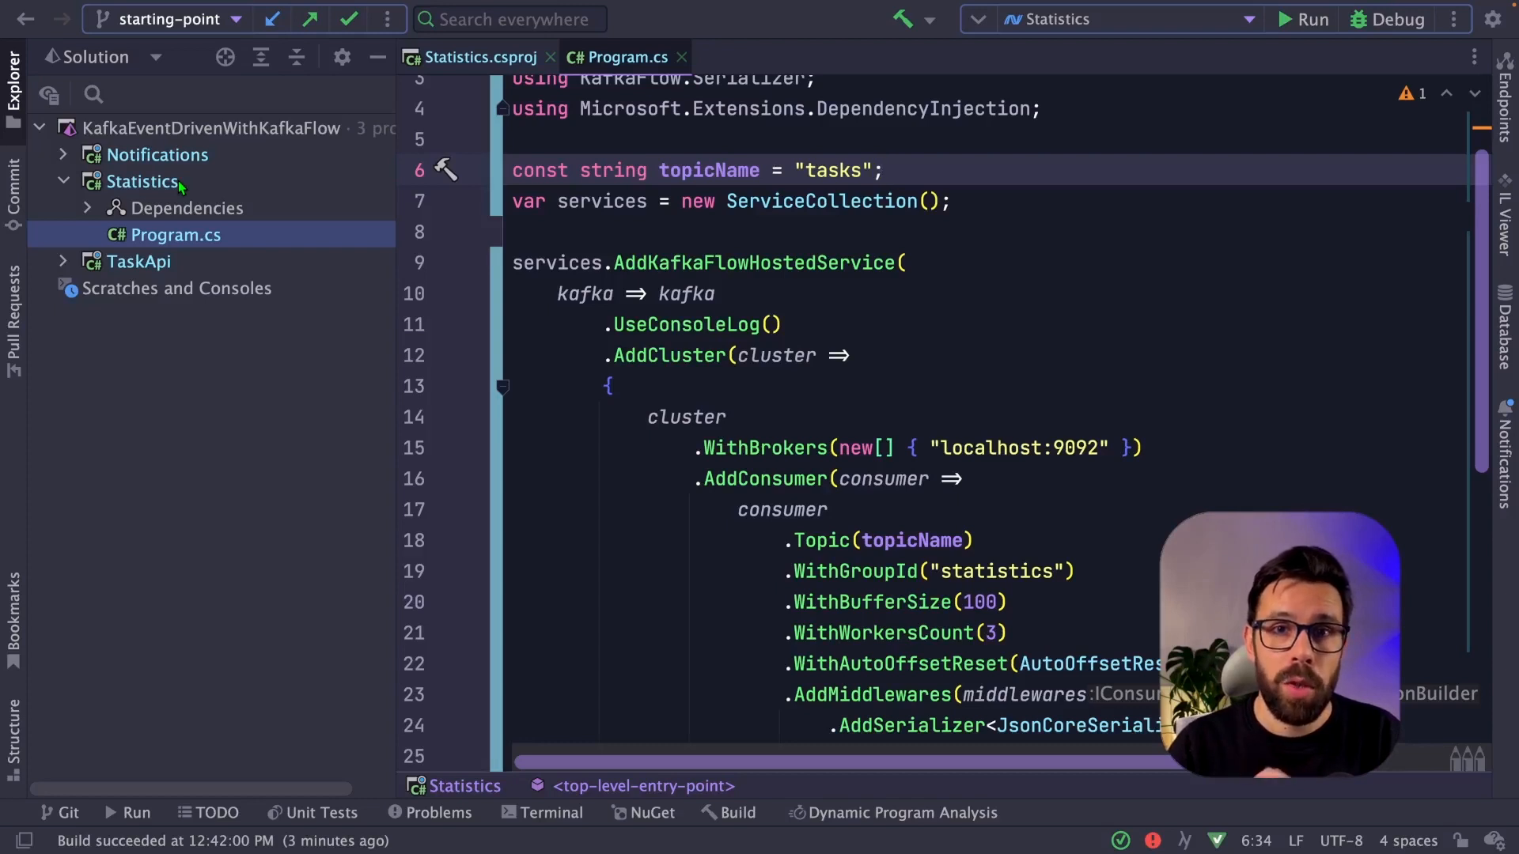
{"action": "mouse_move", "coordinate": [308, 217]}
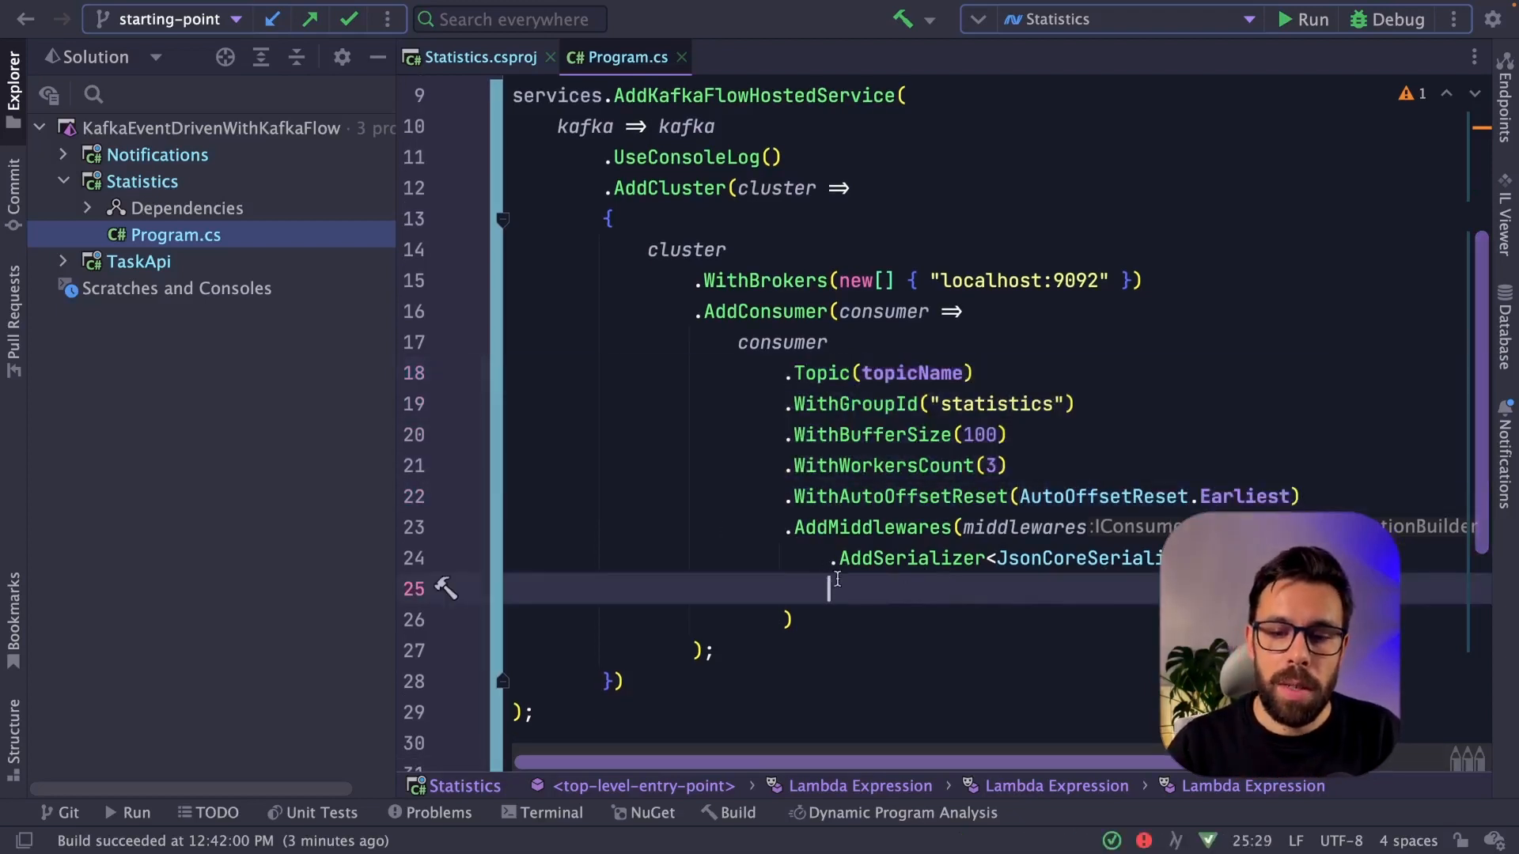
{"action": "mouse_move", "coordinate": [1017, 608]}
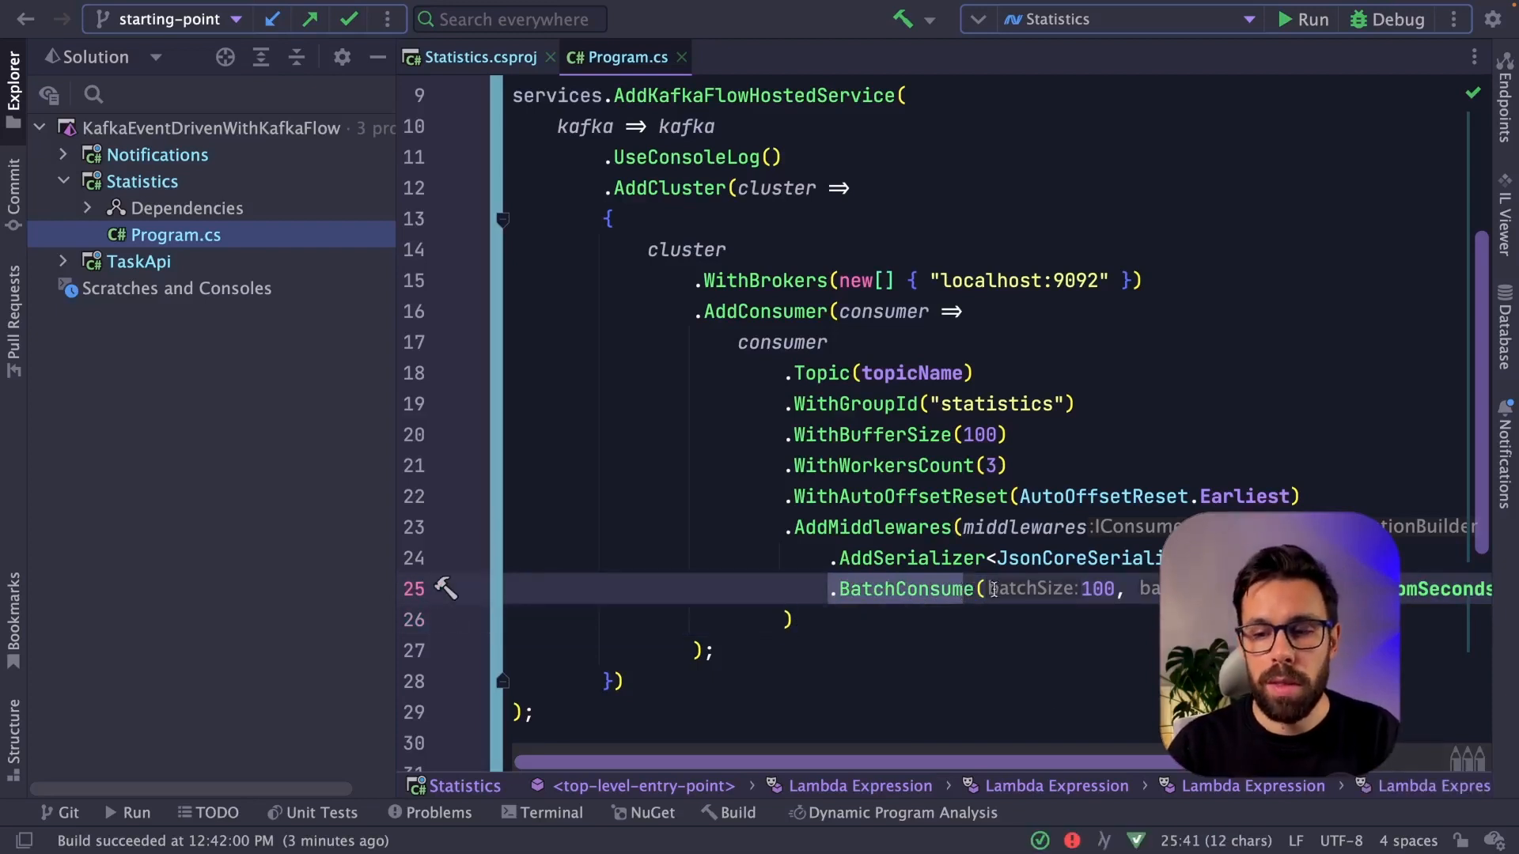
Add BatchConsume(100, TimeSpan.FromSeconds(5)) to the Statistics consumer and start another .Add<>() call
{"action": "scroll", "scroll_direction": "down", "scroll_amount": 3}
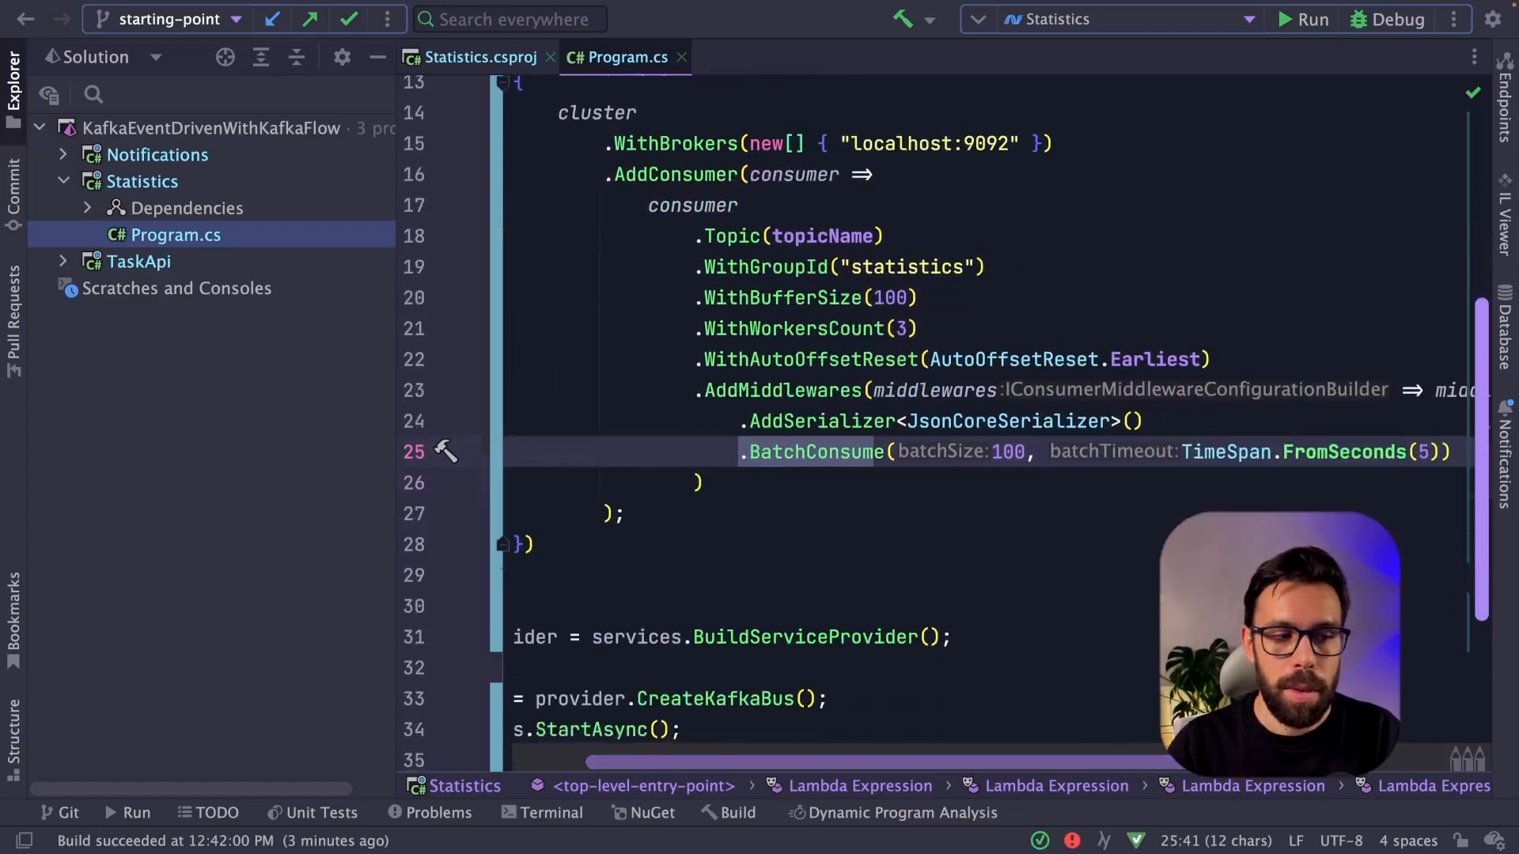
{"action": "scroll", "scroll_direction": "down", "scroll_amount": 3}
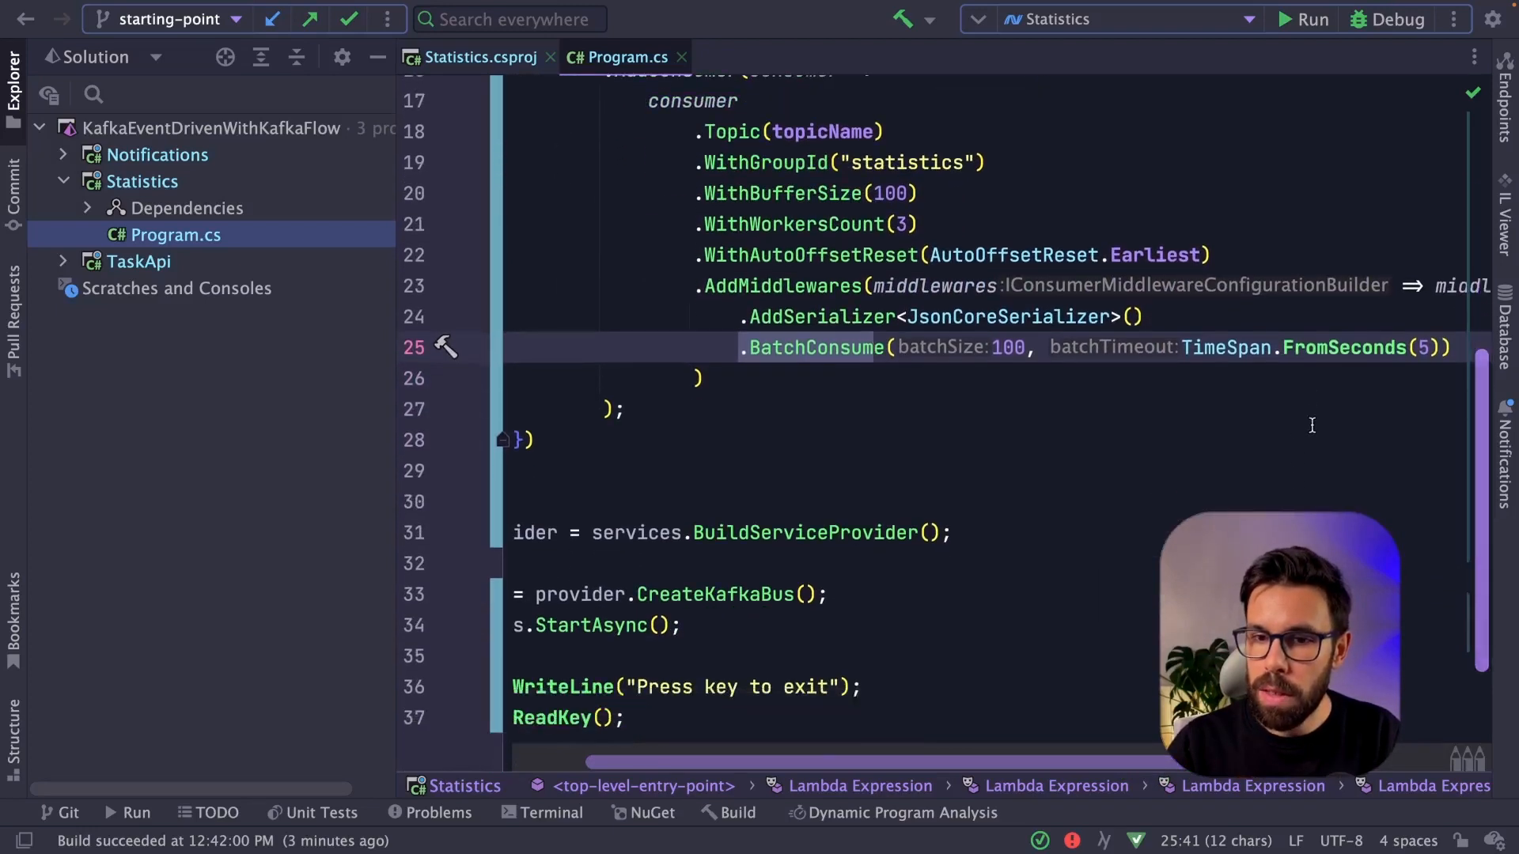
{"action": "mouse_move", "coordinate": [1413, 377]}
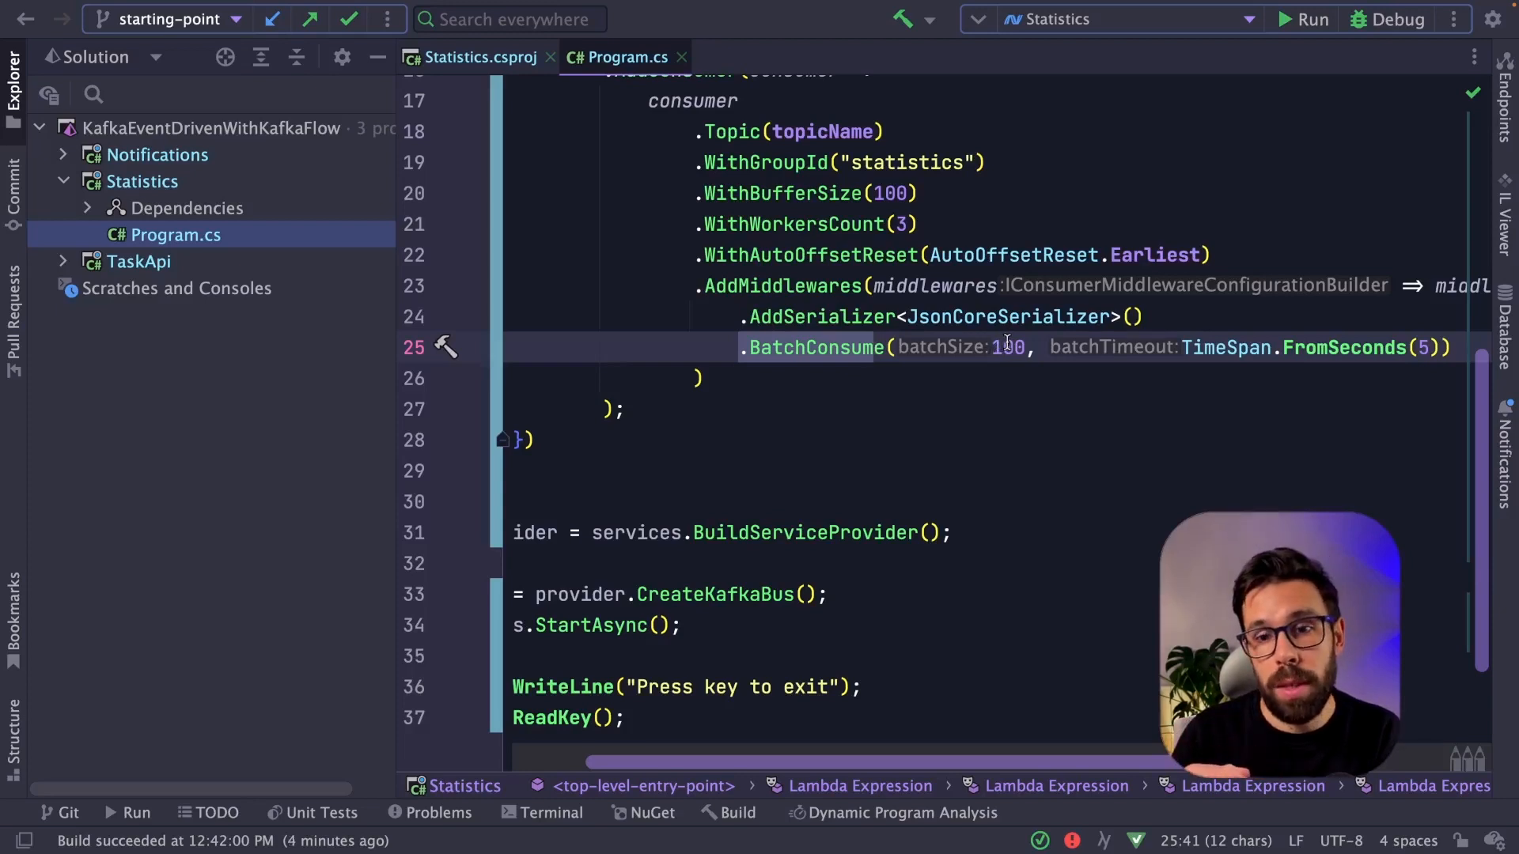
{"action": "type", "text": ".Add<>()"}
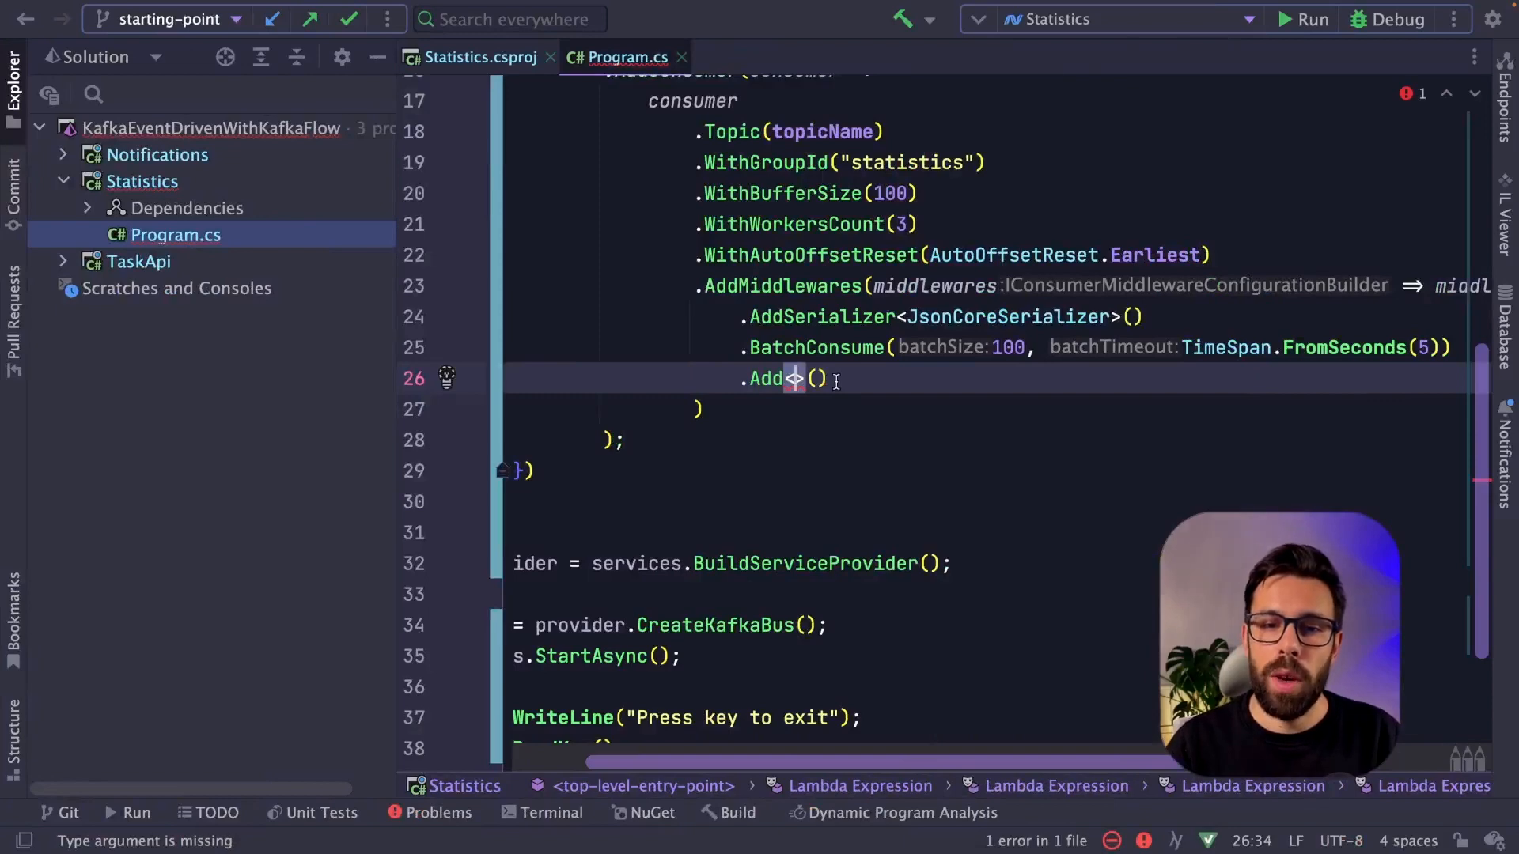
Create StatisticsMiddleware implementing IMessageMiddleware with the KafkaFlow.BatchConsume namespace imported
{"action": "type", "text": "StatisticsMiddleware"}
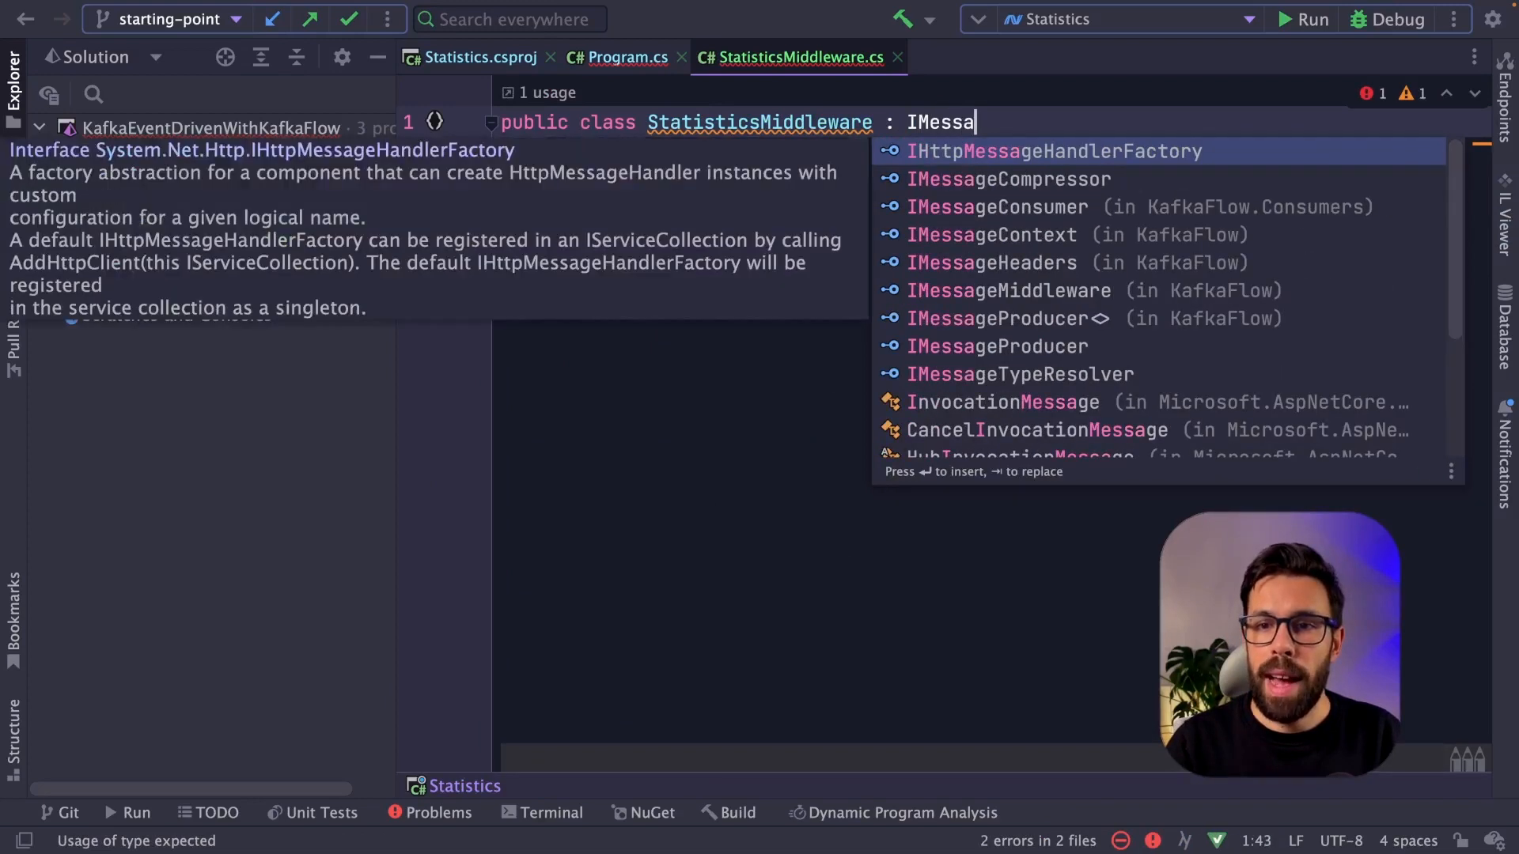
{"action": "left_click", "coordinate": [1010, 291]}
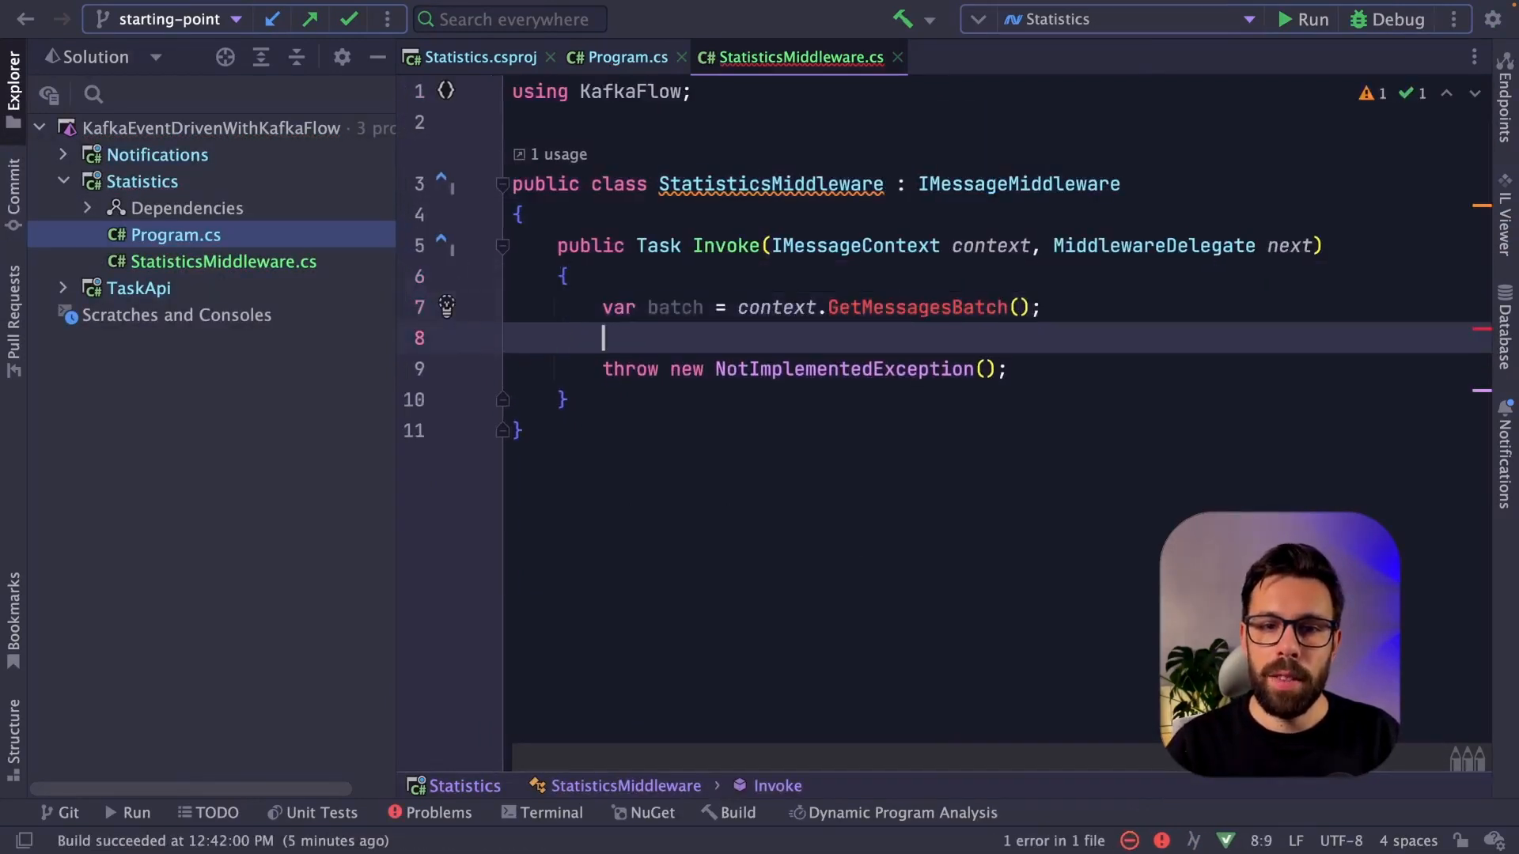
{"action": "left_click", "coordinate": [918, 307]}
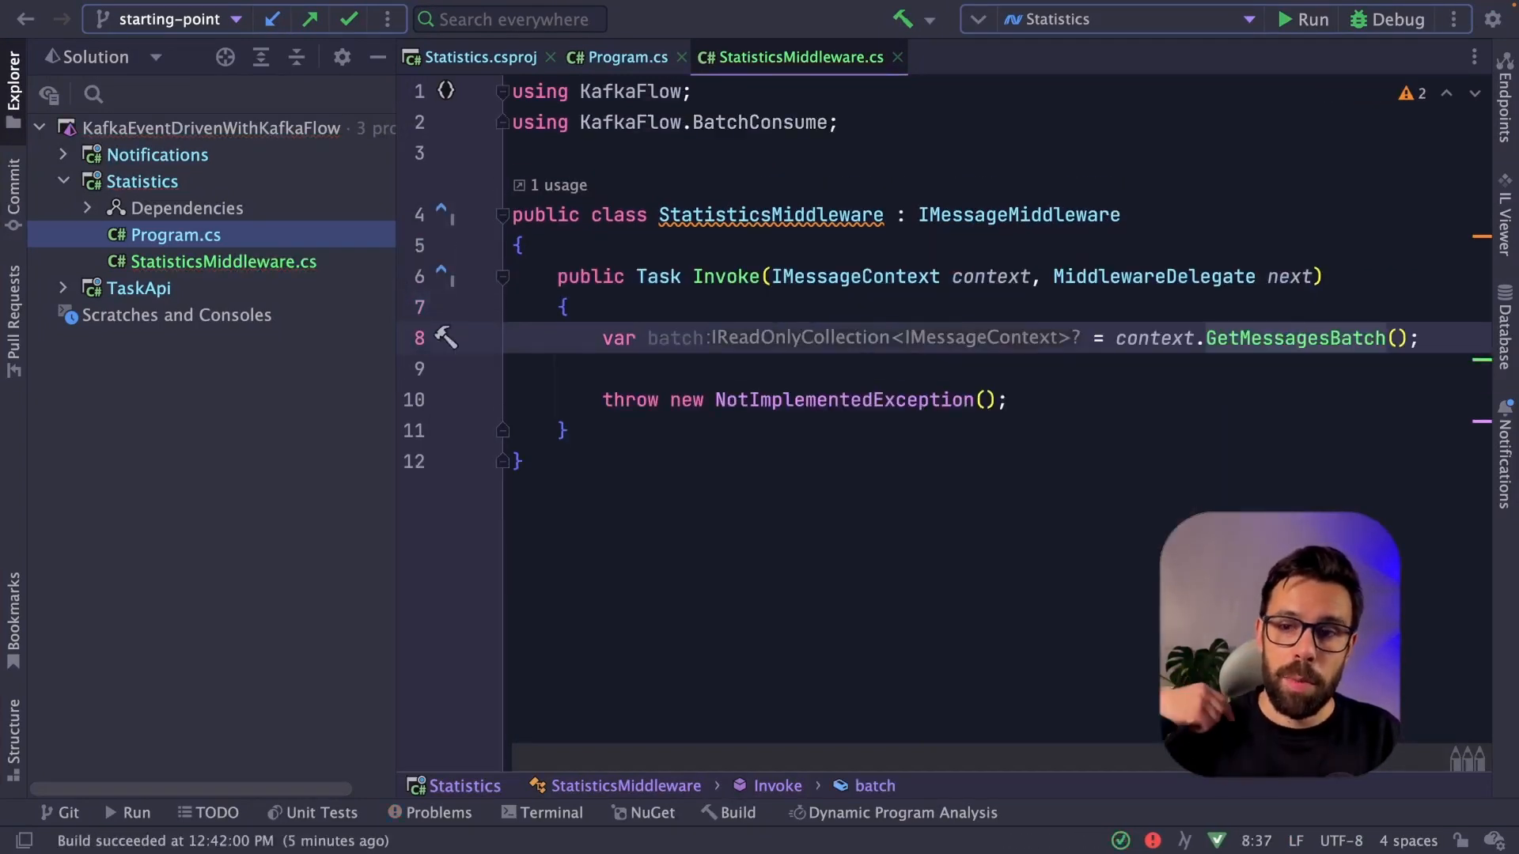
{"action": "mouse_move", "coordinate": [1000, 348]}
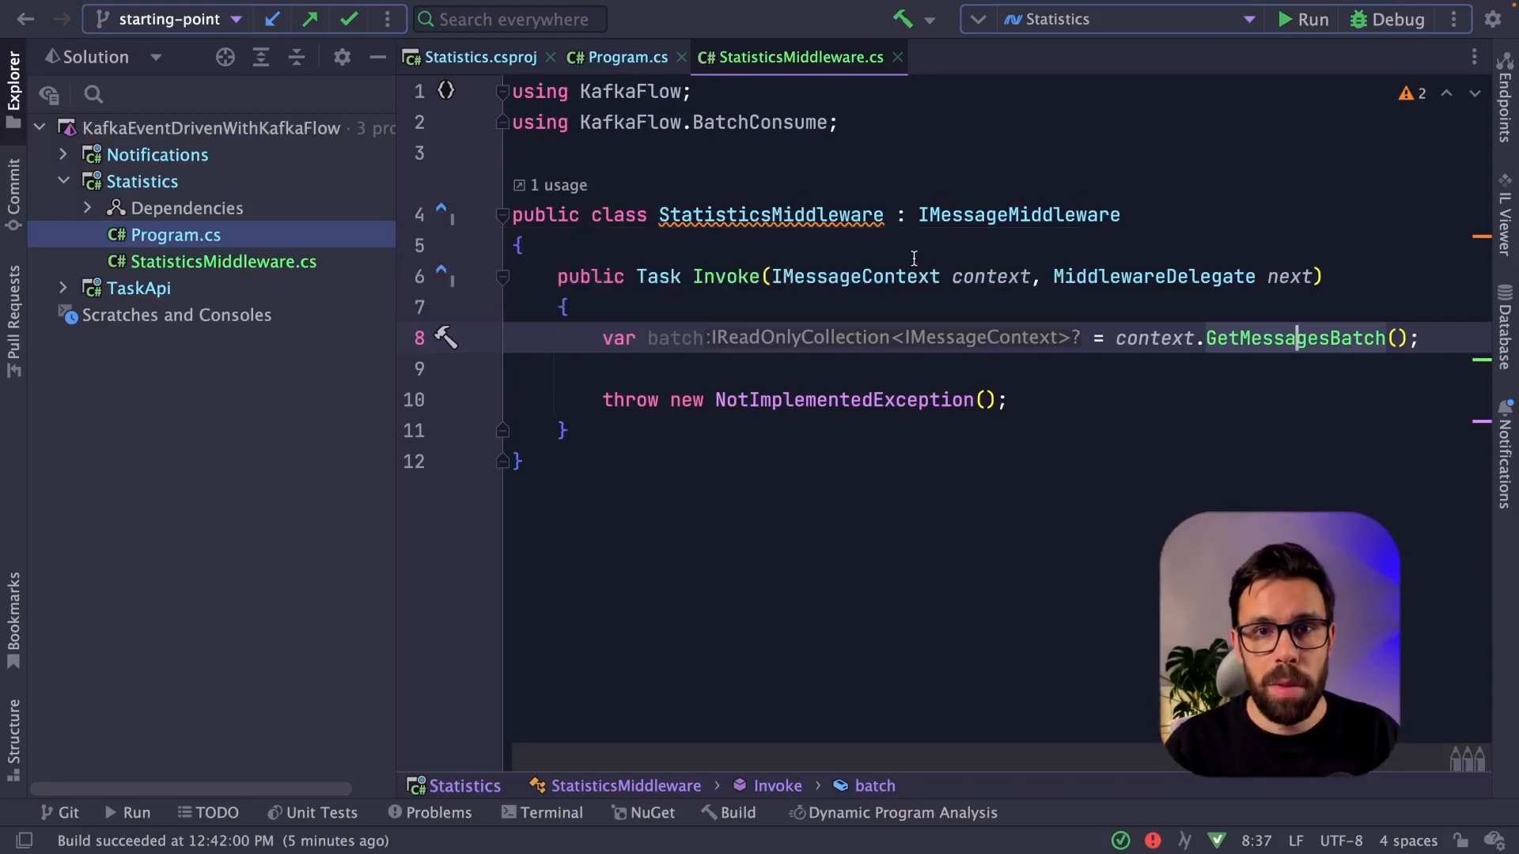
Sum each batch's Count into a static _total and print it from Invoke
{"action": "type", "text": "private static int _total = 0;"}
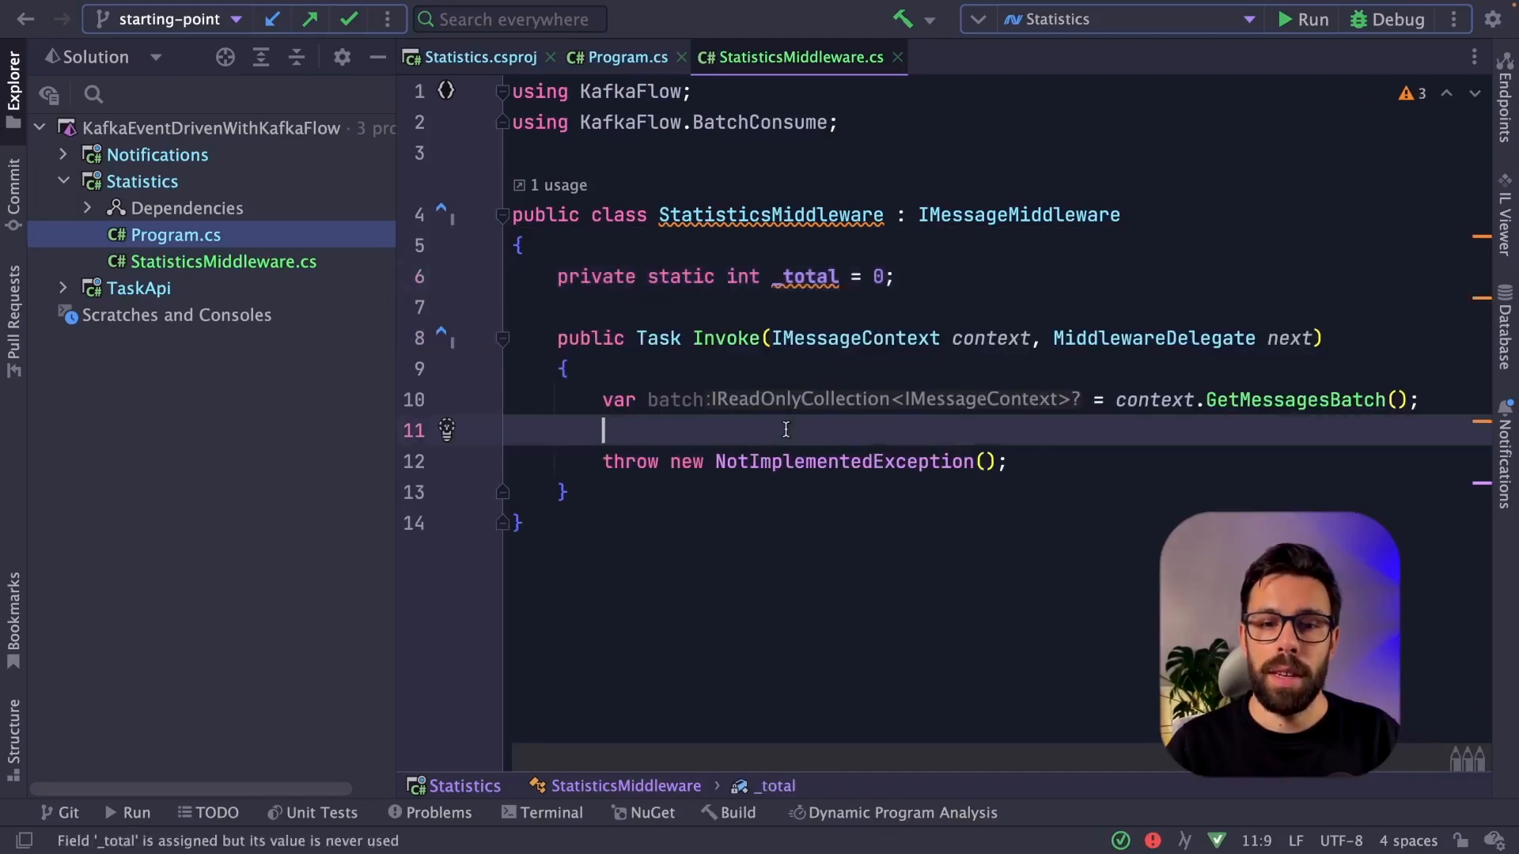
{"action": "type", "text": "_total += batch.Count;"}
{"action": "type", "text": "Console.WriteLine($\"Current Total: {_total}\");"}
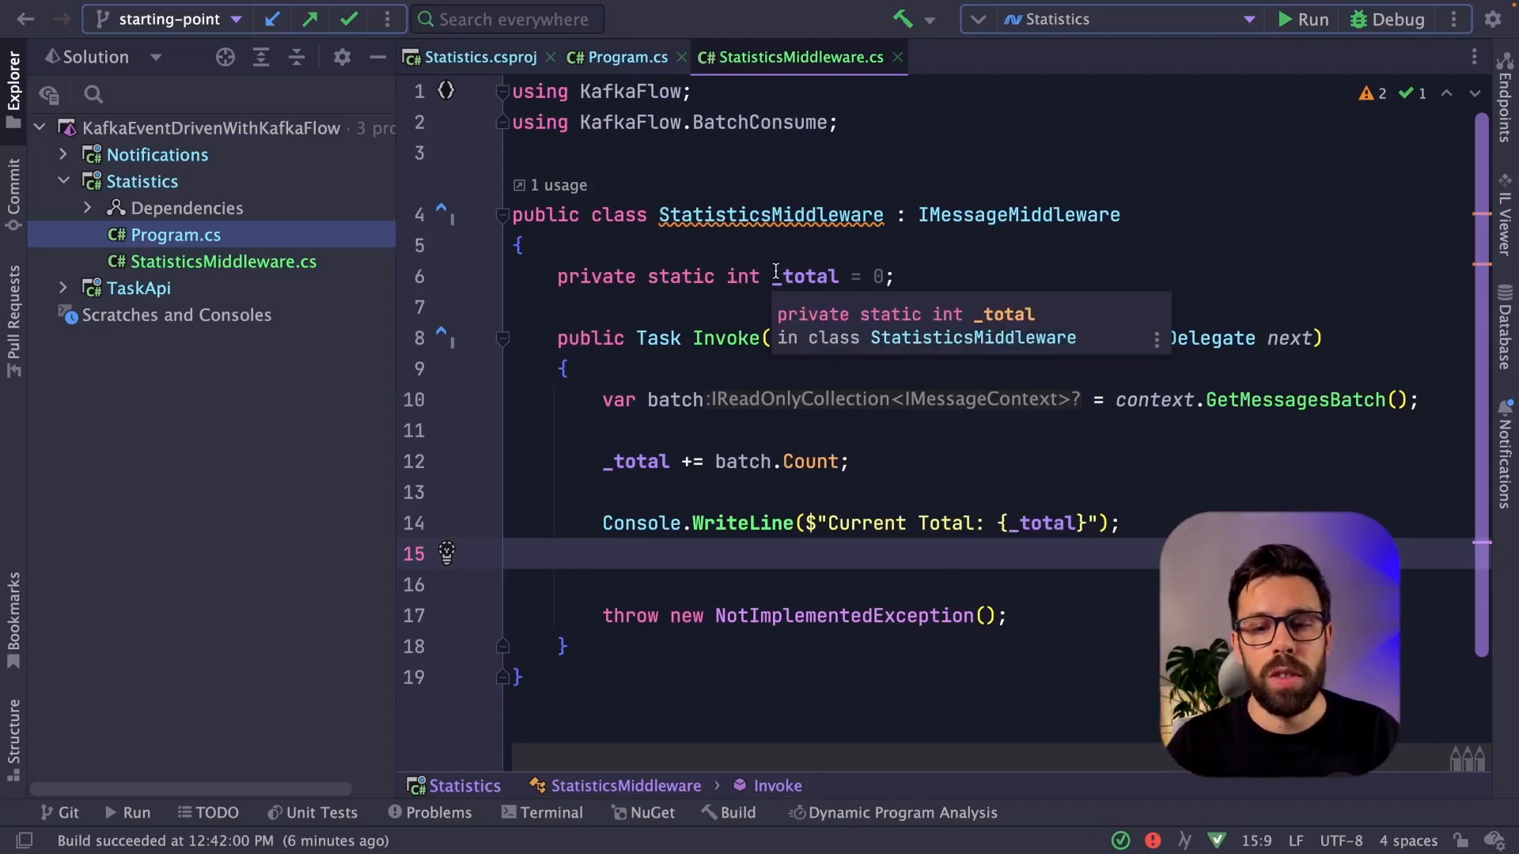
{"action": "left_click", "coordinate": [617, 57]}
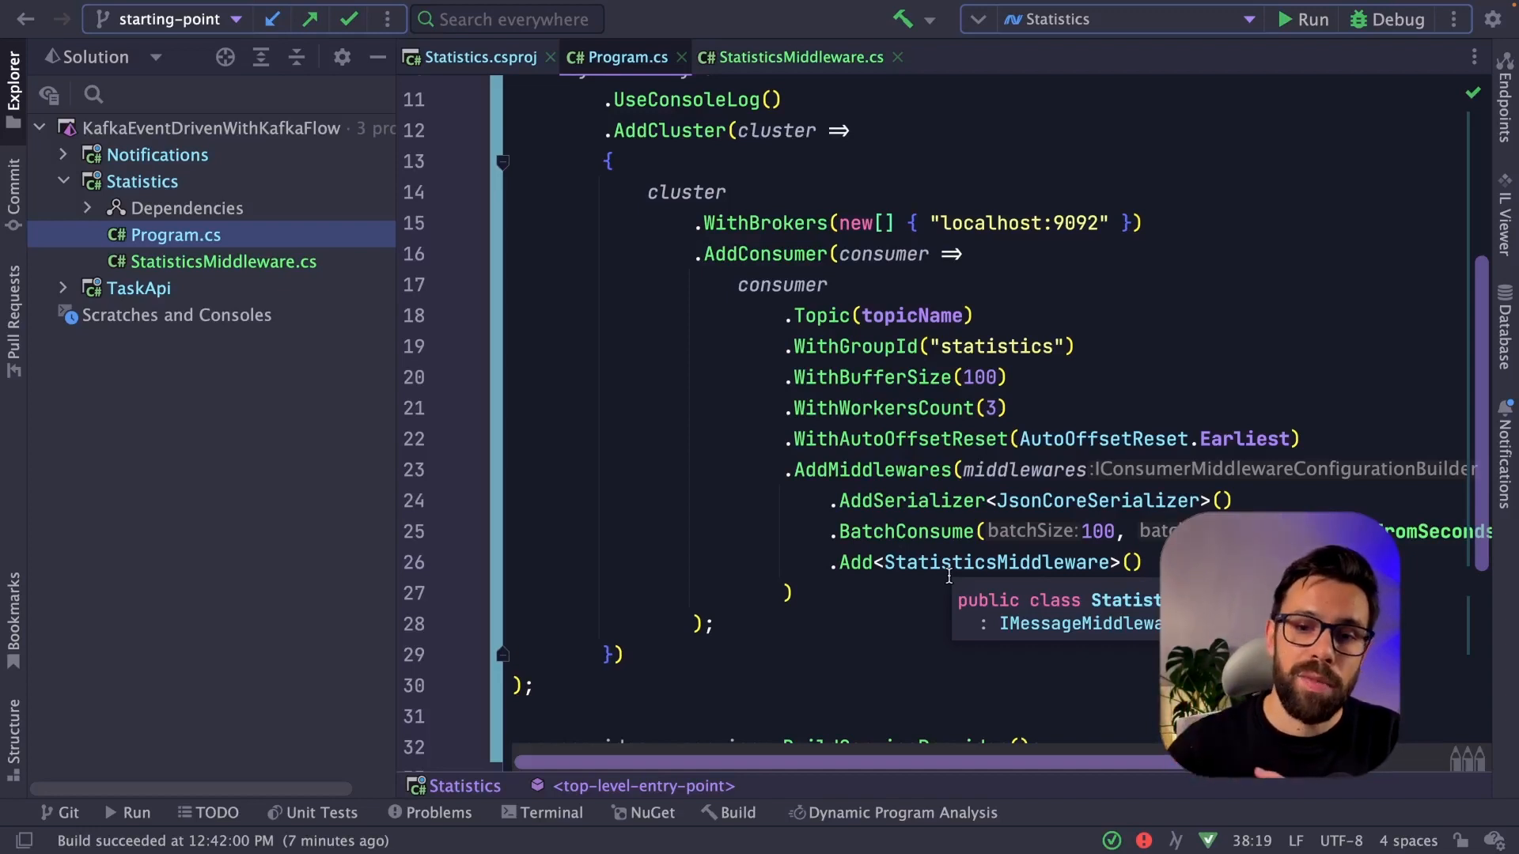
{"action": "mouse_move", "coordinate": [1133, 438]}
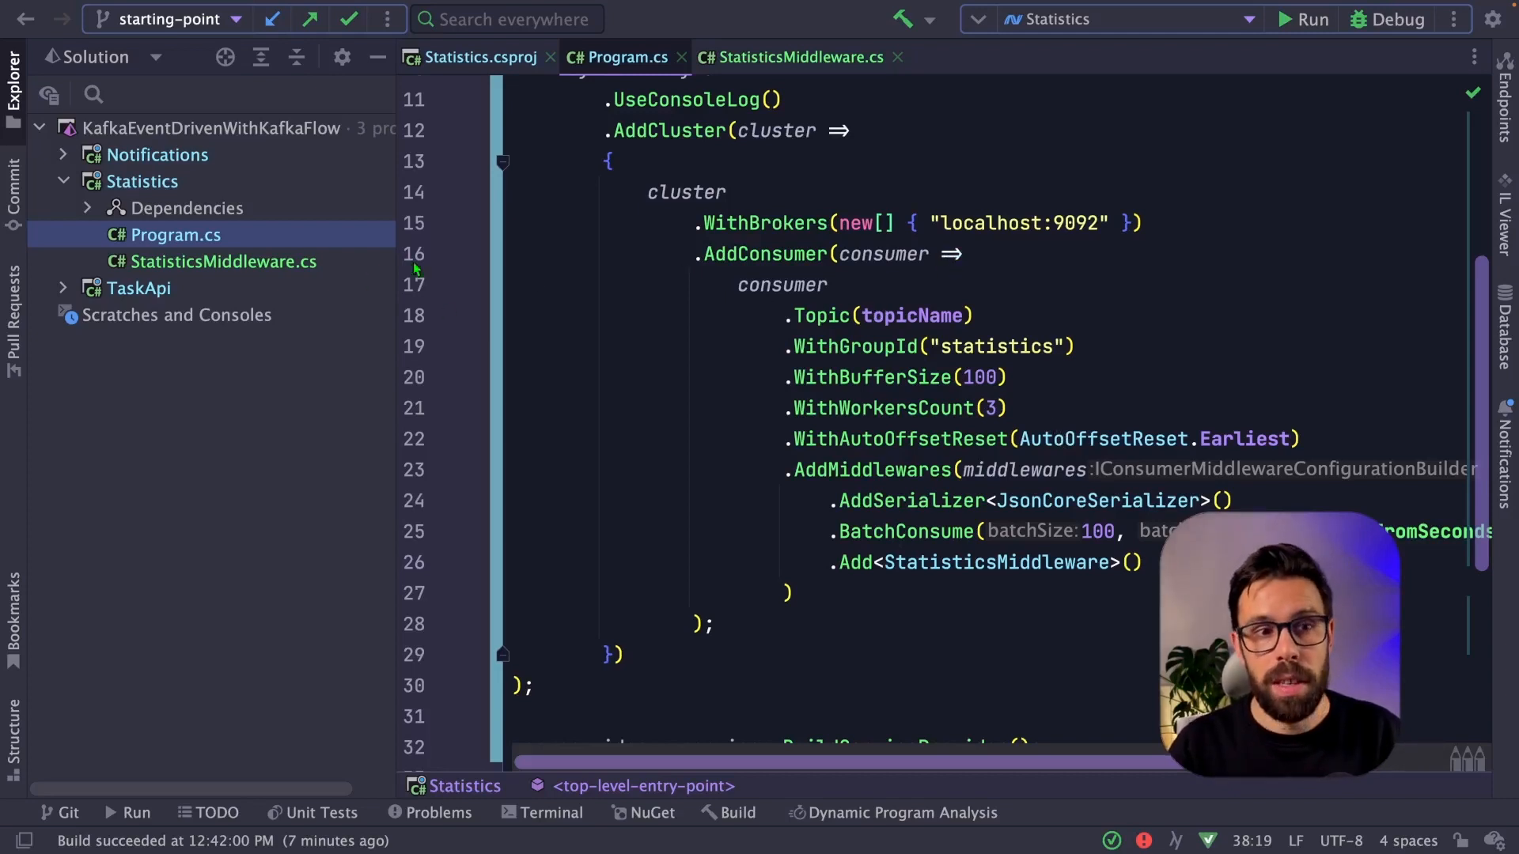
Run the Statistics project and confirm it prints 'Current Total: 2'
{"action": "left_click", "coordinate": [1302, 19]}
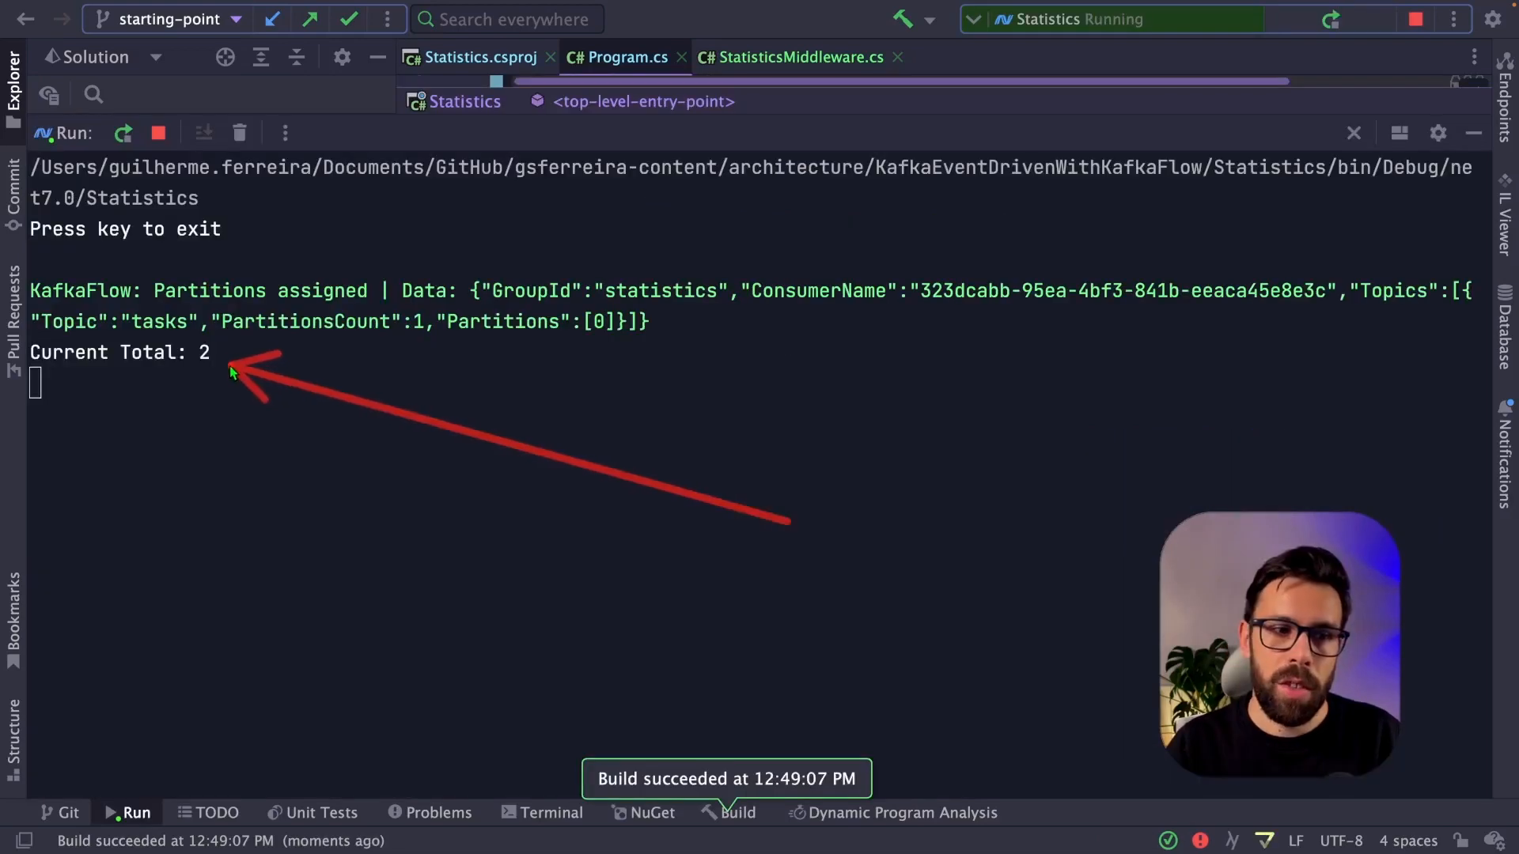
{"action": "mouse_move", "coordinate": [873, 412]}
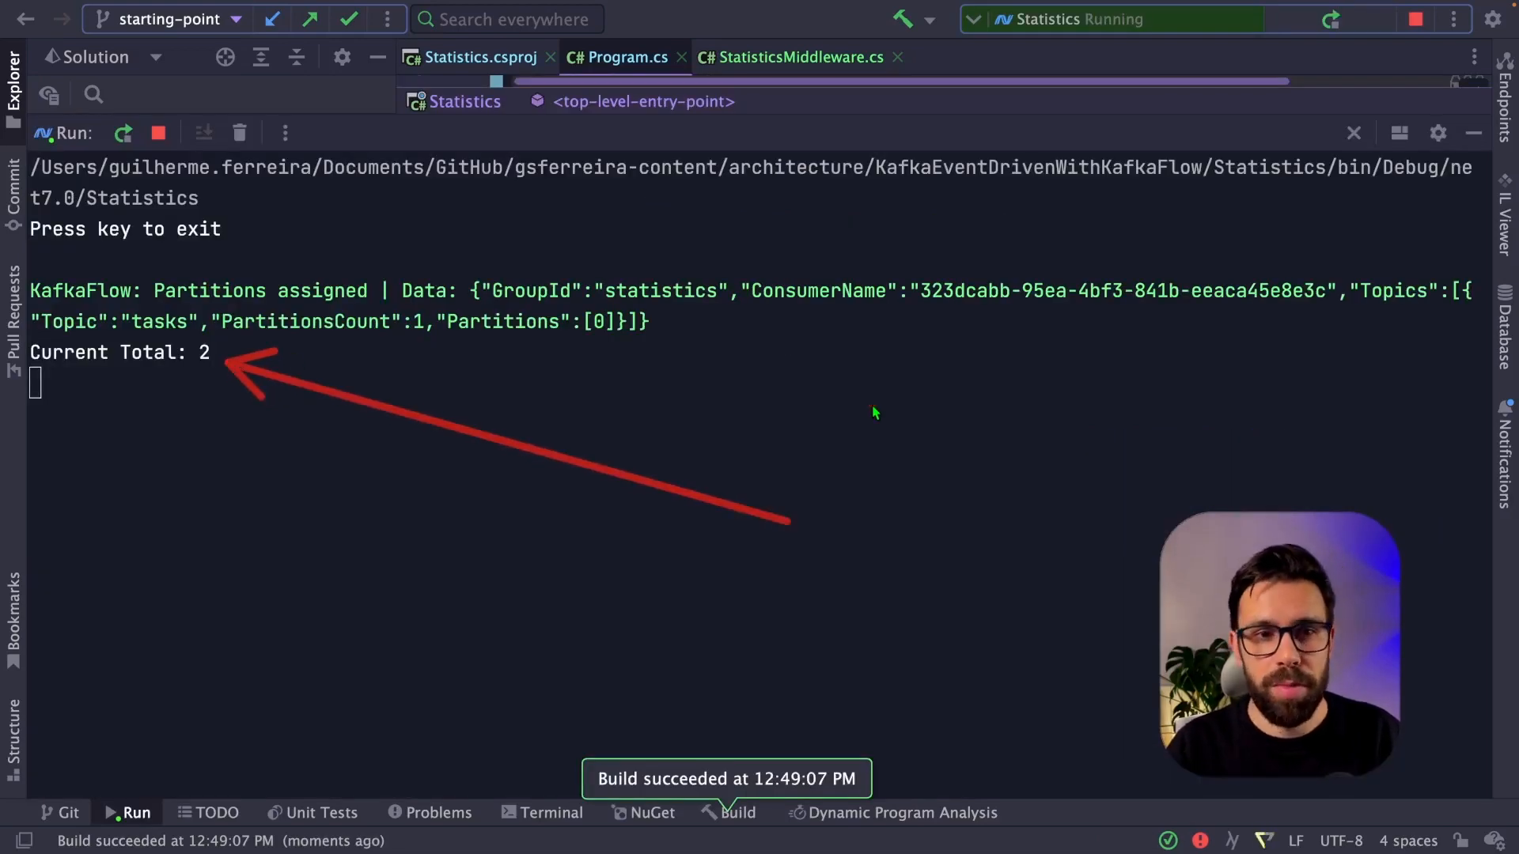
{"action": "left_click", "coordinate": [1414, 19]}
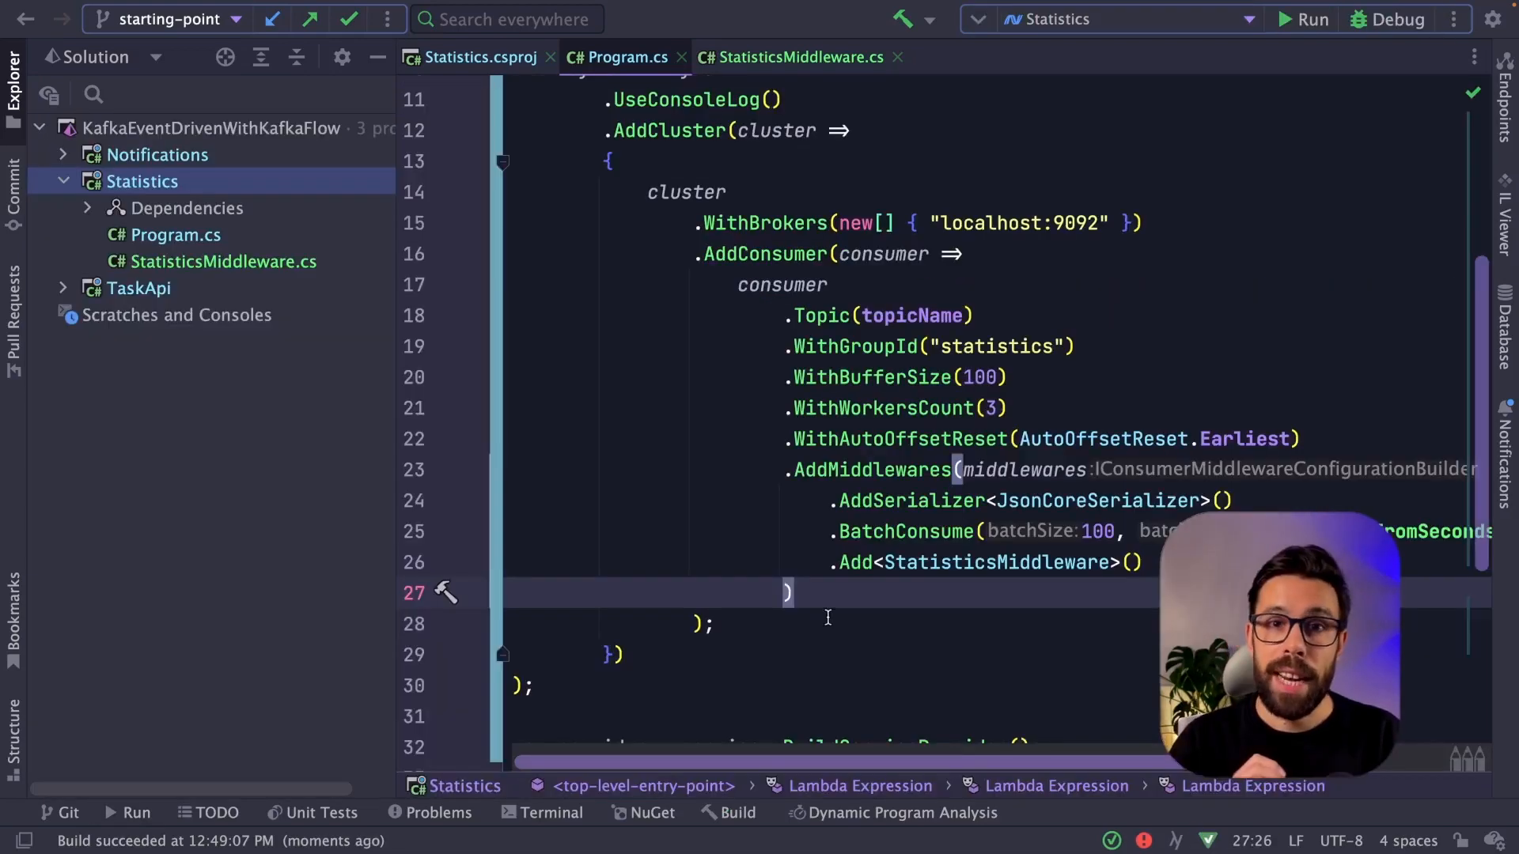